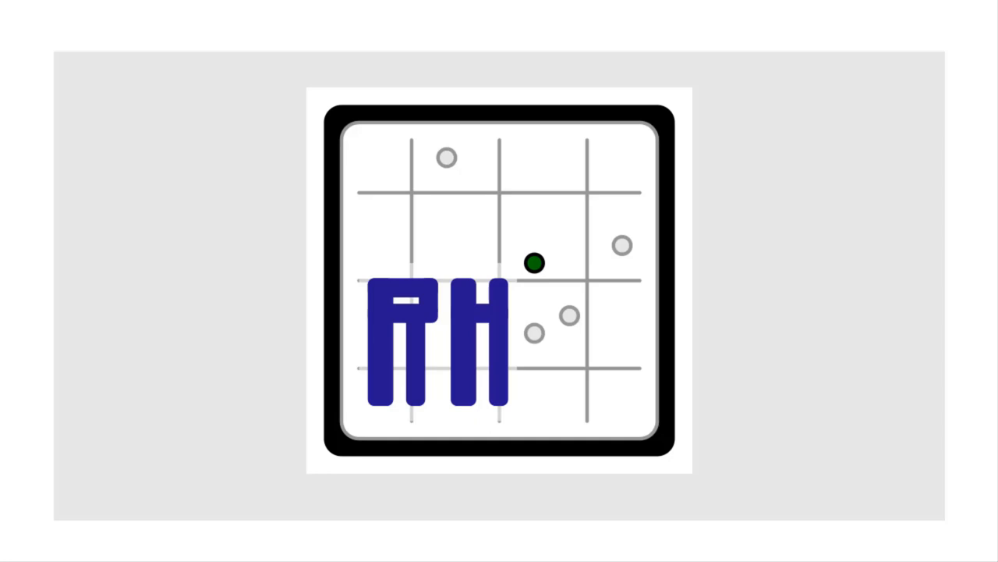
Show the Basecamp Message Board with its four dated contract administration posts.
click(533, 263)
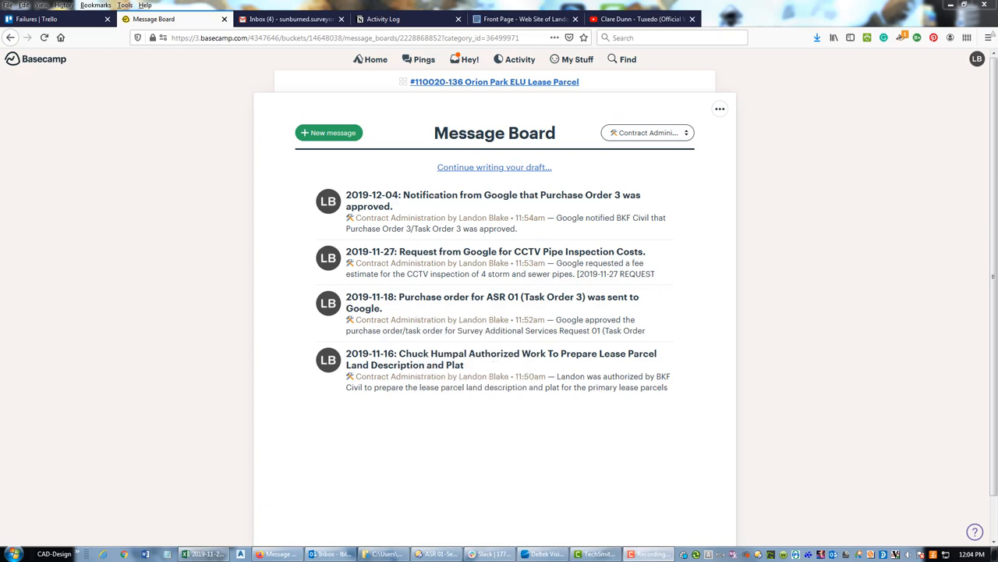
click(435, 554)
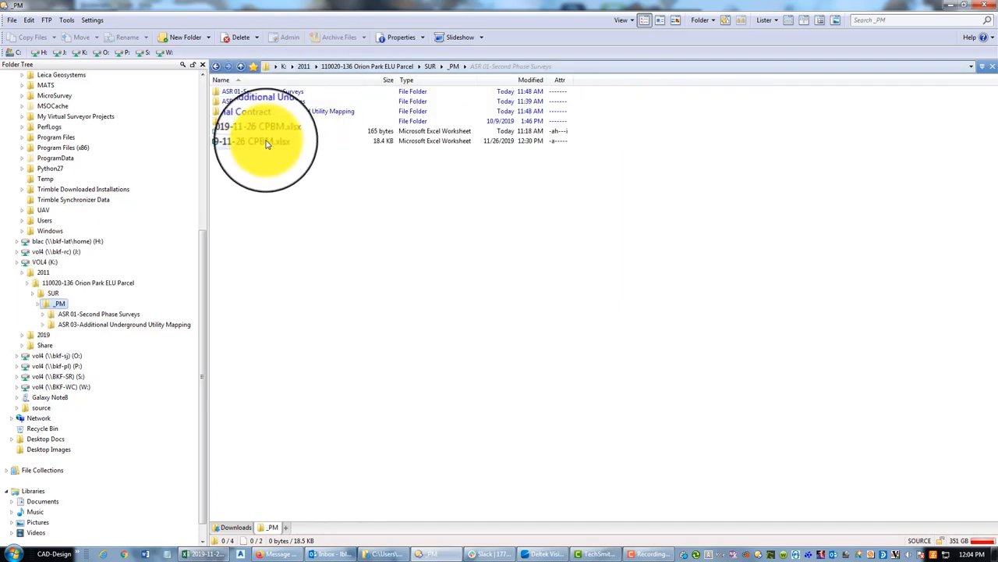
click(262, 141)
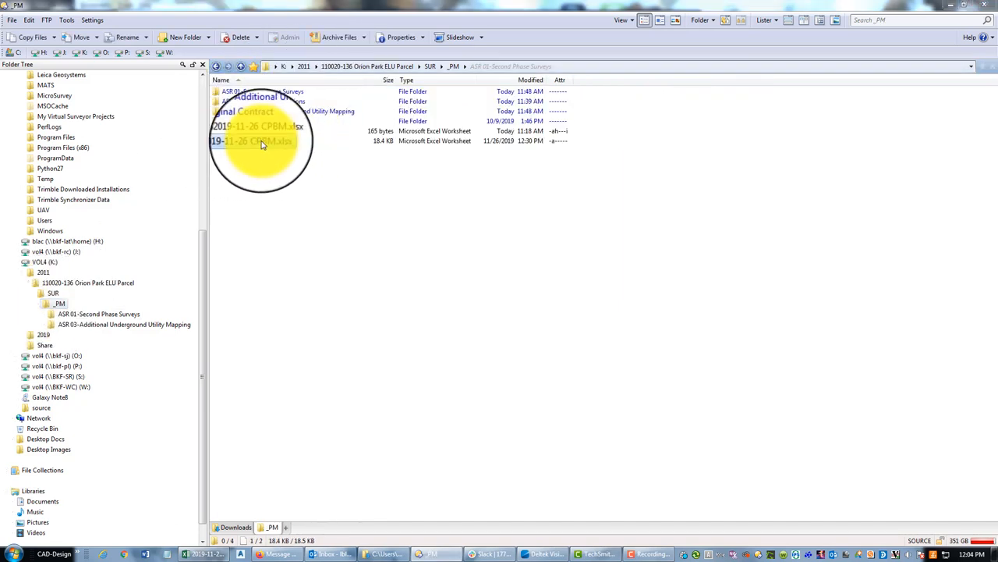
click(257, 141)
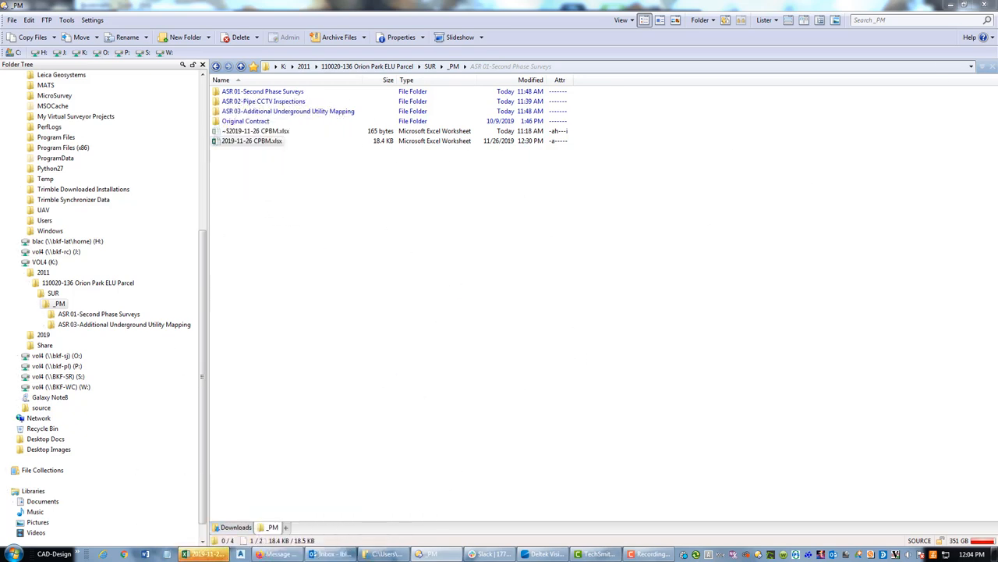
click(279, 554)
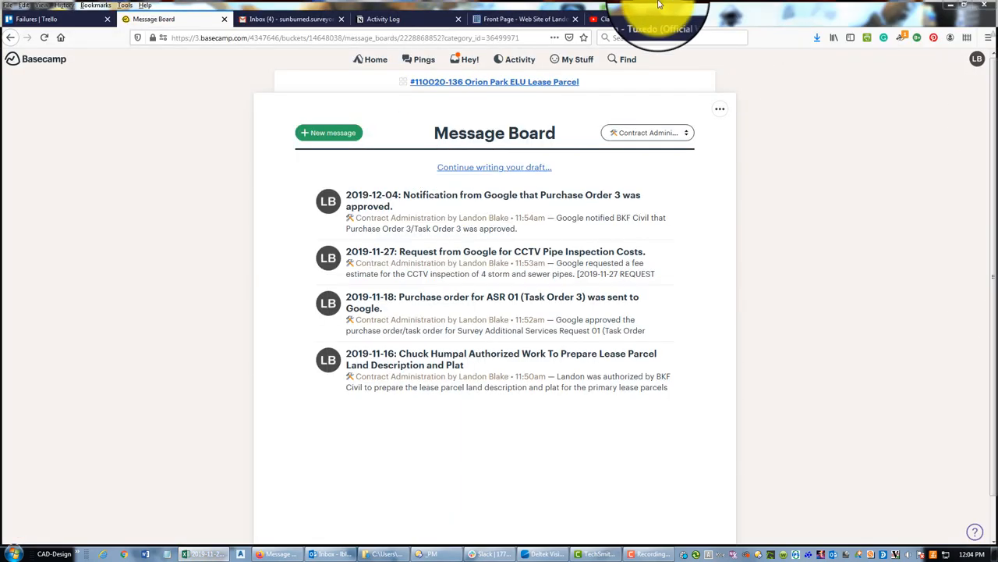
Bring the CPBM workbook forward and review the Notes and Timeline, Billing and Billing Details sheets.
click(205, 553)
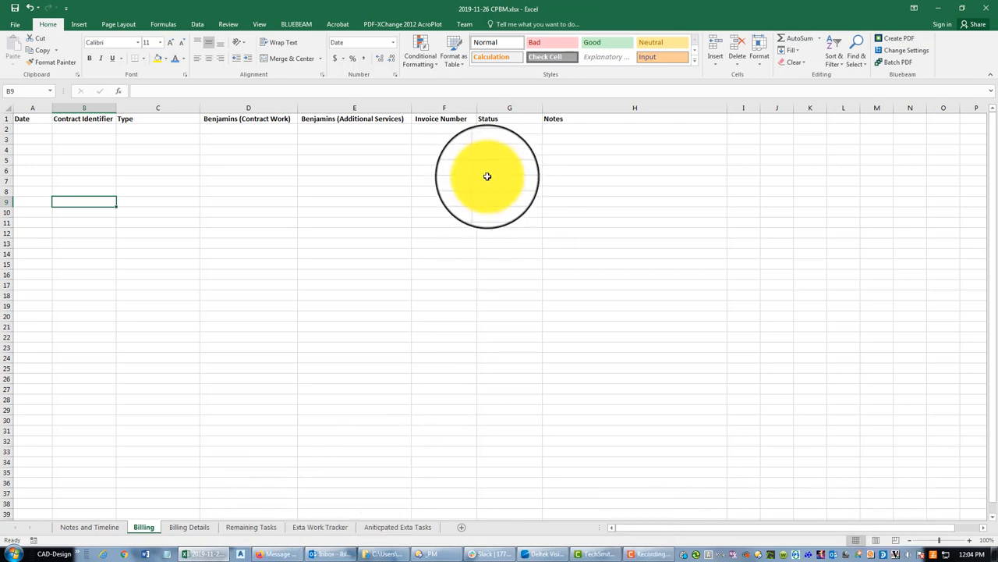
mouse_move(133, 471)
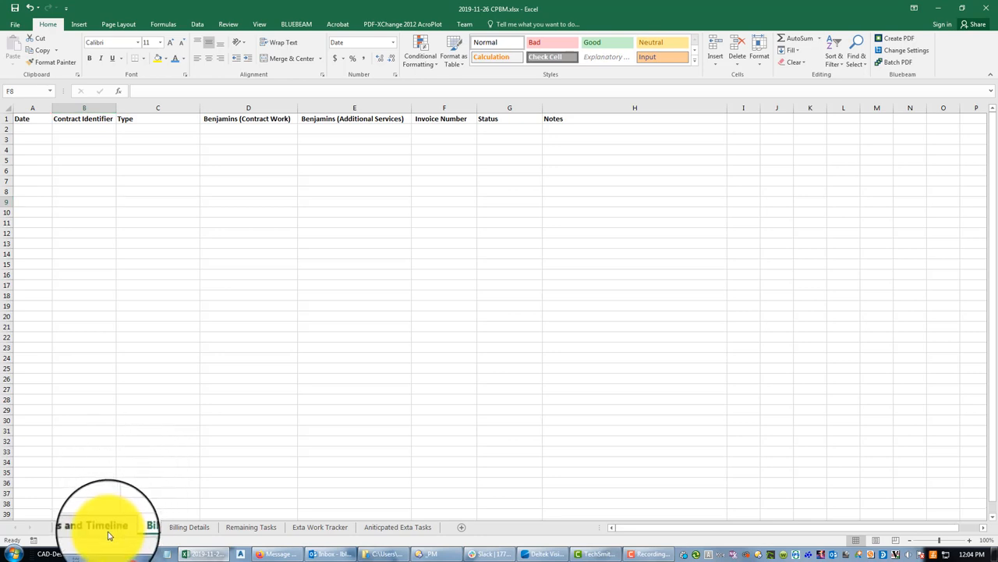
click(89, 527)
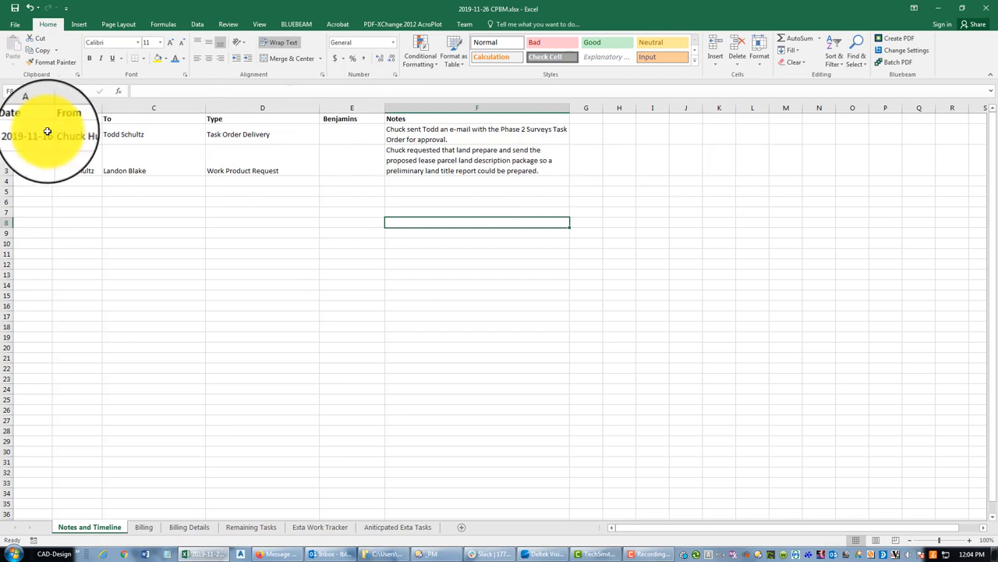
click(144, 527)
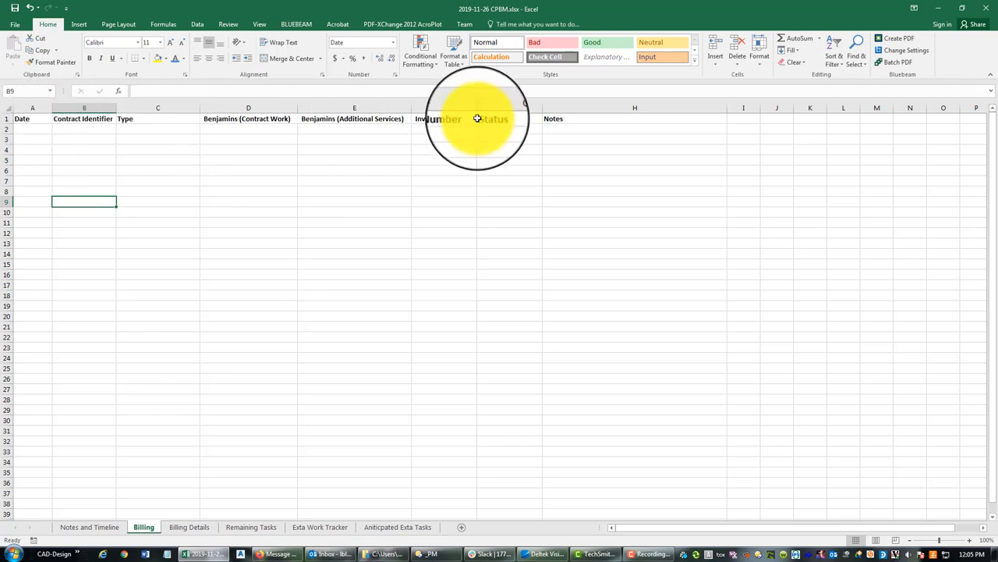
click(189, 527)
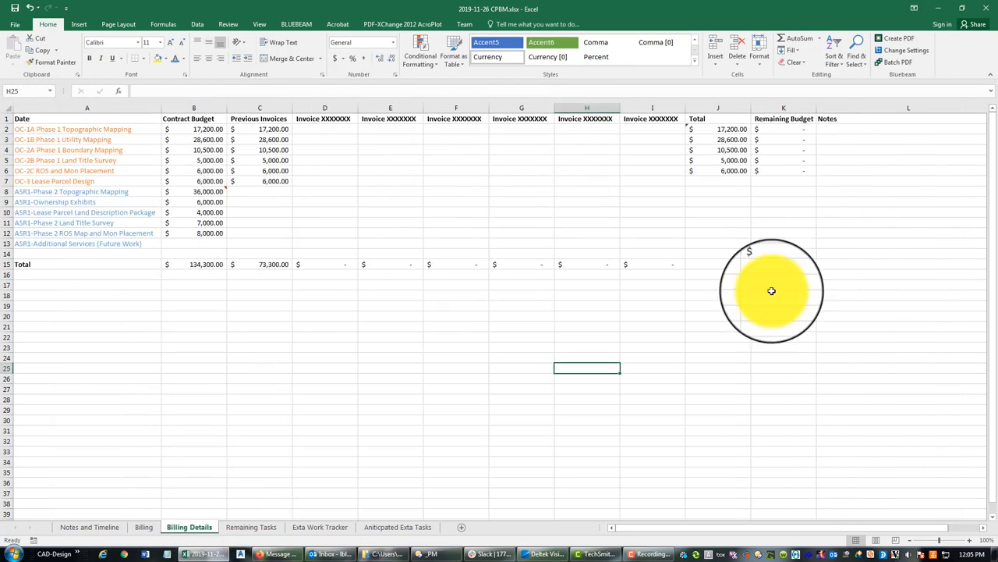
mouse_move(642, 148)
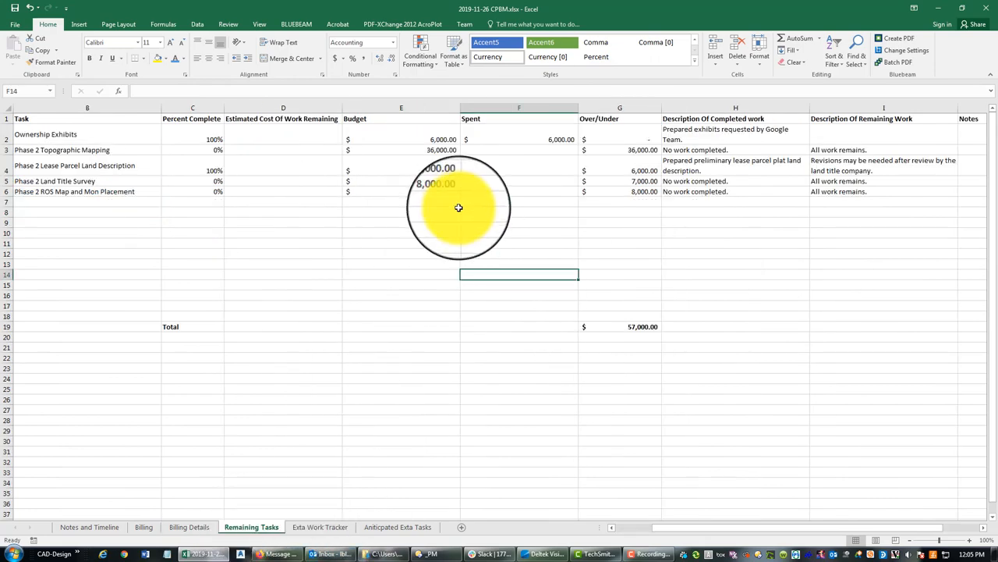
mouse_move(98, 156)
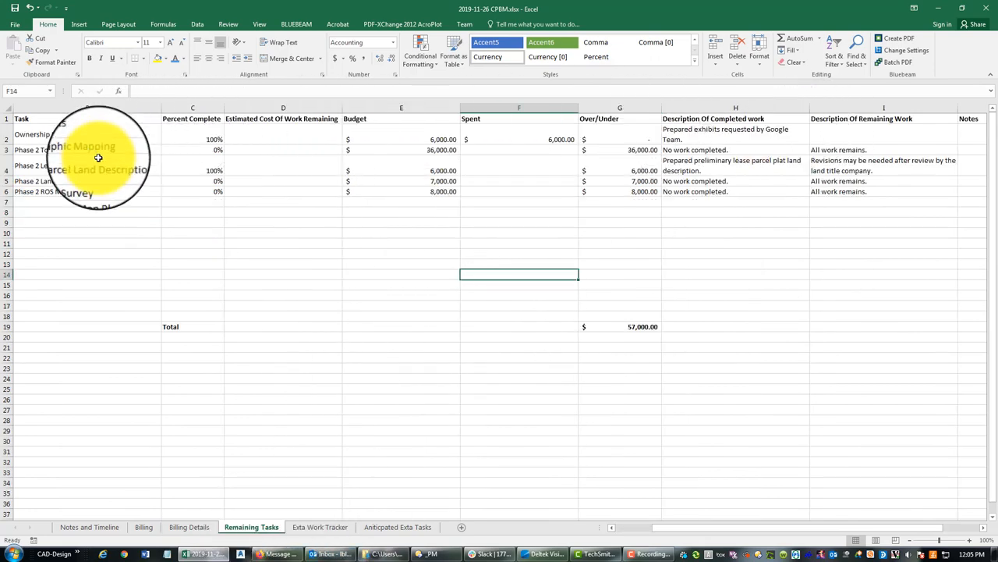
mouse_move(738, 228)
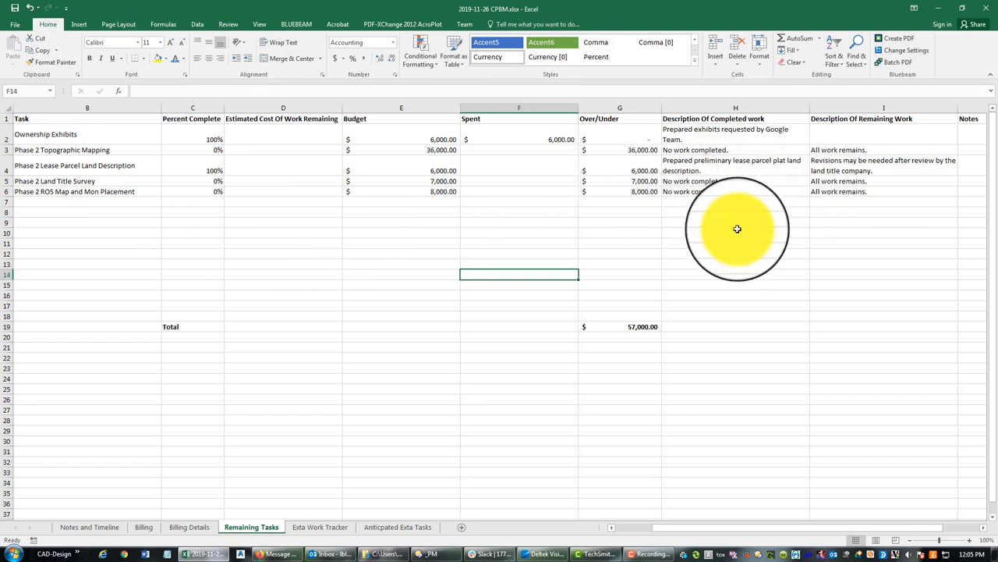
mouse_move(211, 293)
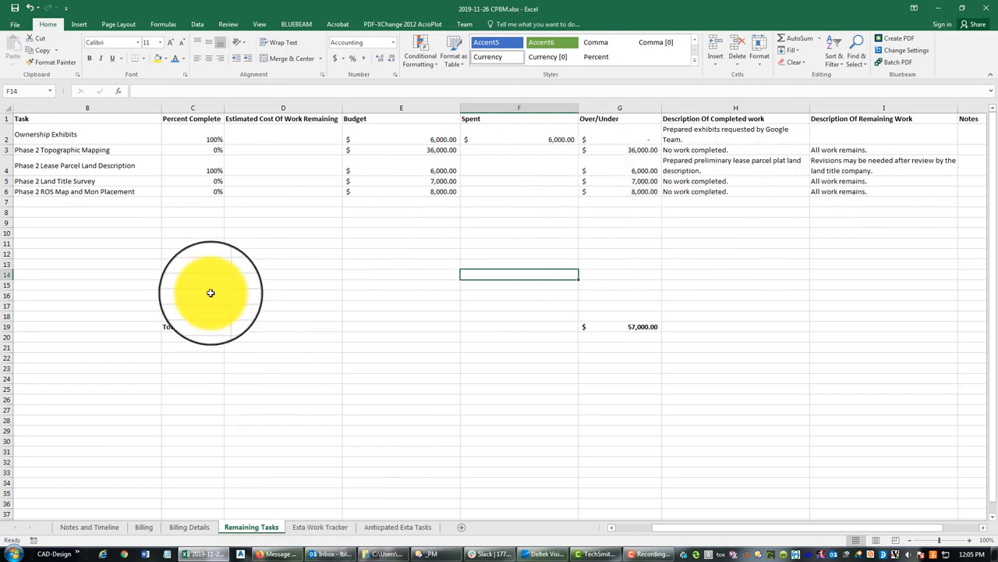
Review the Extra Work Tracker and Anticipated Extra Tasks sheets, ending on the Billing sheet.
click(320, 526)
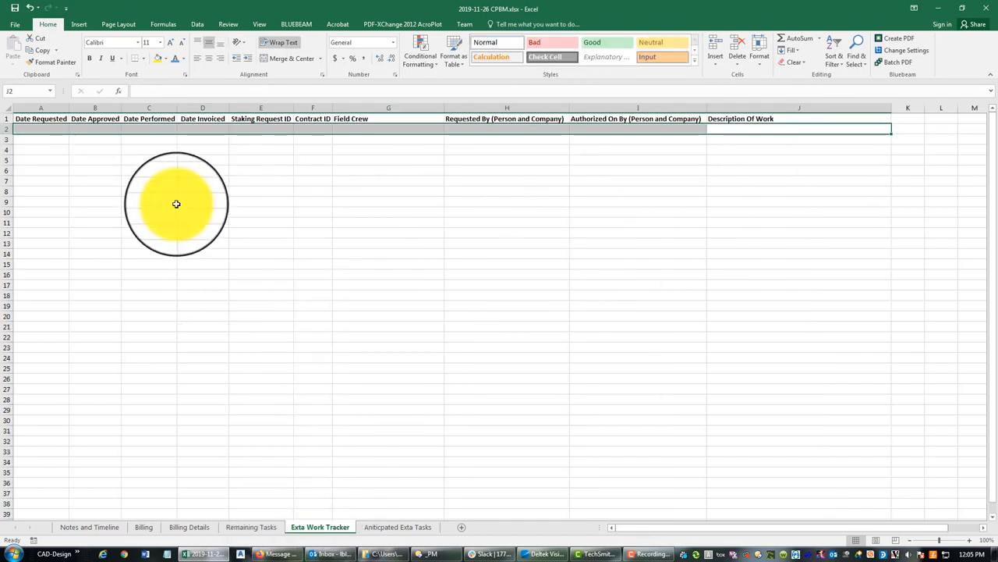
click(506, 212)
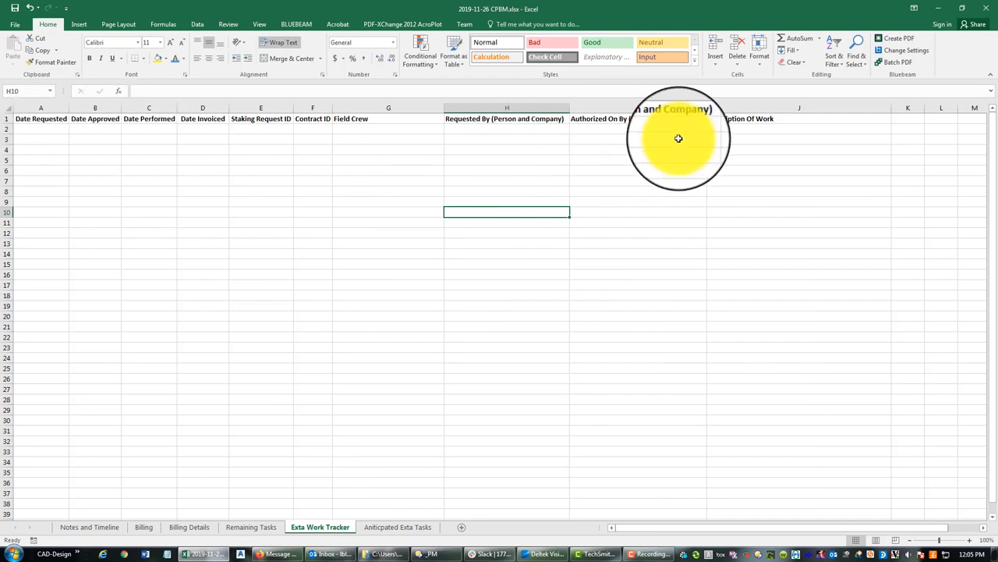
click(398, 526)
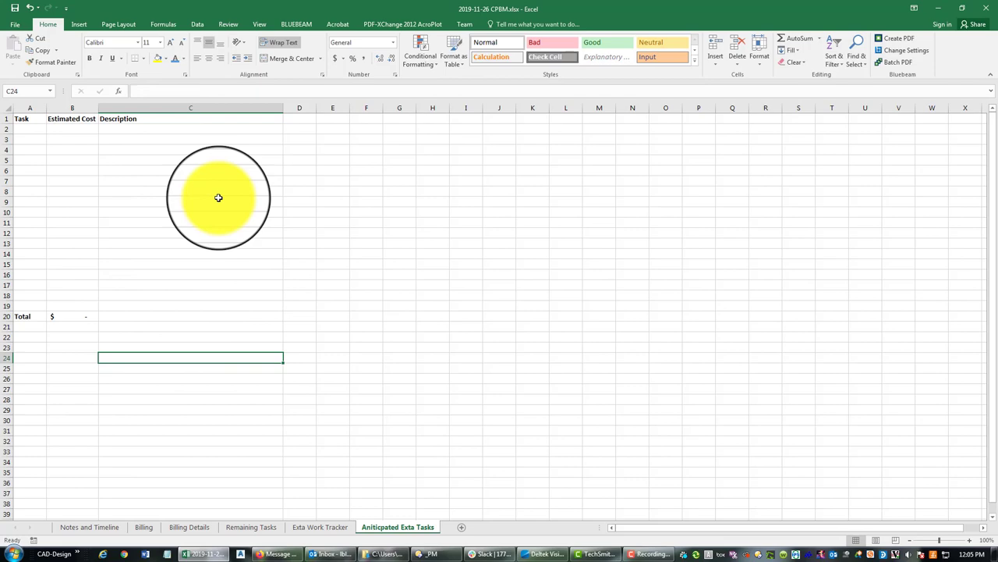
click(319, 527)
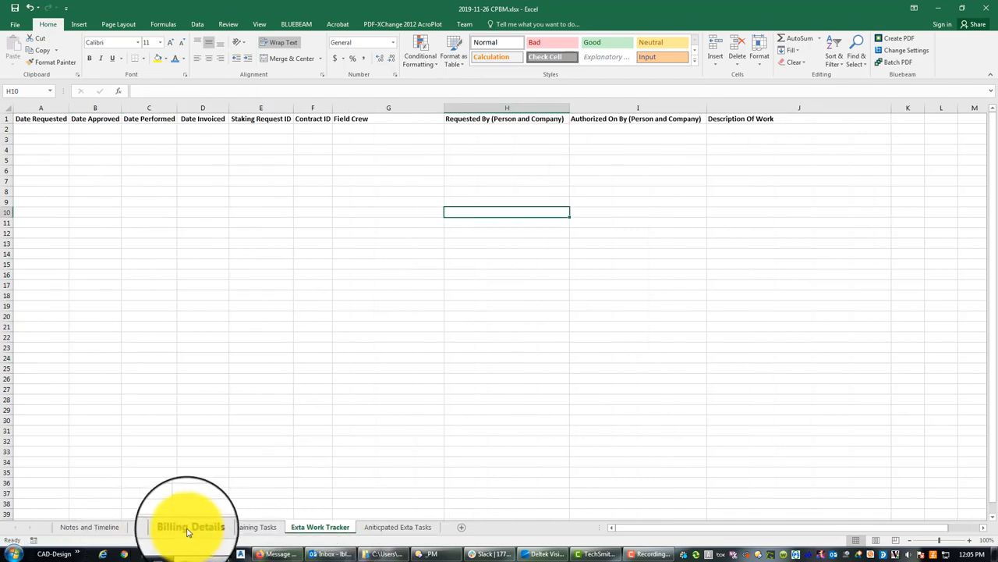
click(89, 526)
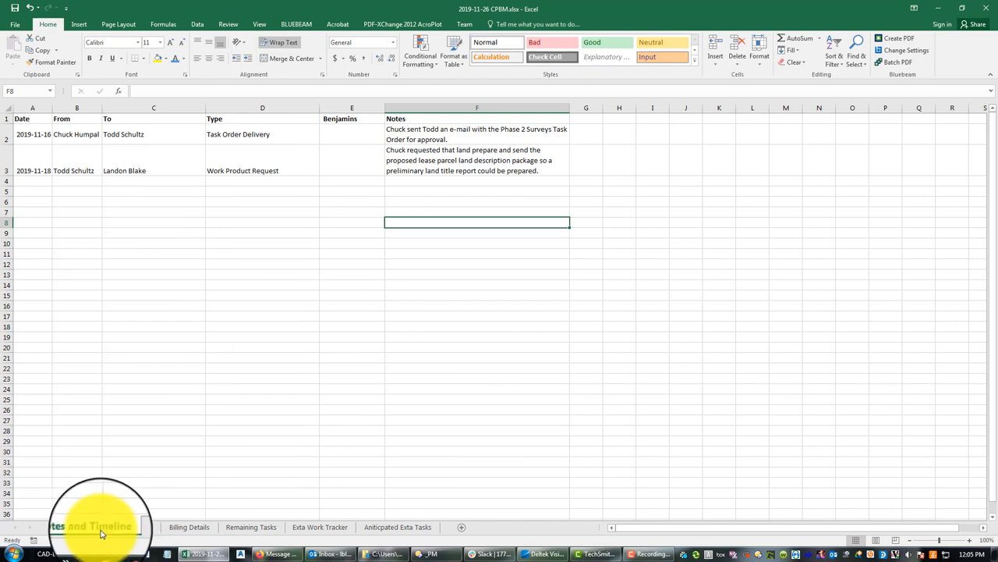
click(143, 527)
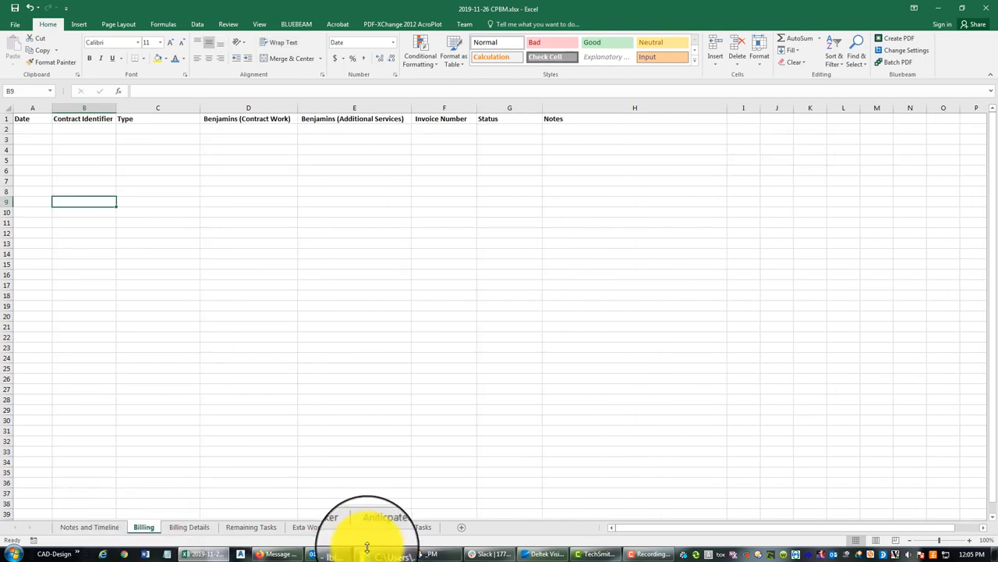
Show the Basecamp message board with the Excel workbook restored as a smaller window.
click(320, 526)
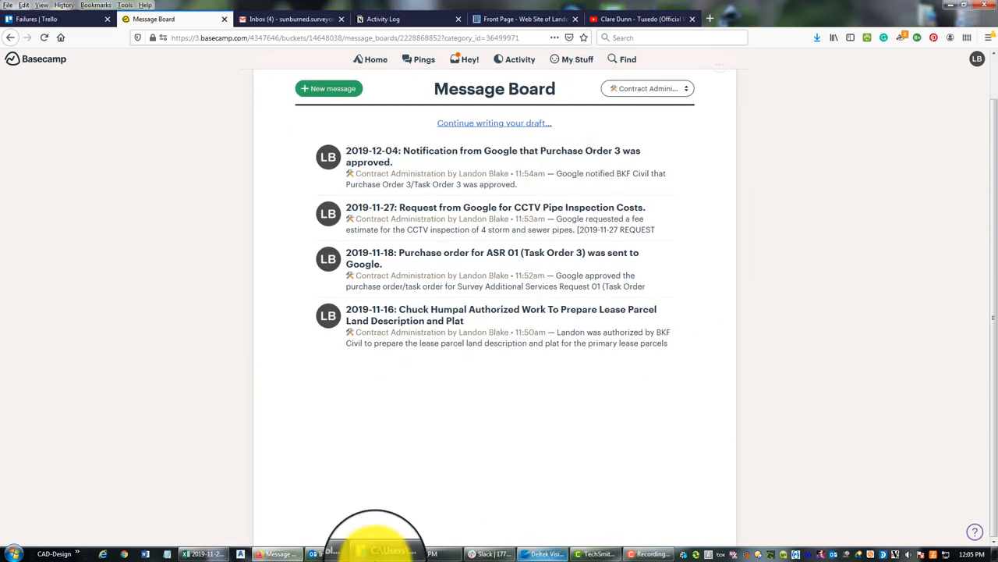
click(201, 554)
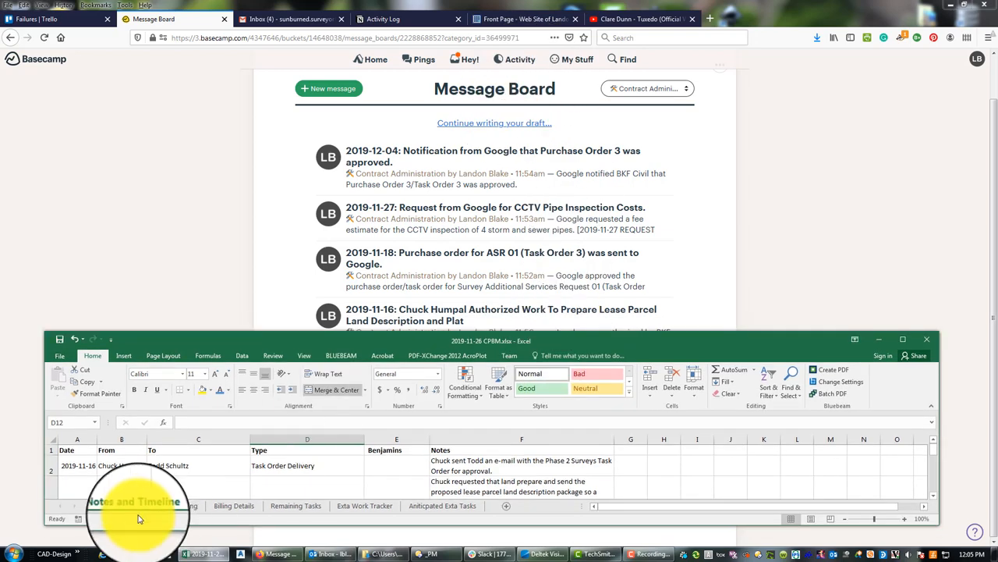
Open the Notes and Timeline sheet and select cell A4 for a new entry.
click(77, 465)
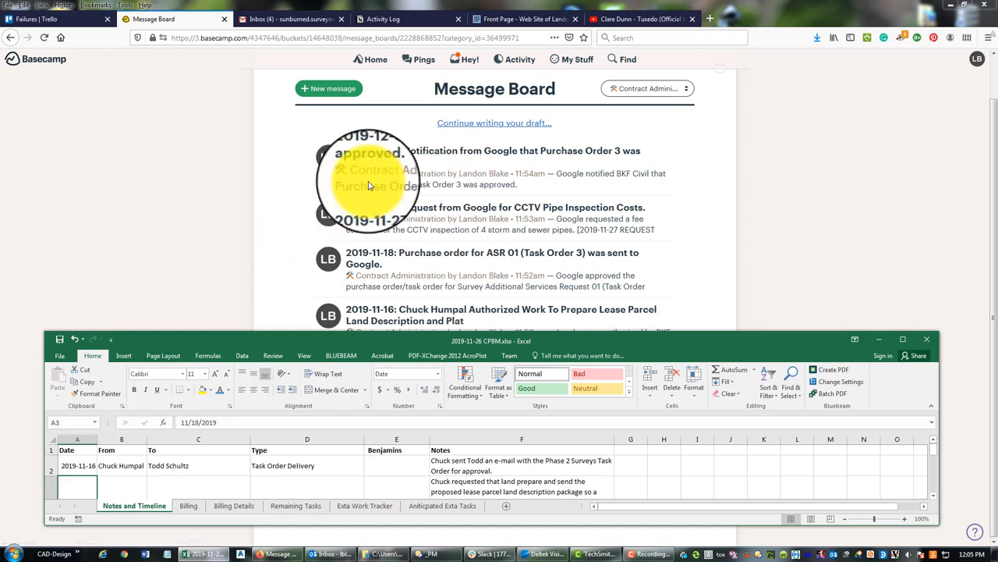
mouse_move(527, 257)
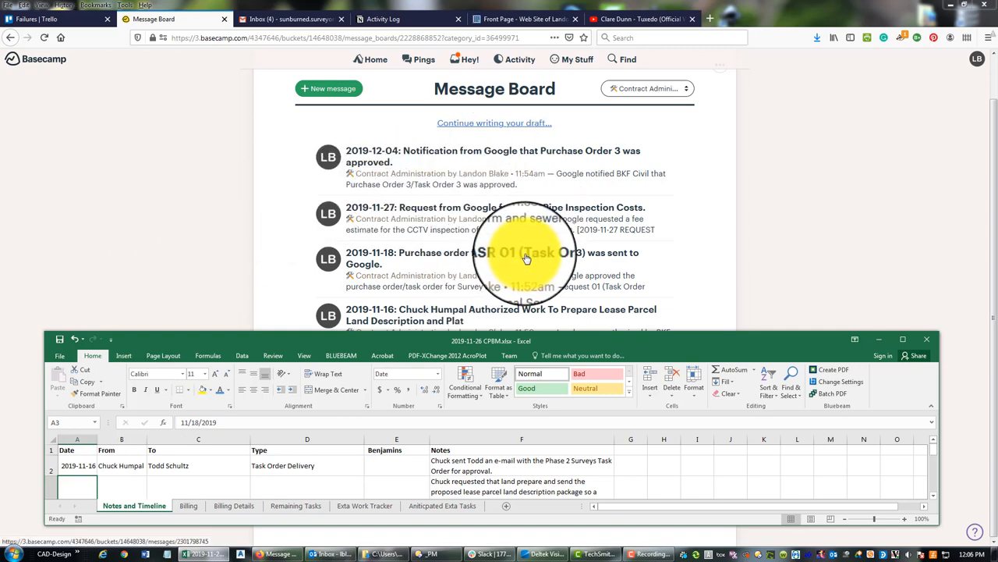
mouse_move(242, 355)
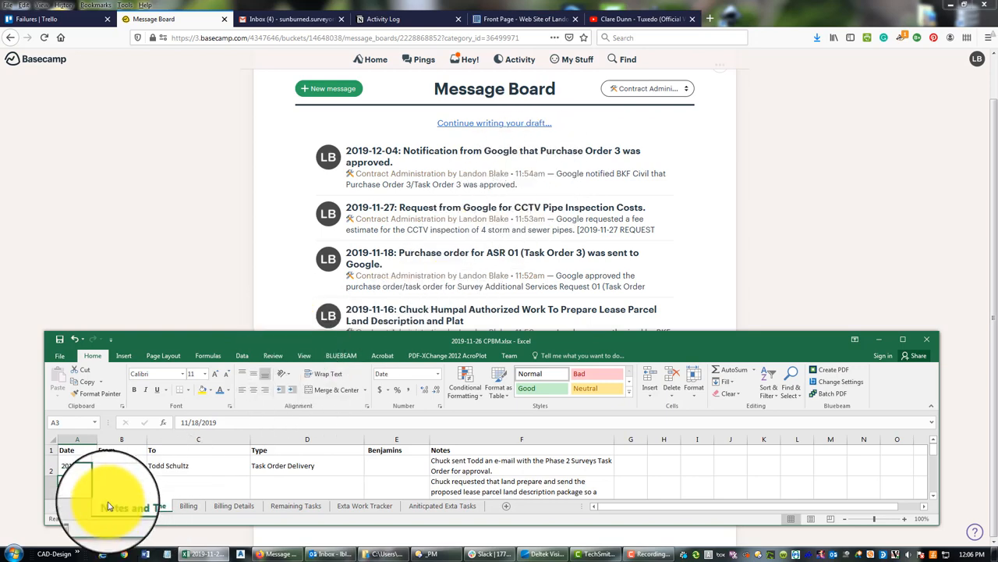
click(152, 506)
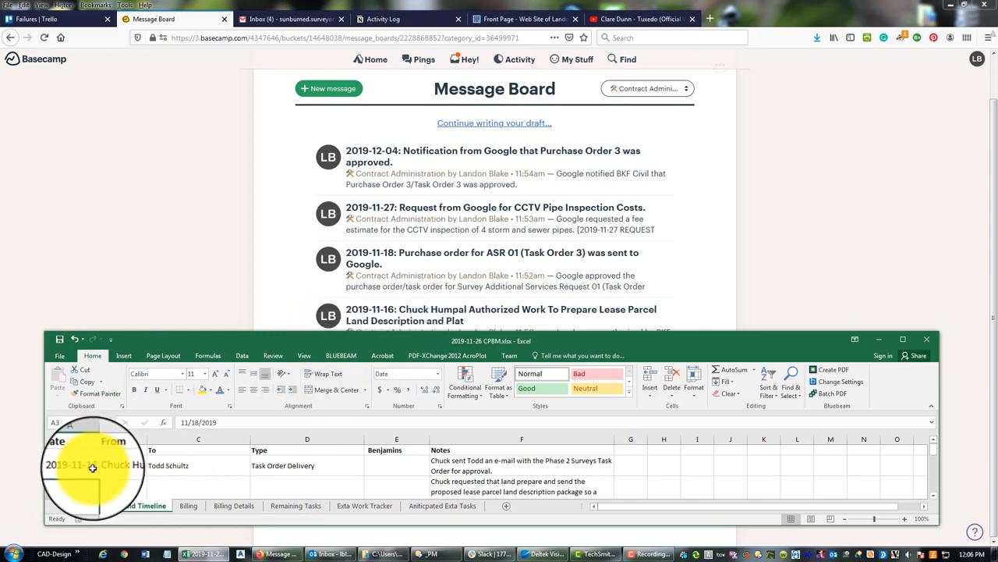
click(74, 456)
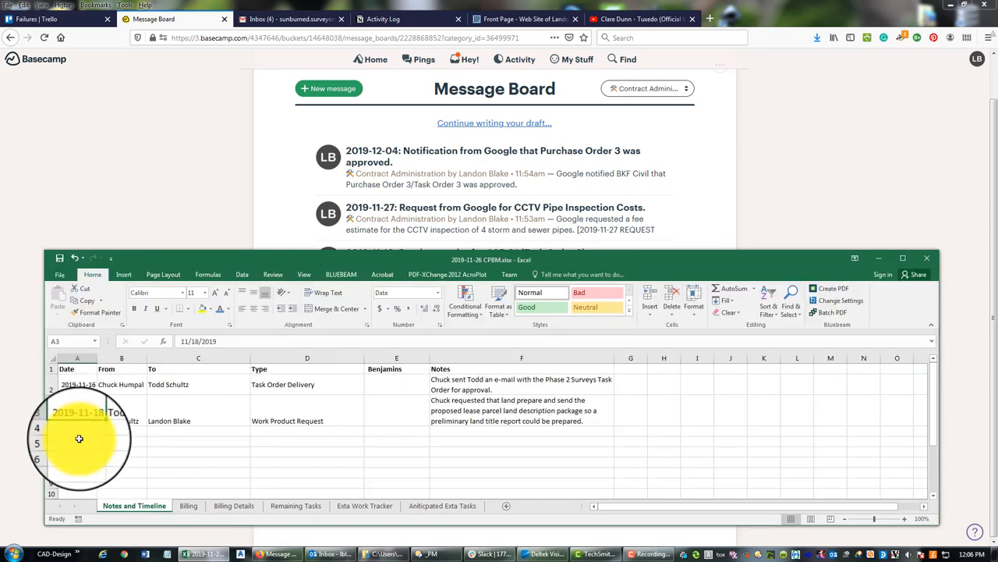
click(78, 431)
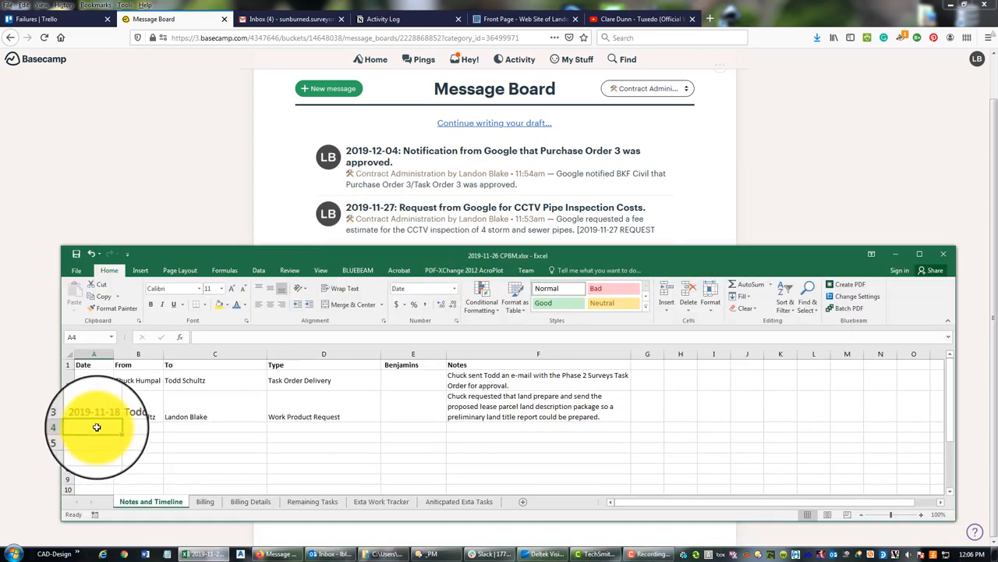
text(2019-)
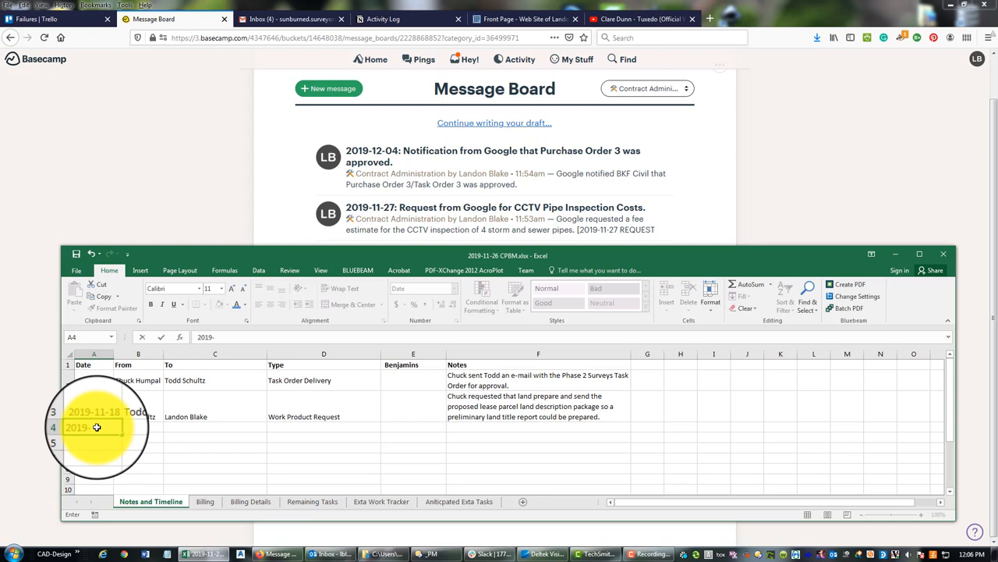
text(11-27)
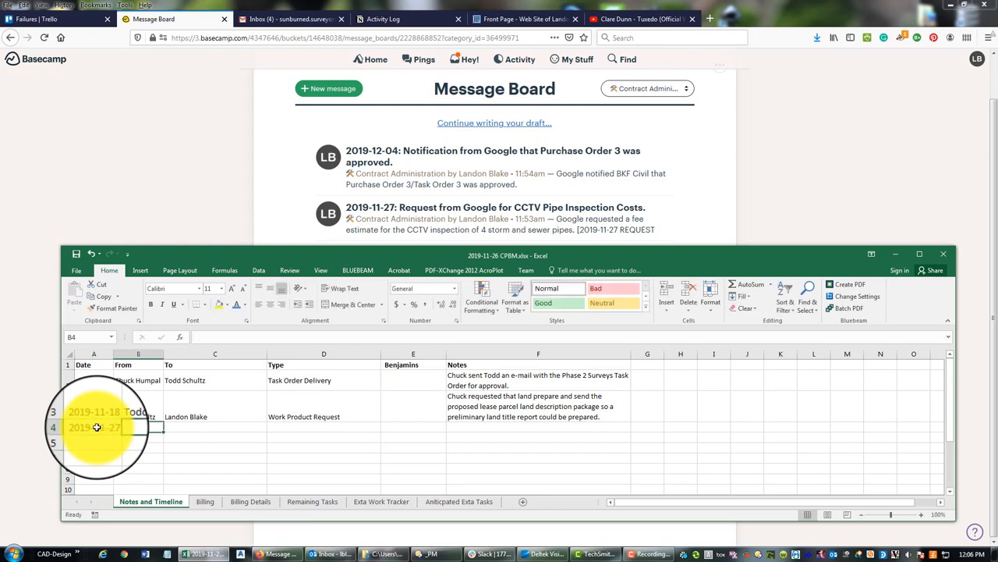
text(Todd Schi)
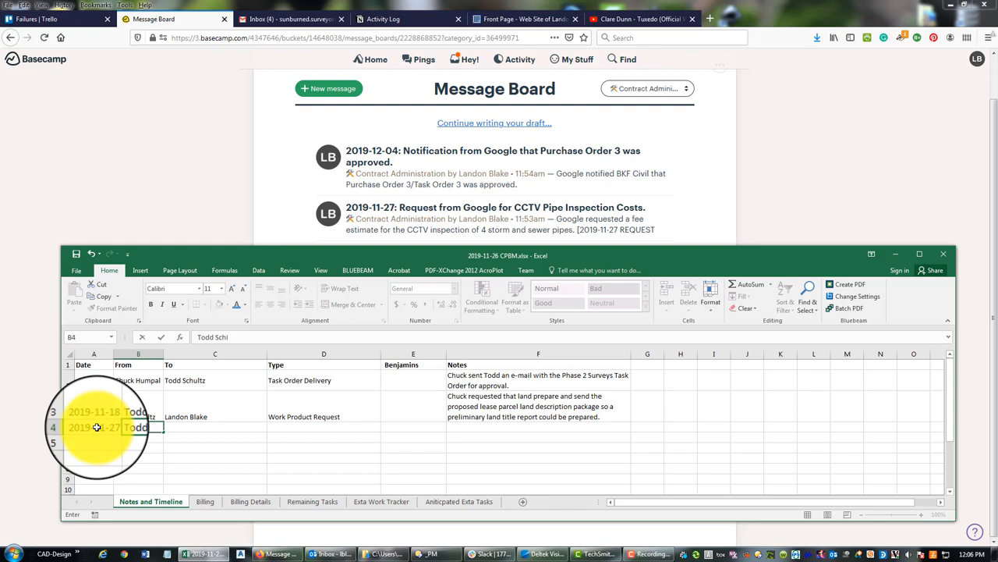
text(ultz)
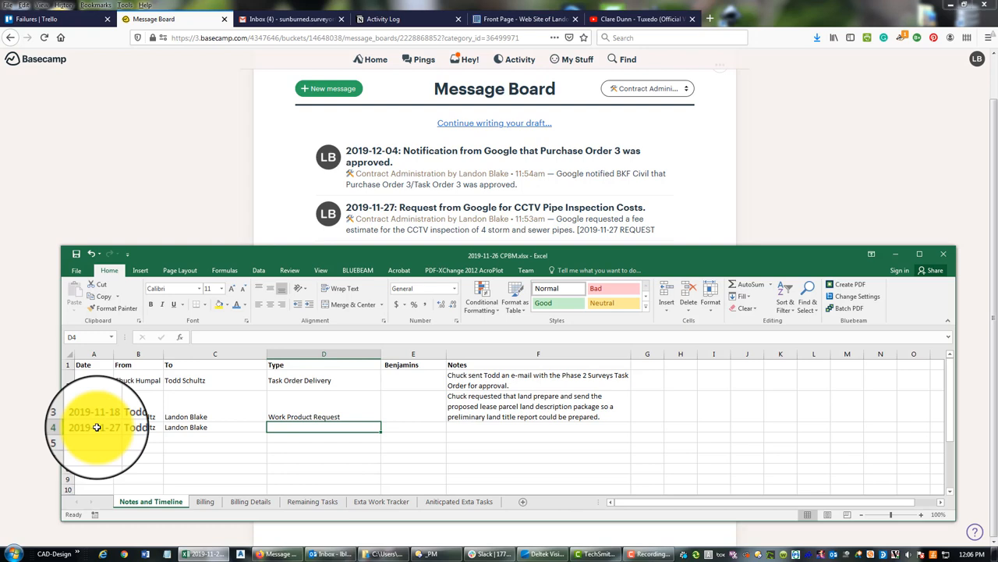
text(Addti)
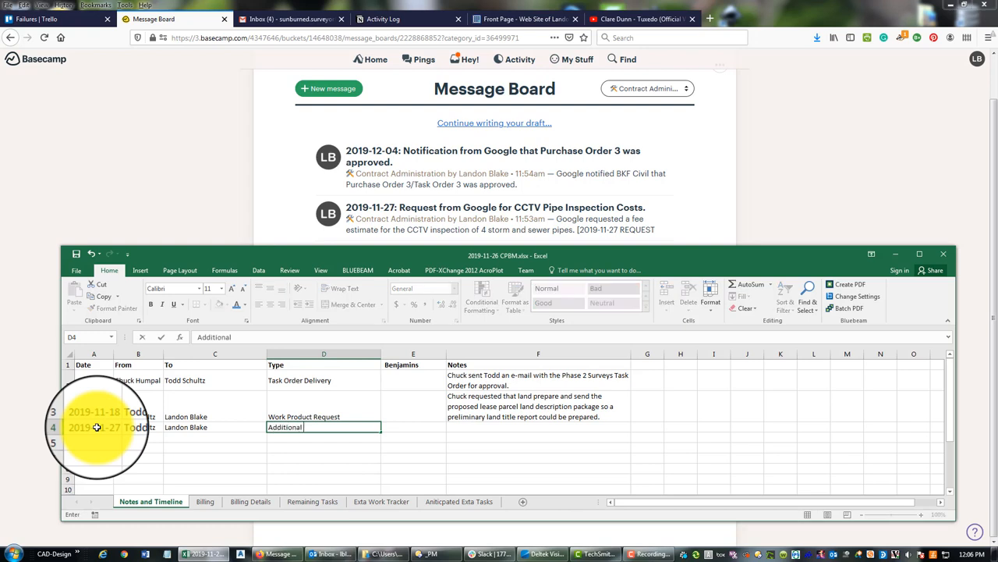
text(Service Fee Estimate Request)
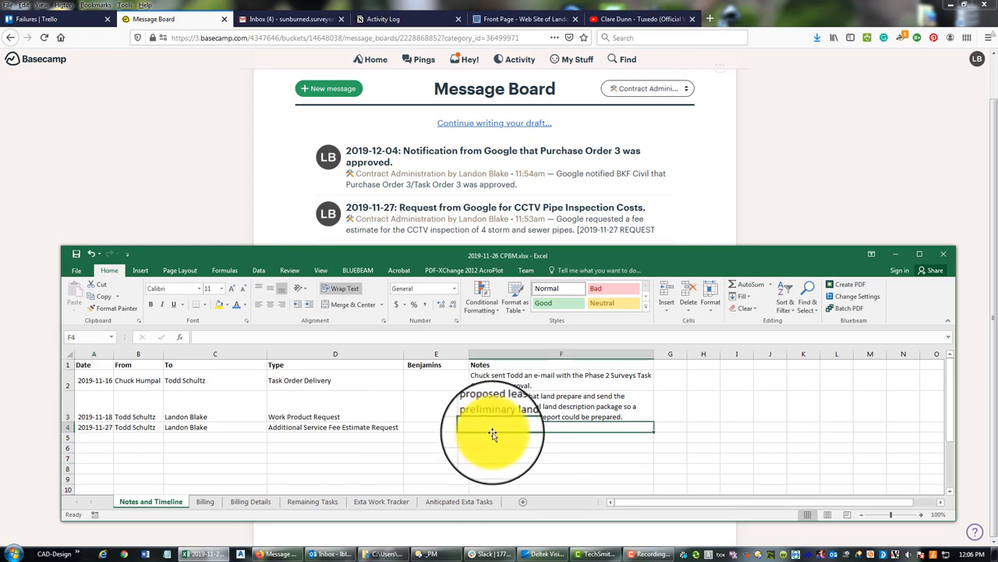
Note that Todd requested a fee estimate to get storm and sewer pipes cleaned and inspected.
text(Roo)
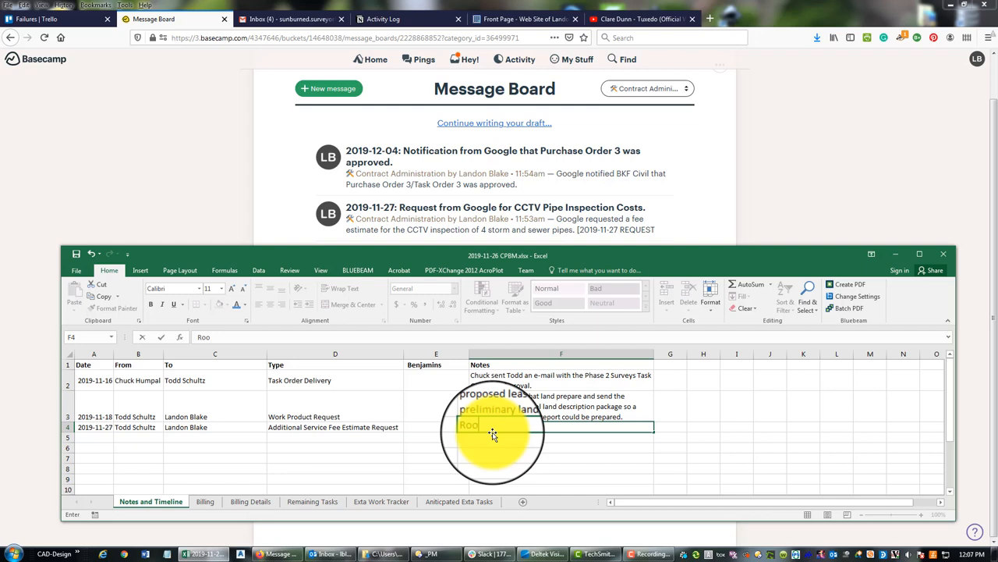
key(Backspace)
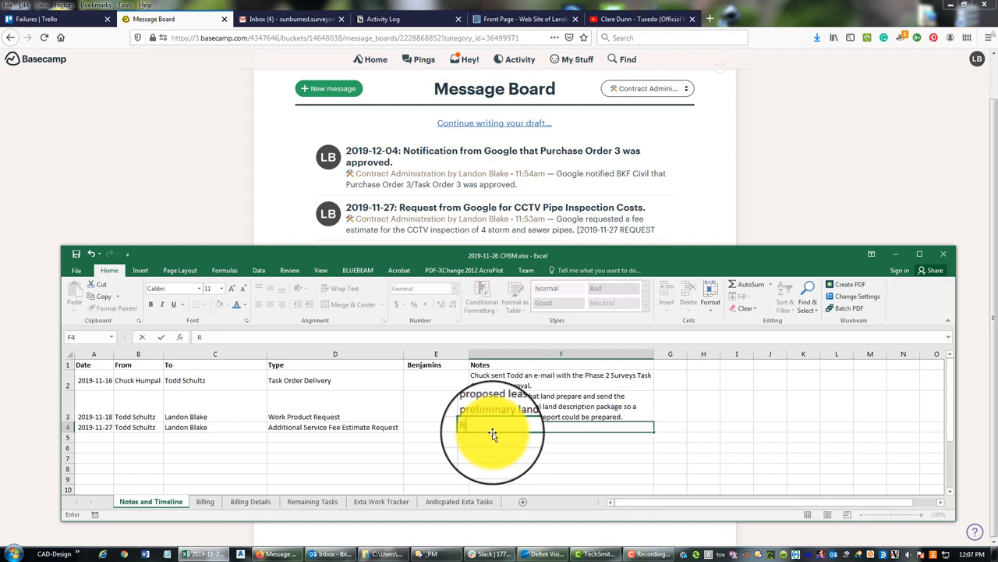
text(odd sent Landon)
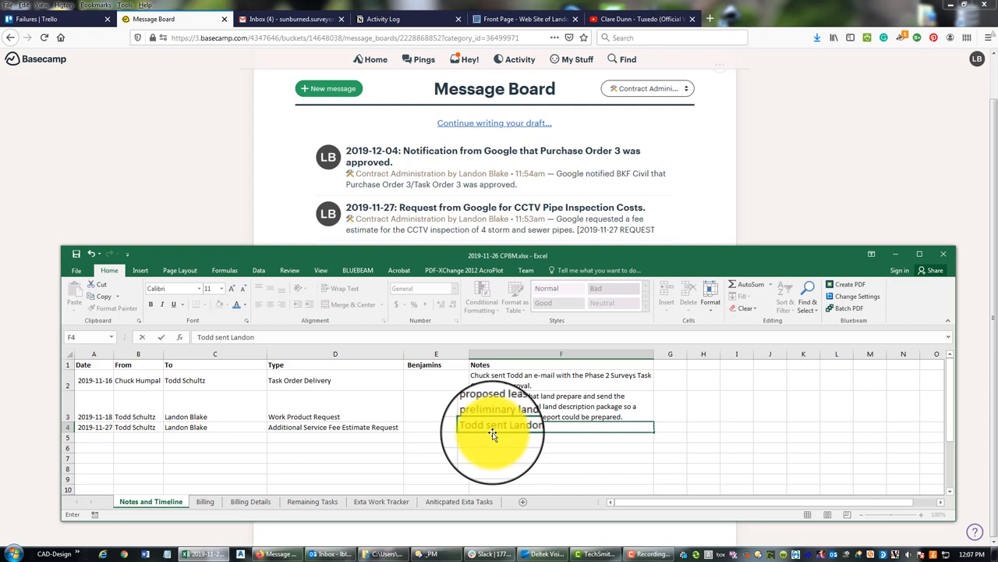
text(a request for)
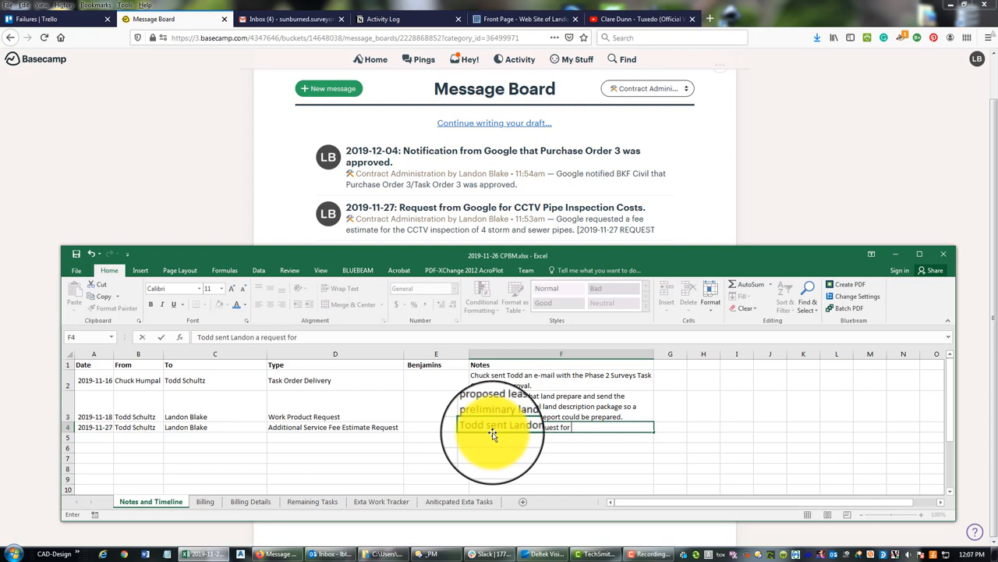
text(a fee)
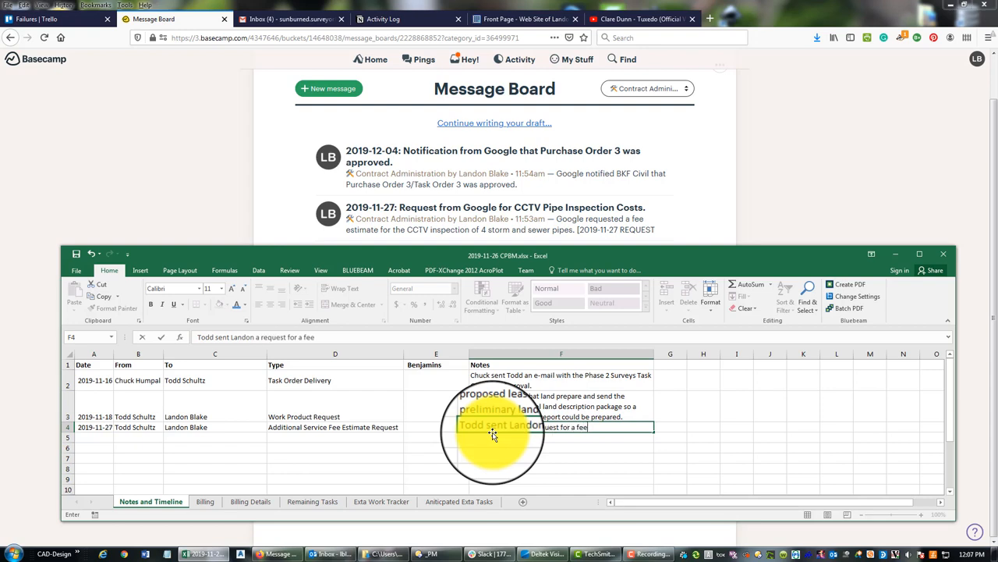
text(estimate to get 4 storm)
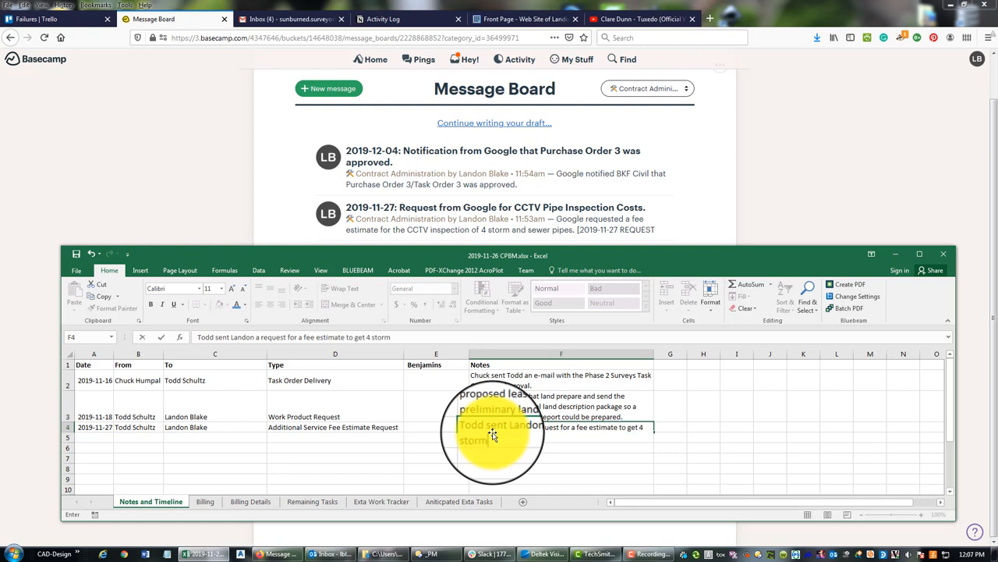
text(and swe)
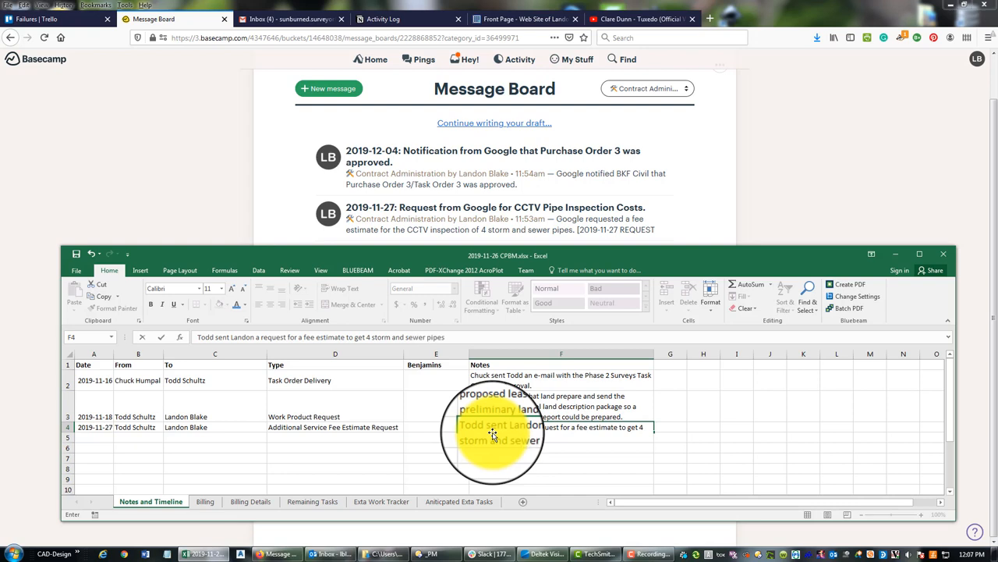
text(cleaned and inspected using CCTV.)
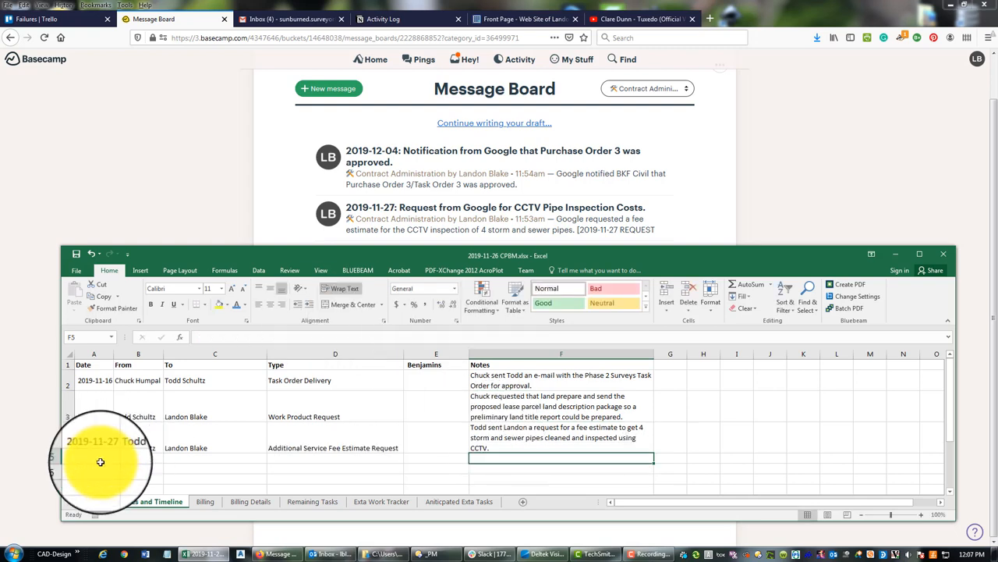
click(94, 458)
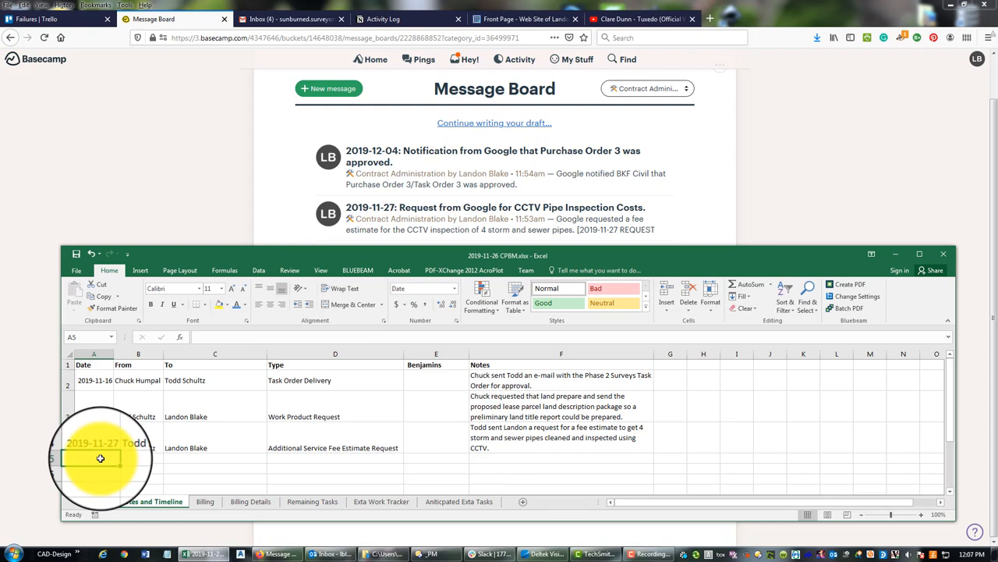
text(2019-12-04)
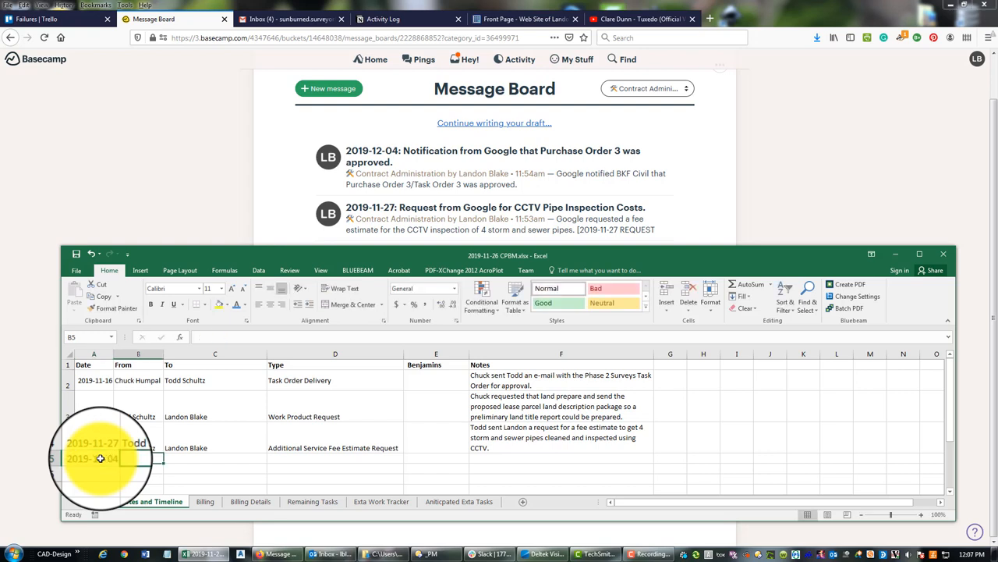
text(Todd Schultz)
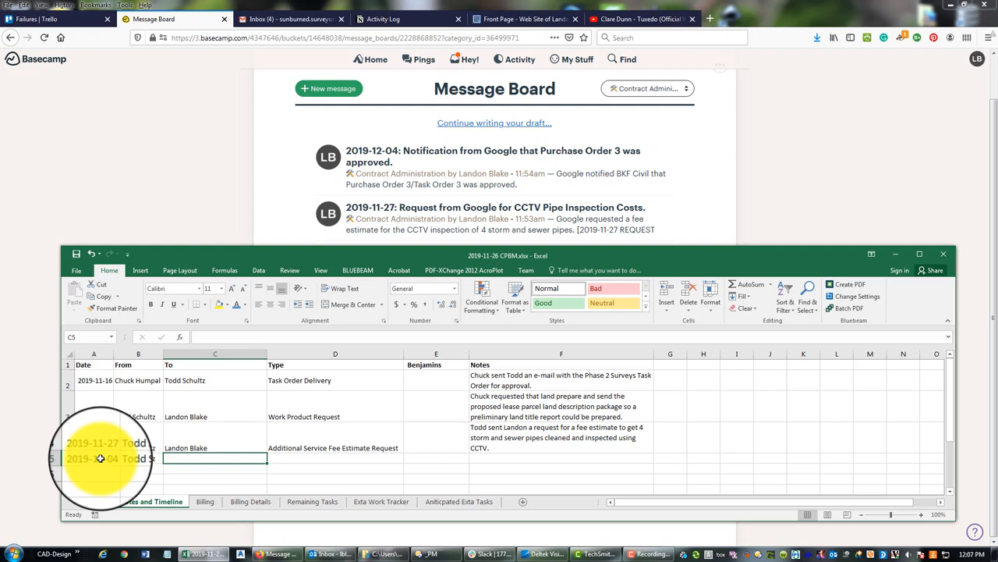
text(Chuck Hu)
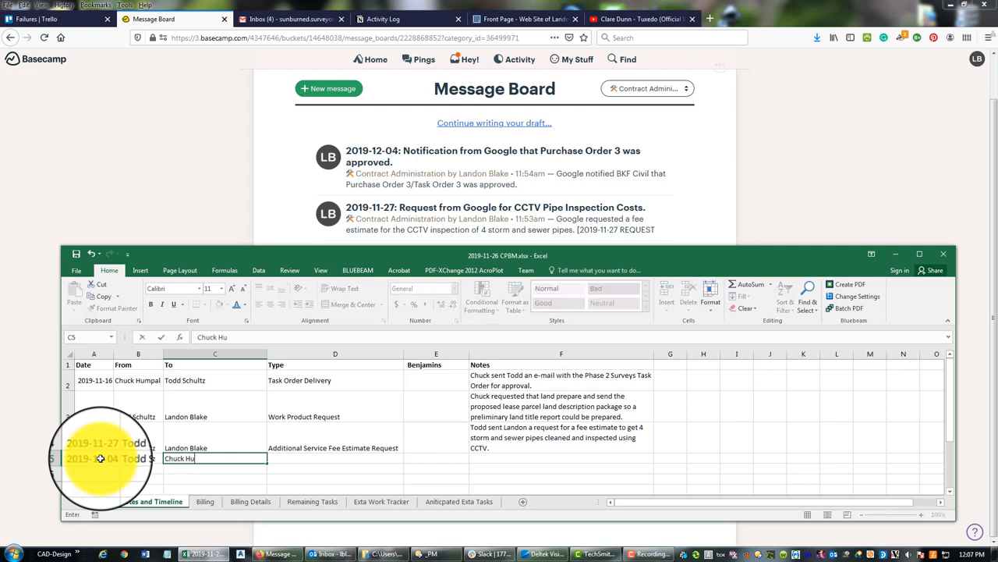
text(mpal)
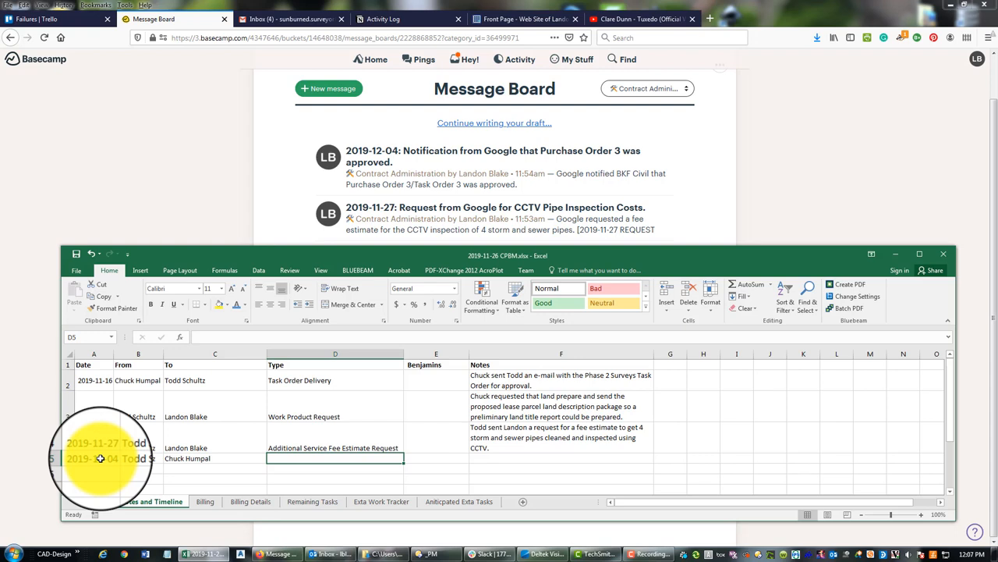
text(Additional Service Fee Estimate Request)
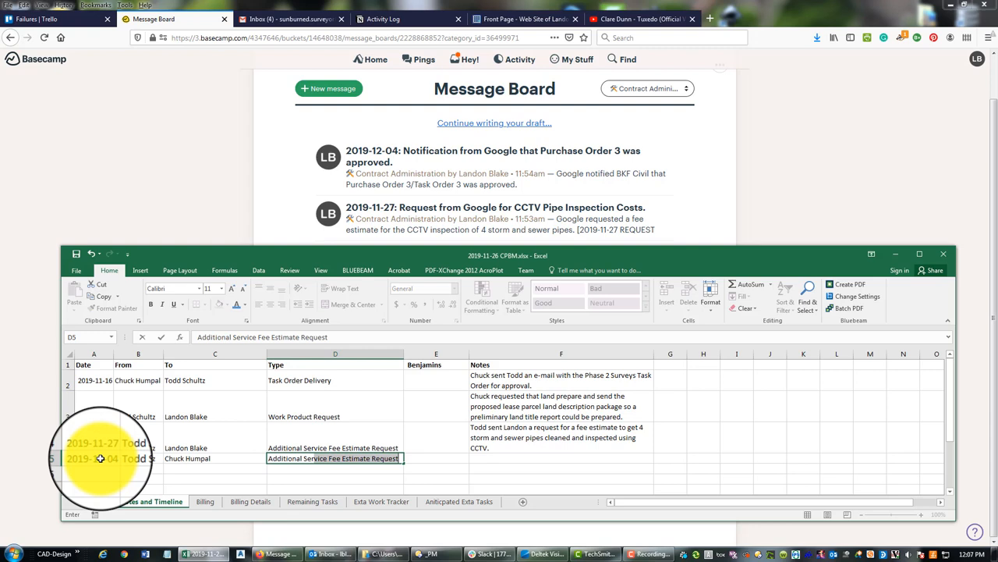
text(Additional Services Autho)
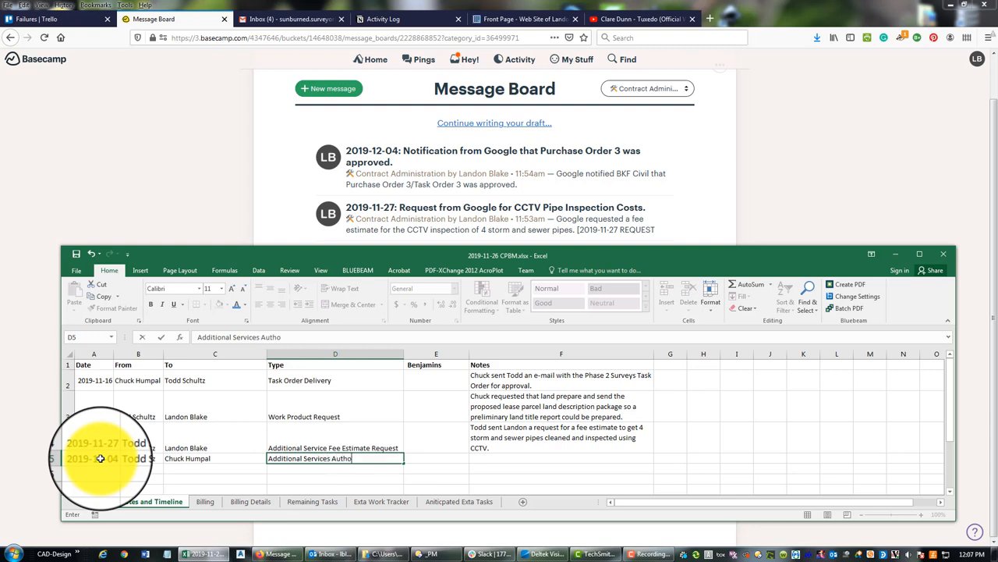
text(riz)
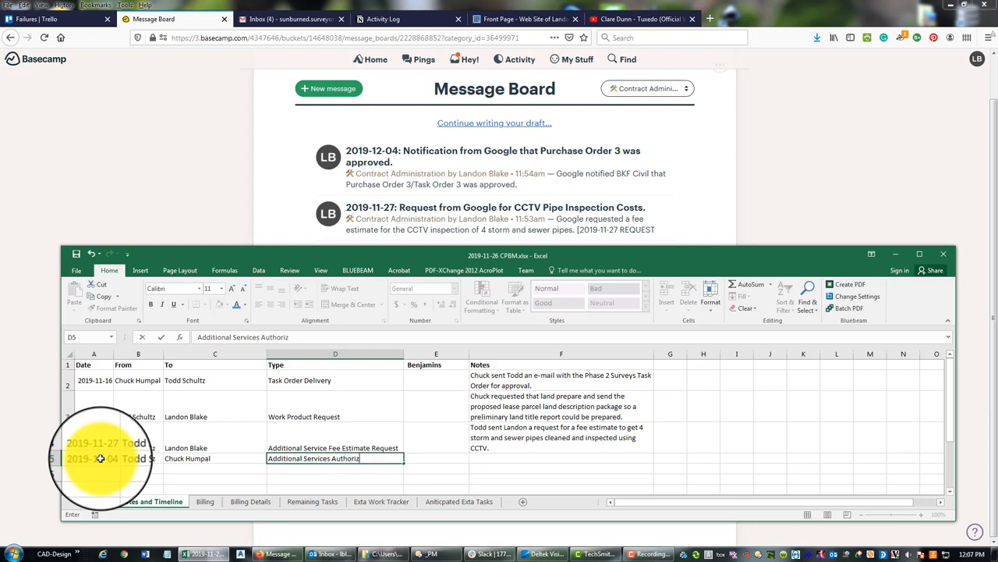
text(ation)
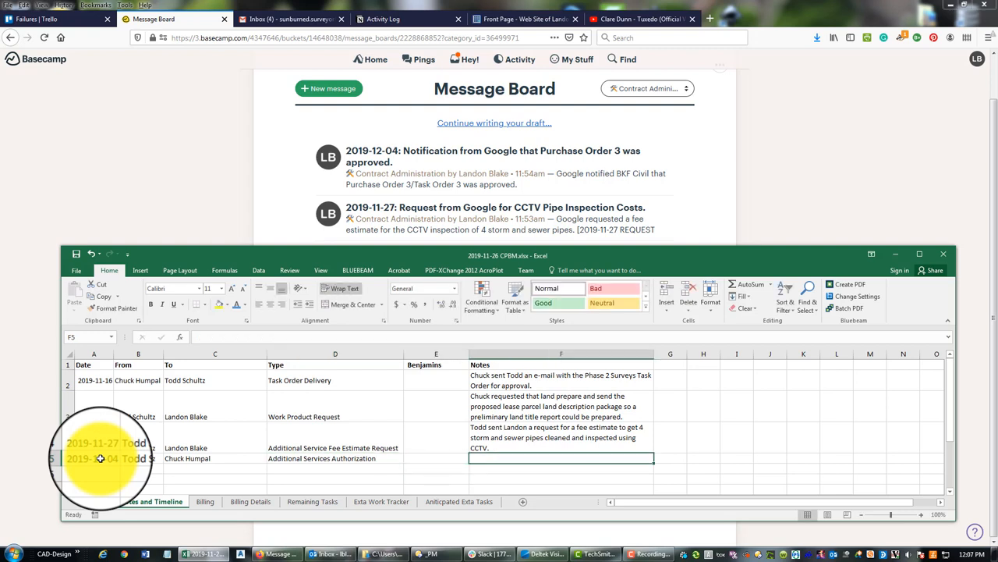
Note that Todd sent Chuck approved Purchase Order 3/Task Order 3 copies for Survey Additional Services Request 1.
text(Todd sent Landon a request for a fee estimate to get 4 storm and sewer pipes cleaned and inspected using CCTV.)
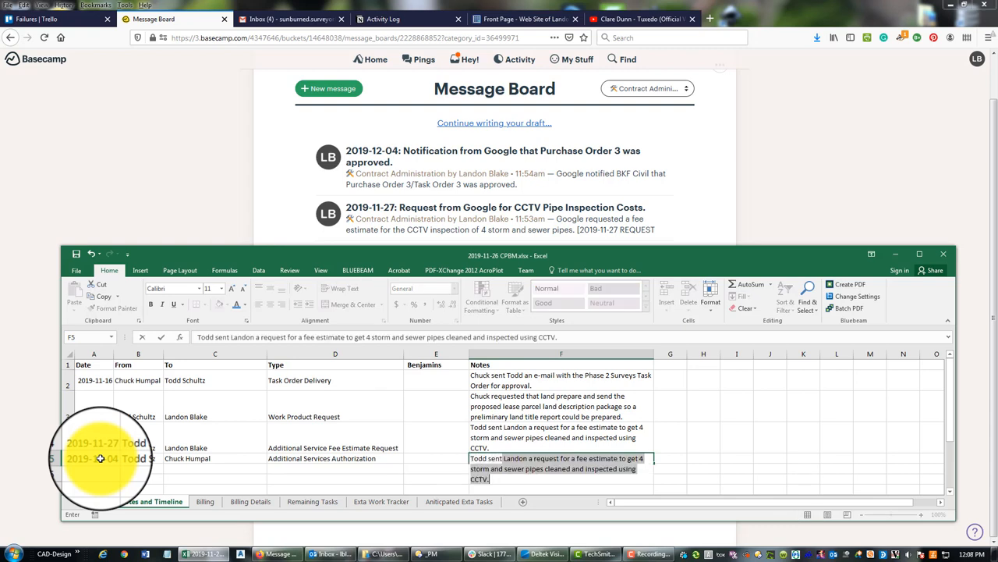
text(Todd sent Chuck)
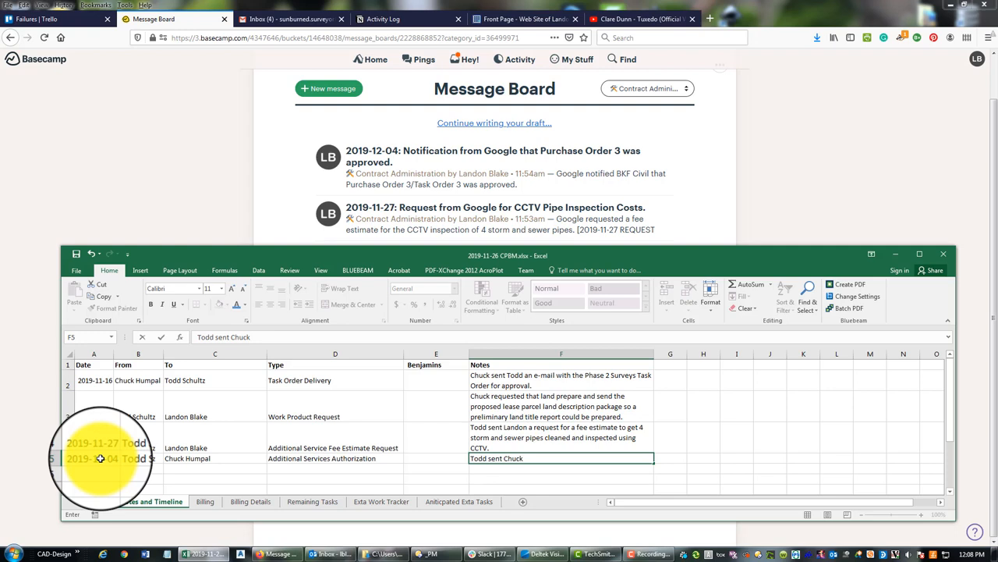
text(the appro)
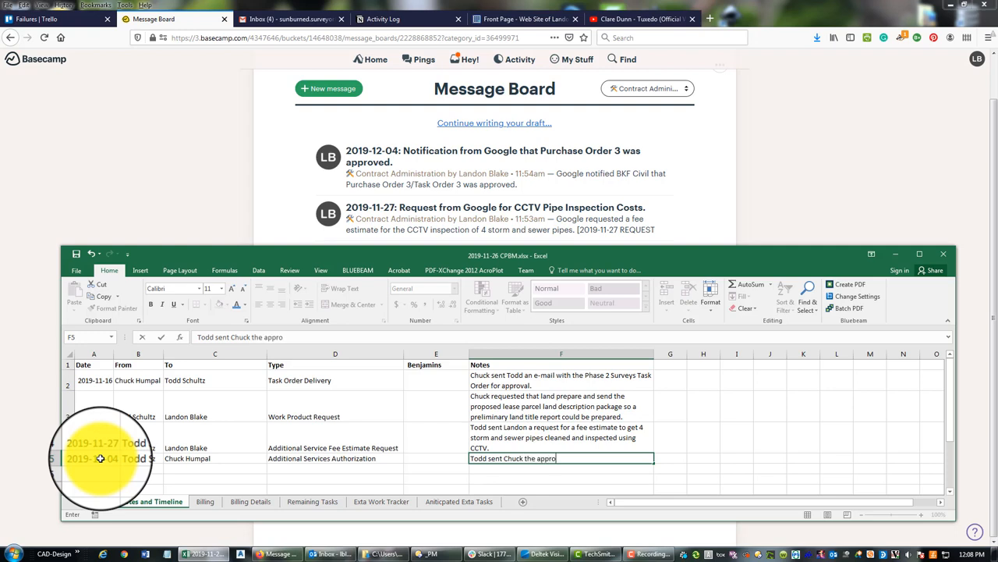
text(ved)
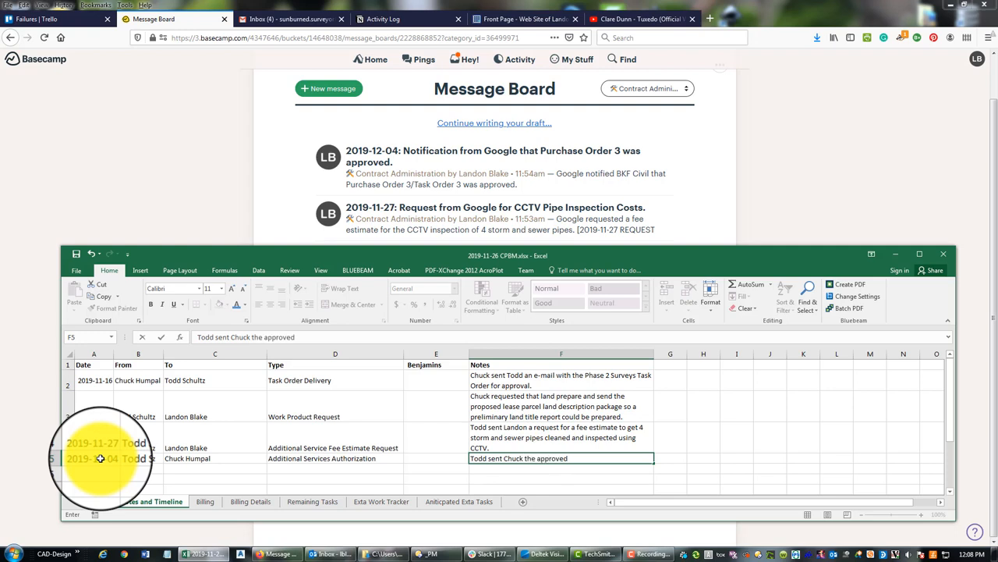
text(purchase order and t)
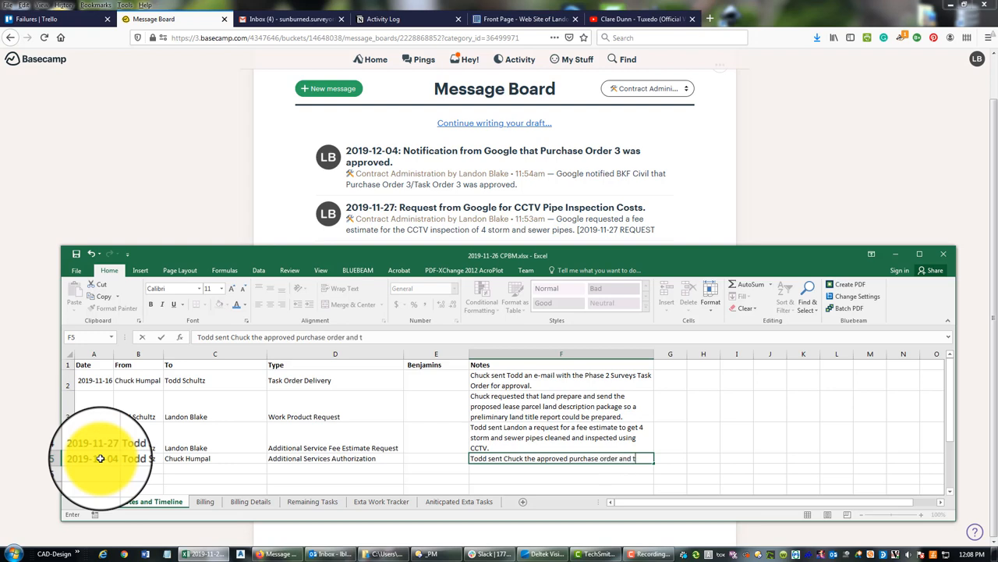
text(ask order f)
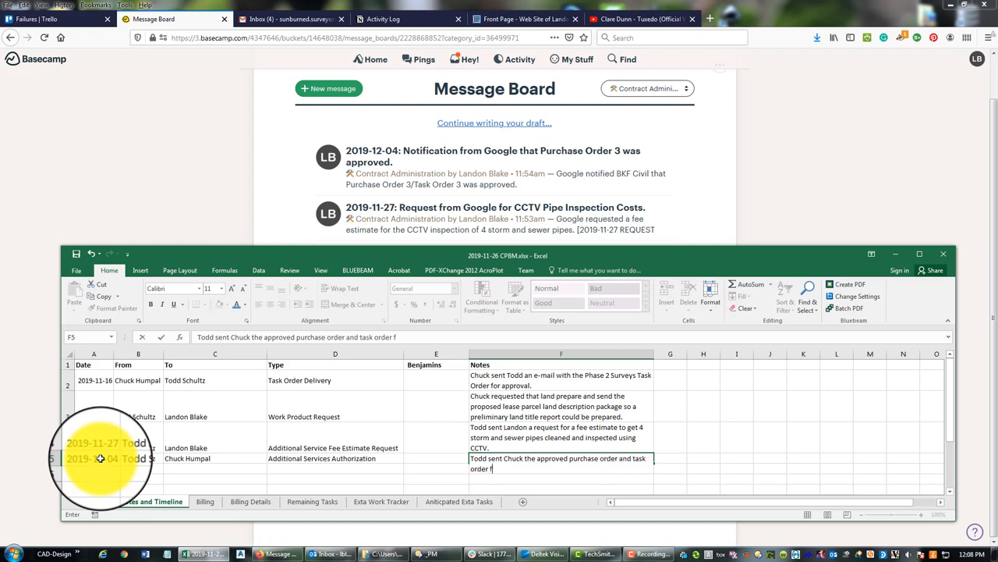
text(or)
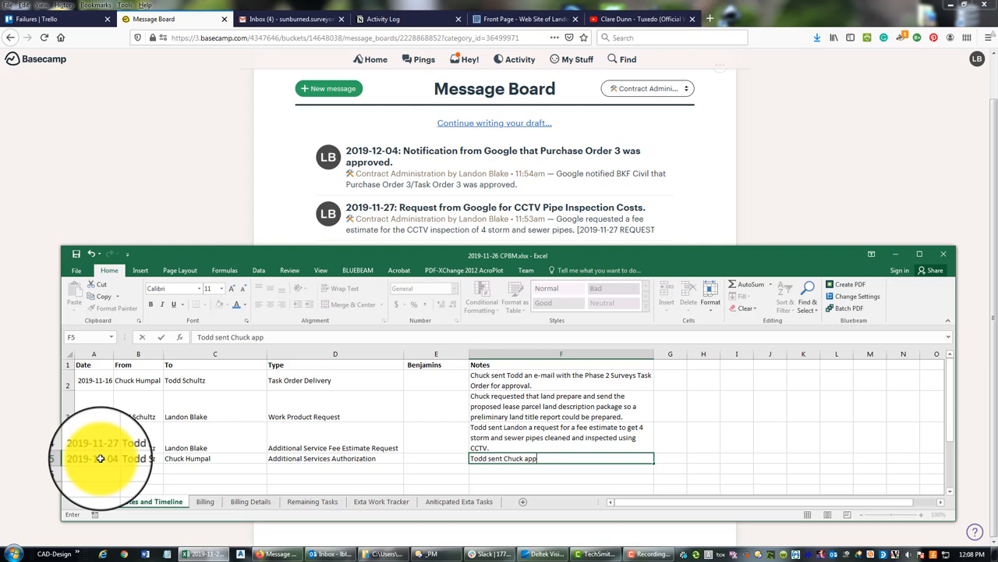
text(roved copies of)
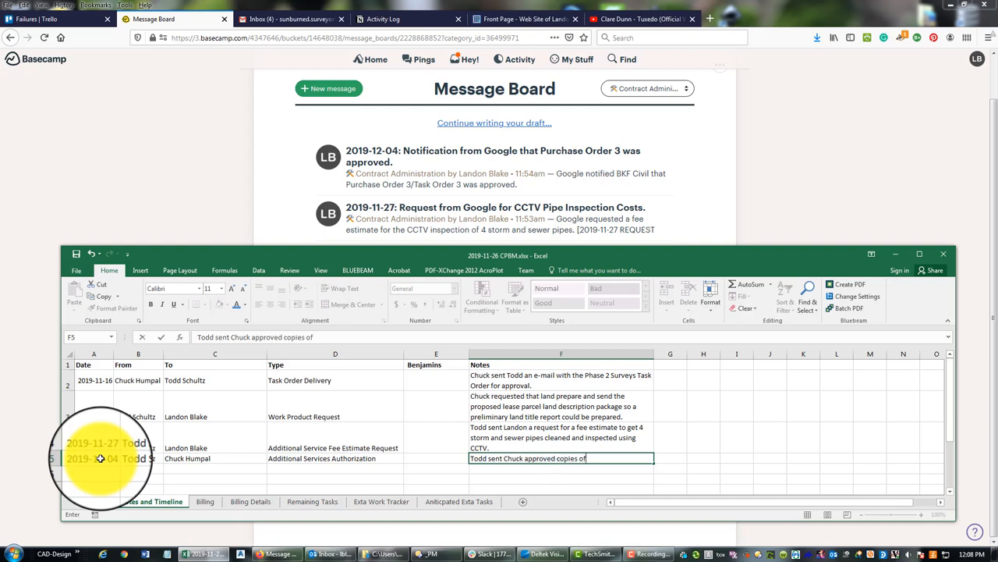
text(Purchase Order 3/Task Order 3. (This is Sur)
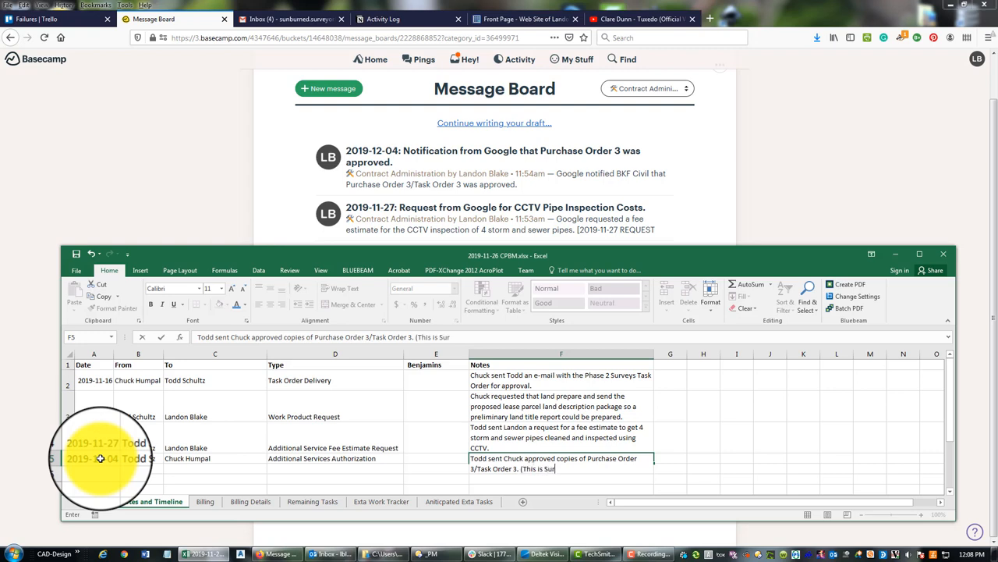
text(vey Additional Services Request)
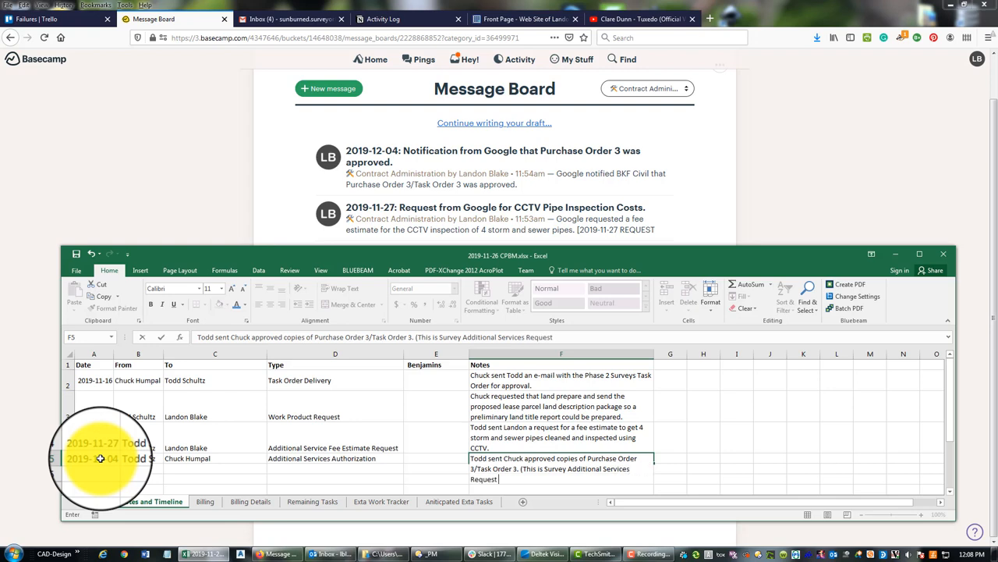
text(1))
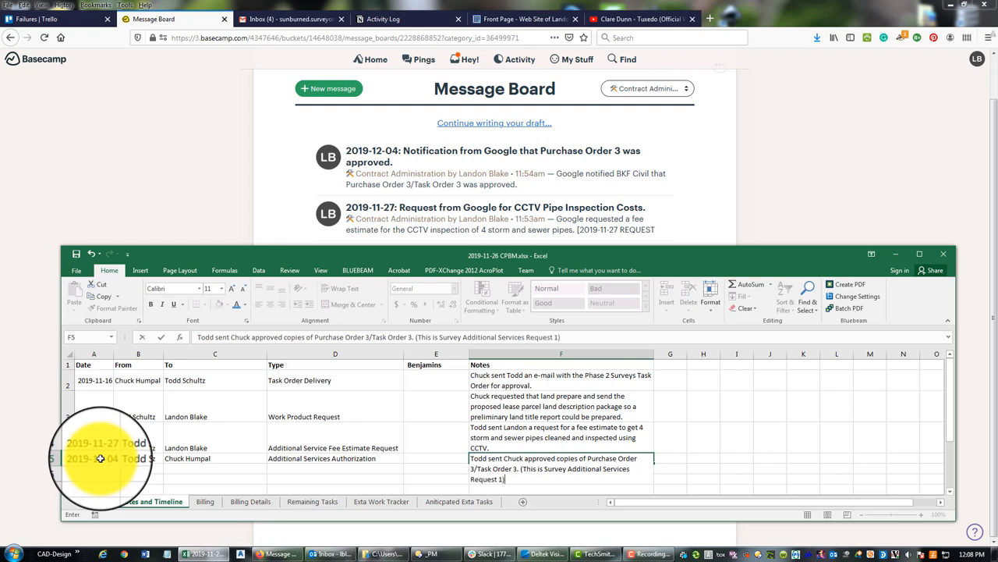
text(.)
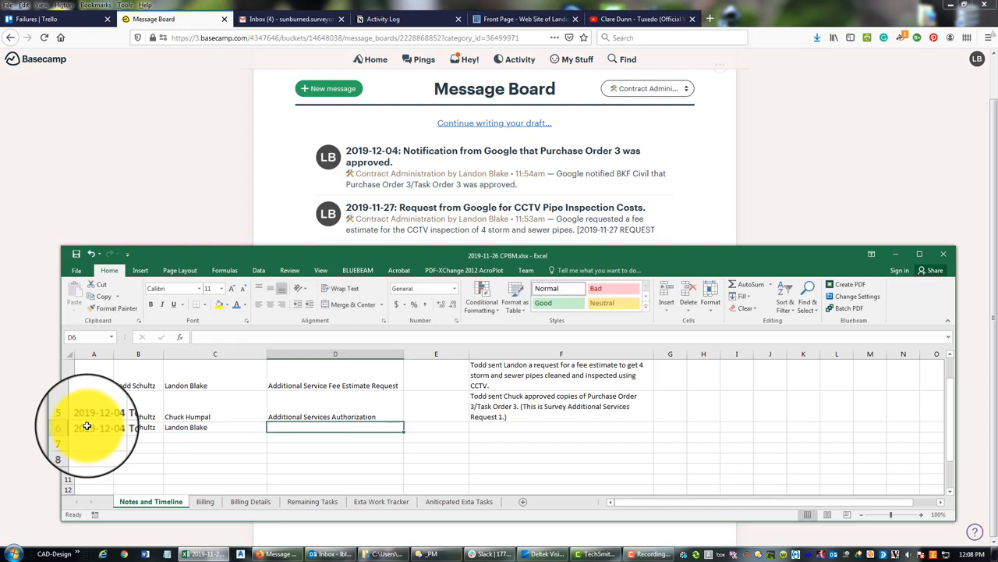
Set the Todd-to-Landon 2019-12-04 row's type to Additional Services Authorization via AutoComplete.
text(Additional Services Authorization)
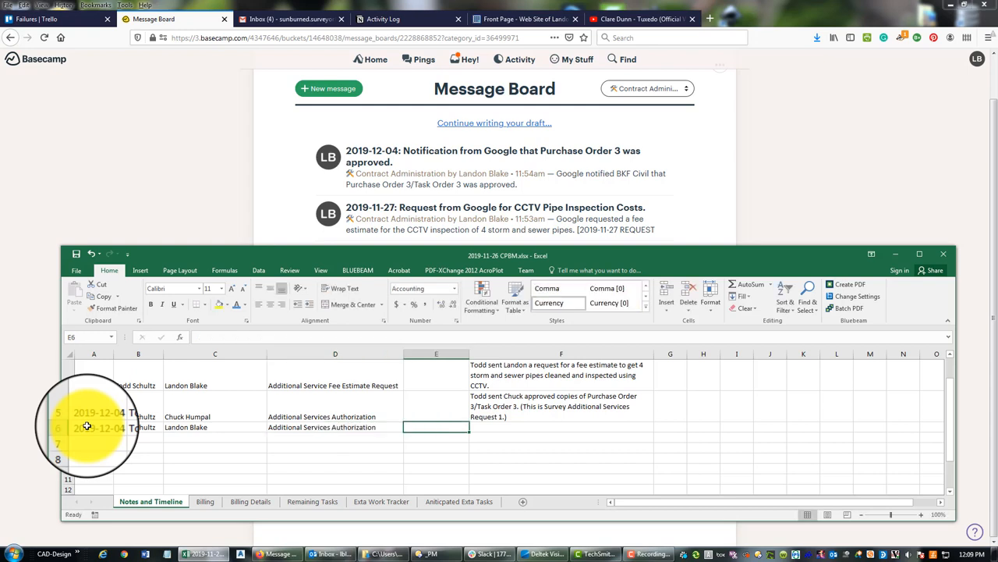
click(561, 426)
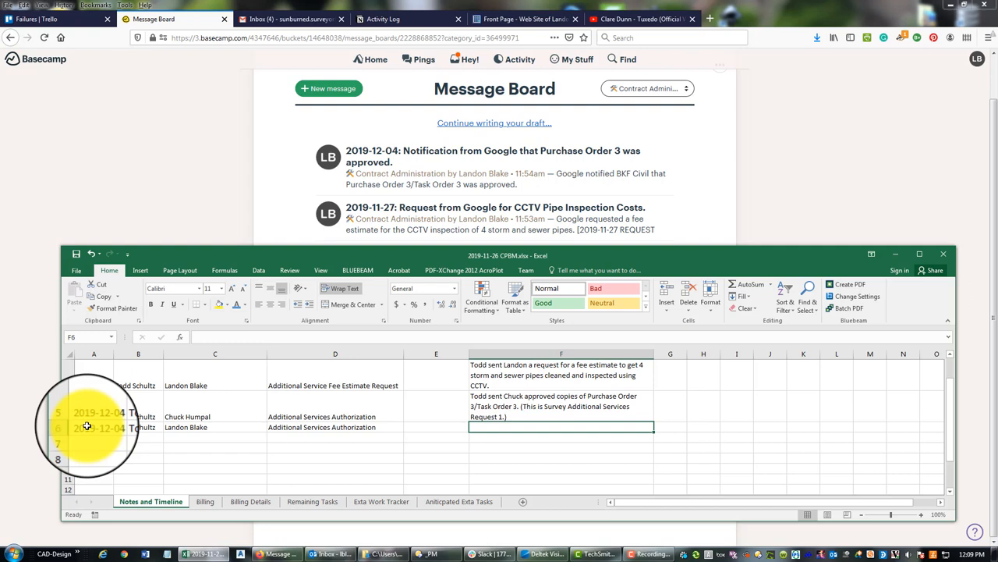
Note Landon's approval to prepare a Highway 101 lease parcel land description package, and maximize Excel.
text(To)
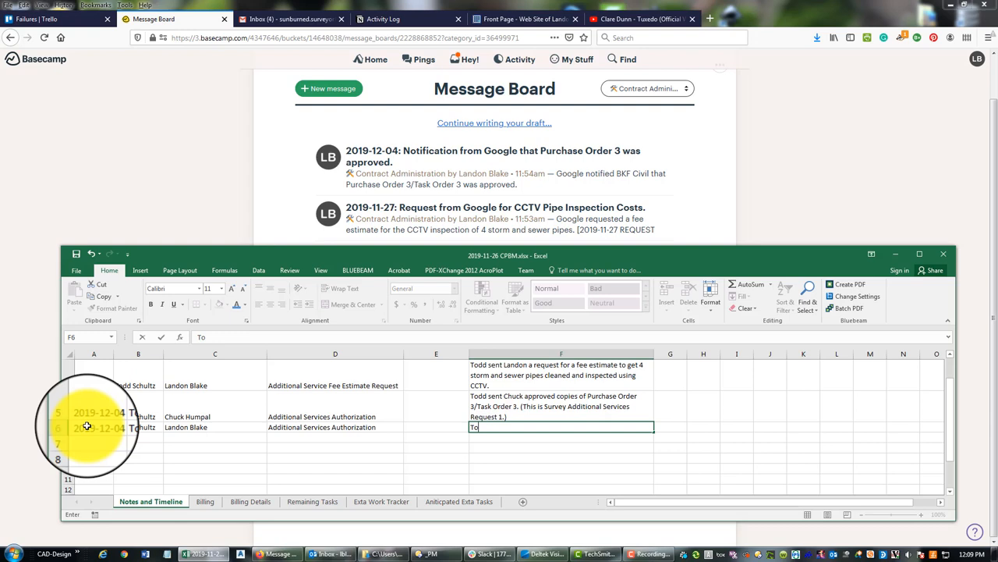
text(Todd sent Landon a request for a fee estimate to get 4 storm and sewer pipes cleaned and inspected using CCTV.)
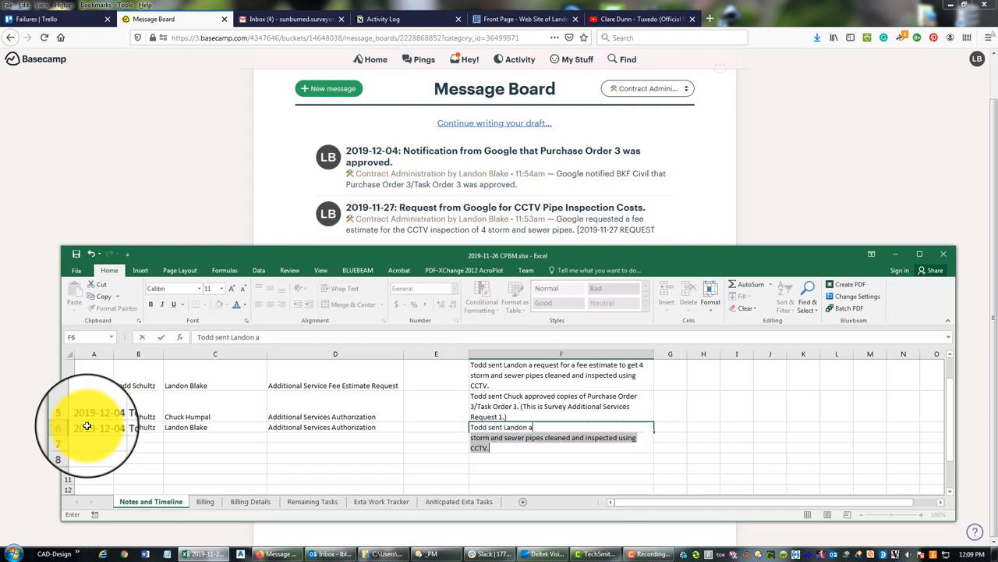
text(approval a)
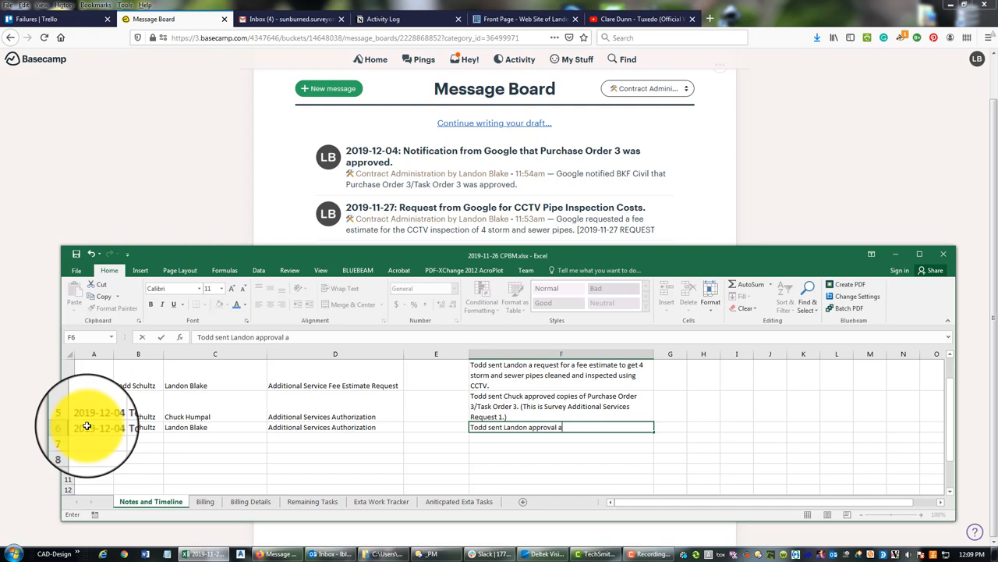
text(nd instructions top)
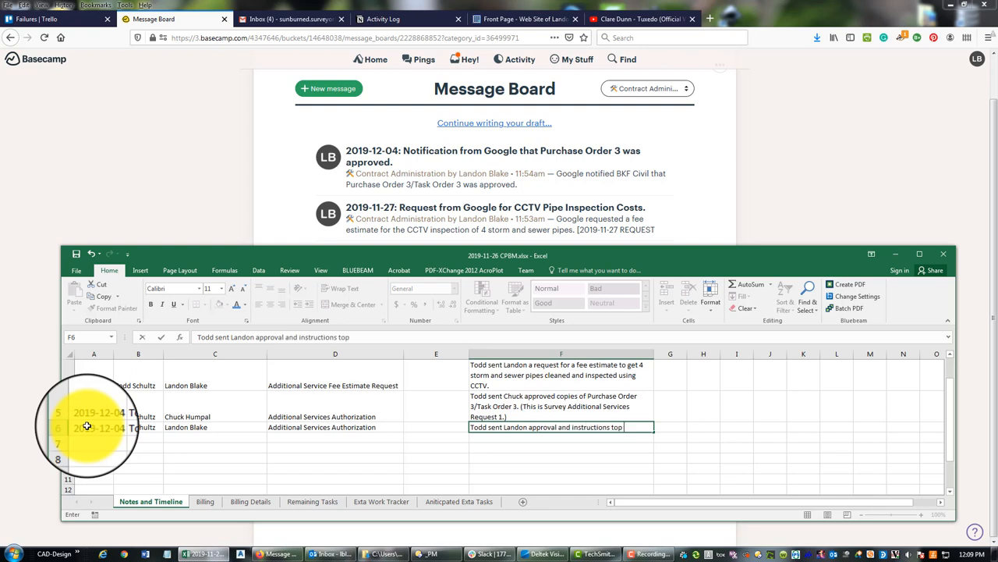
text(to prepare a)
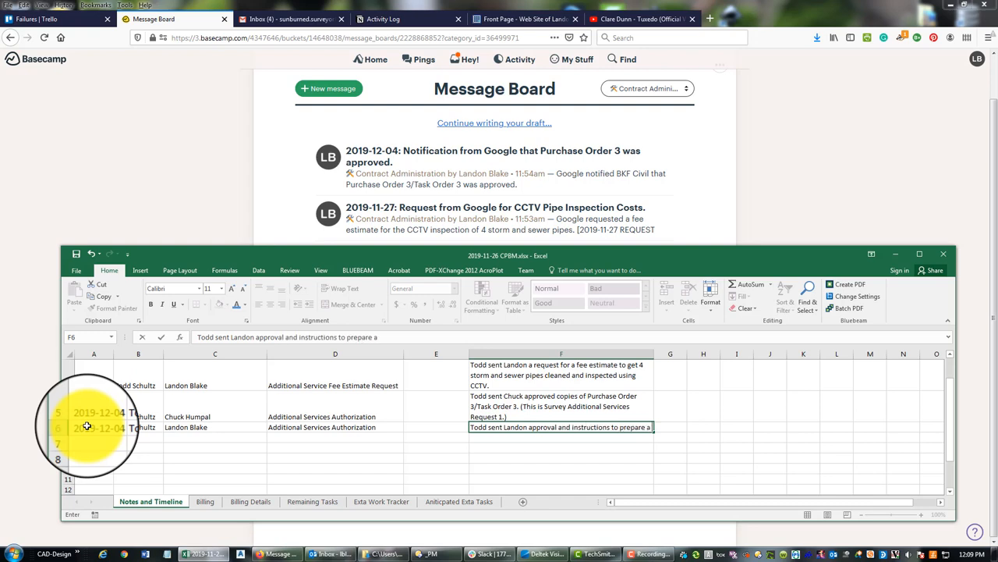
text(land description)
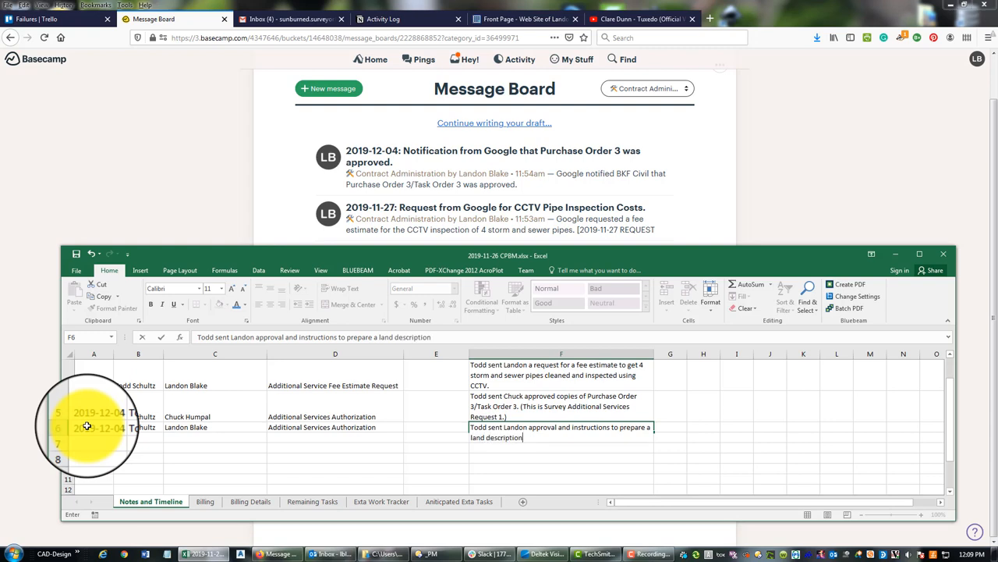
text(package for a lease parcel)
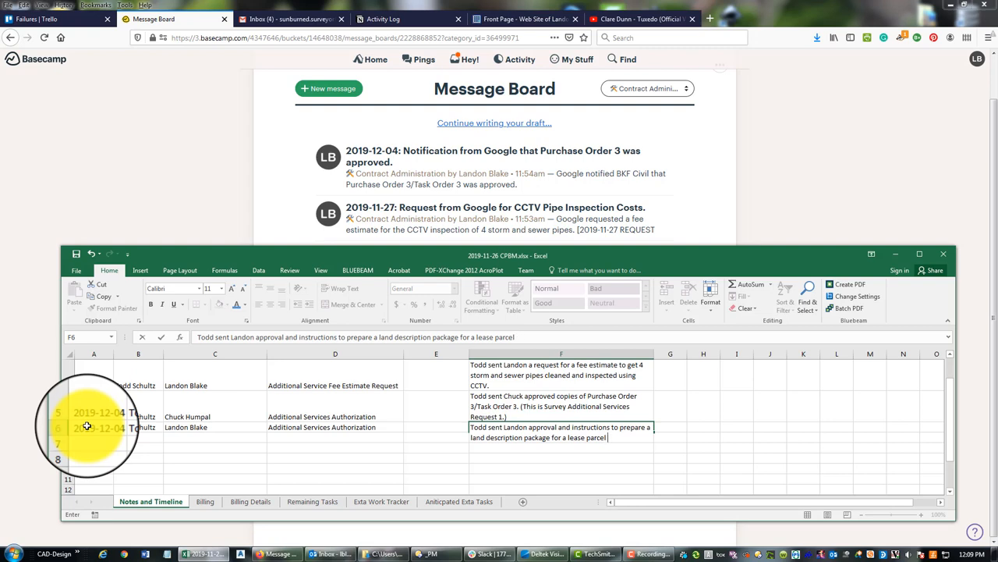
text(in the excess right-of-way for)
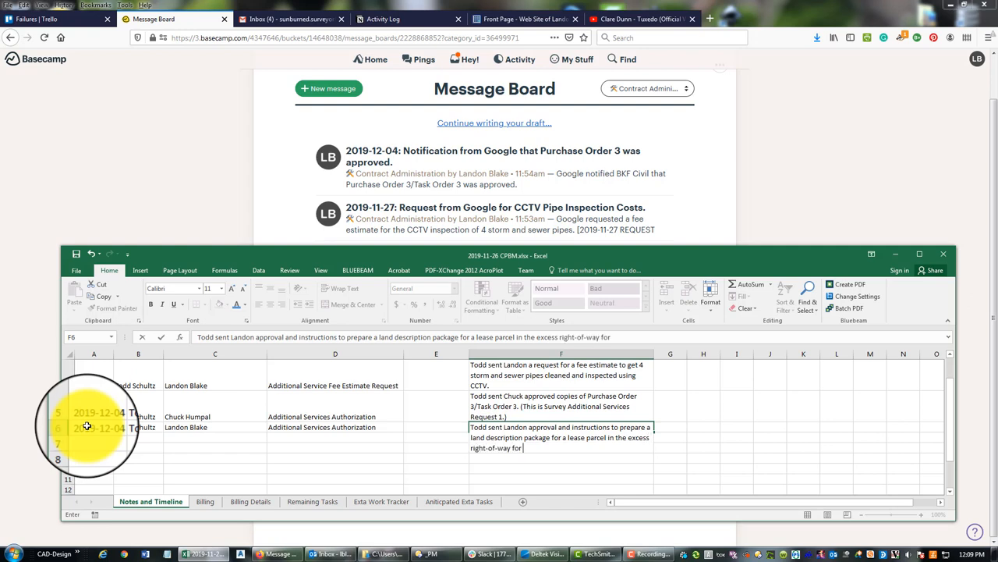
text(High)
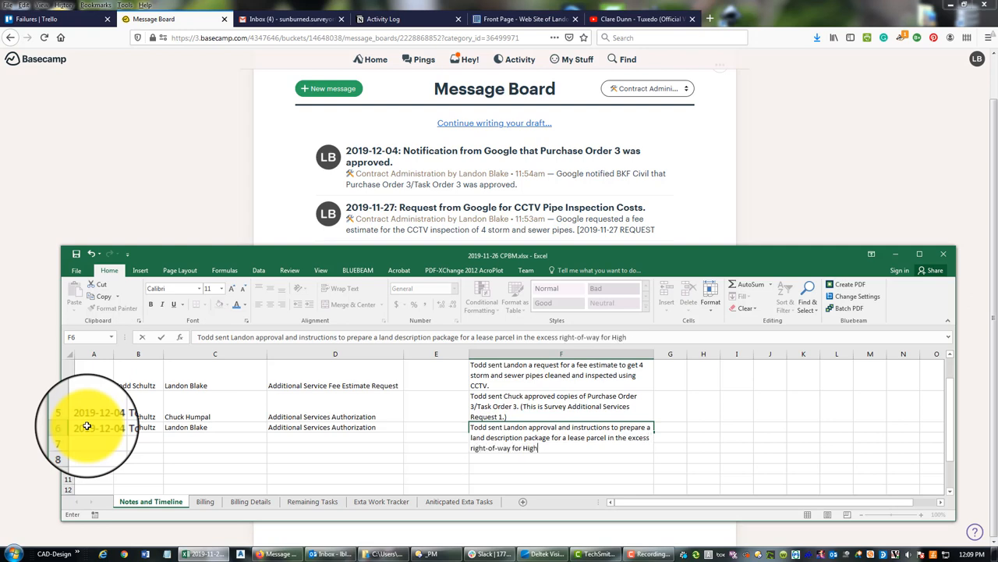
text(way 101.)
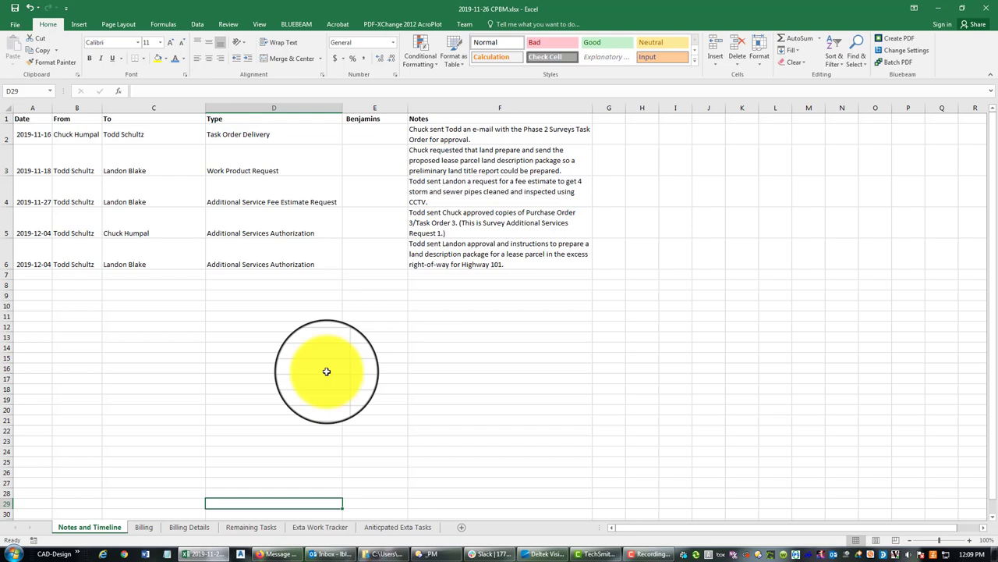
click(273, 367)
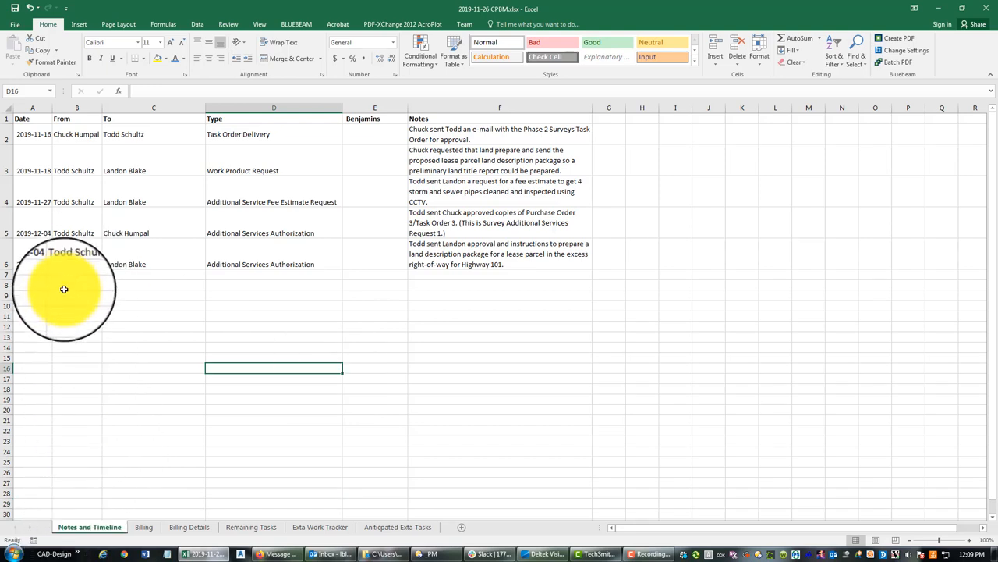
Switch the workbook to the Billing sheet tab.
click(110, 440)
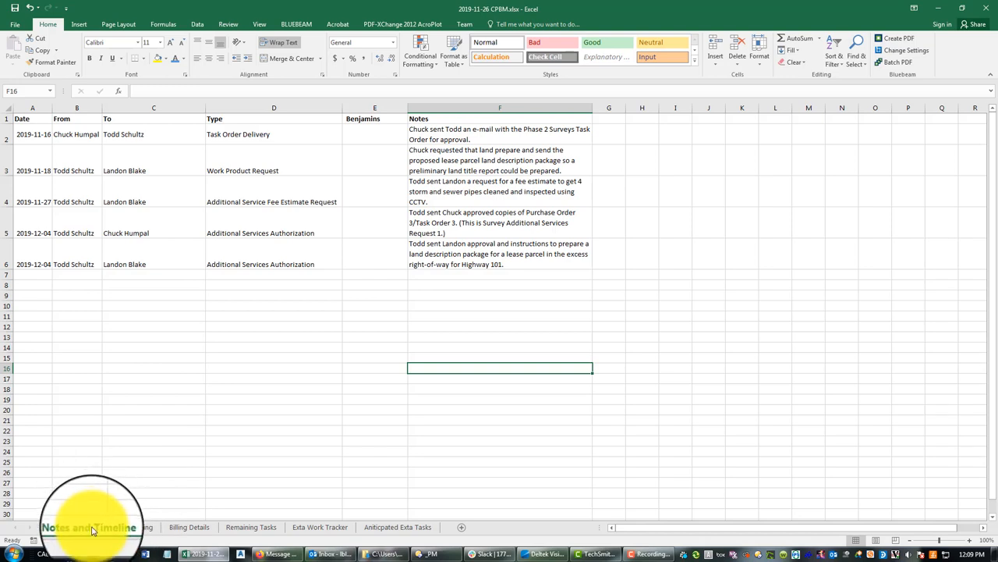
mouse_move(130, 367)
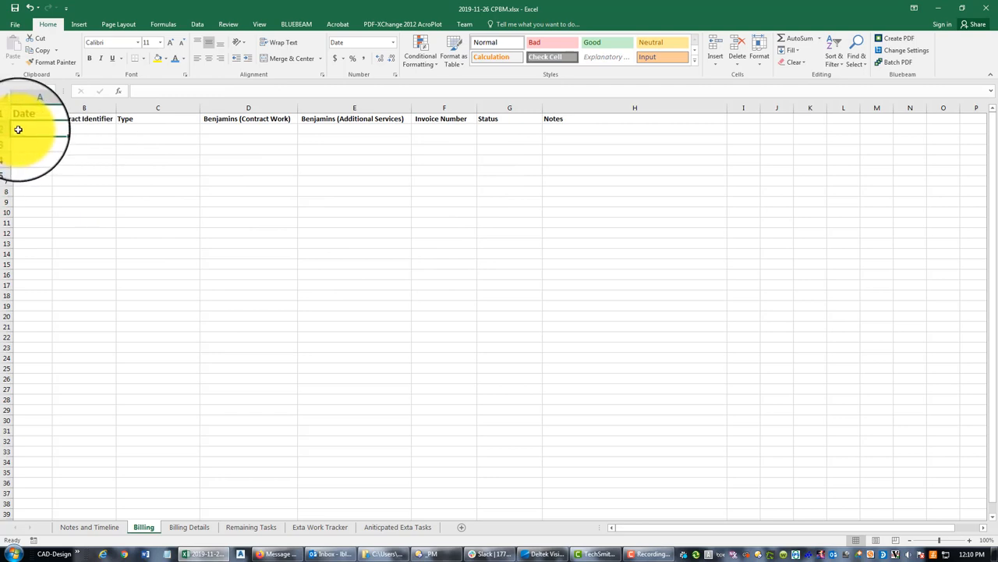
Fill Billing row 2 with date 2019-12-06, contract ASR-01 and type Survey Additional Services.
text(2019-12-06)
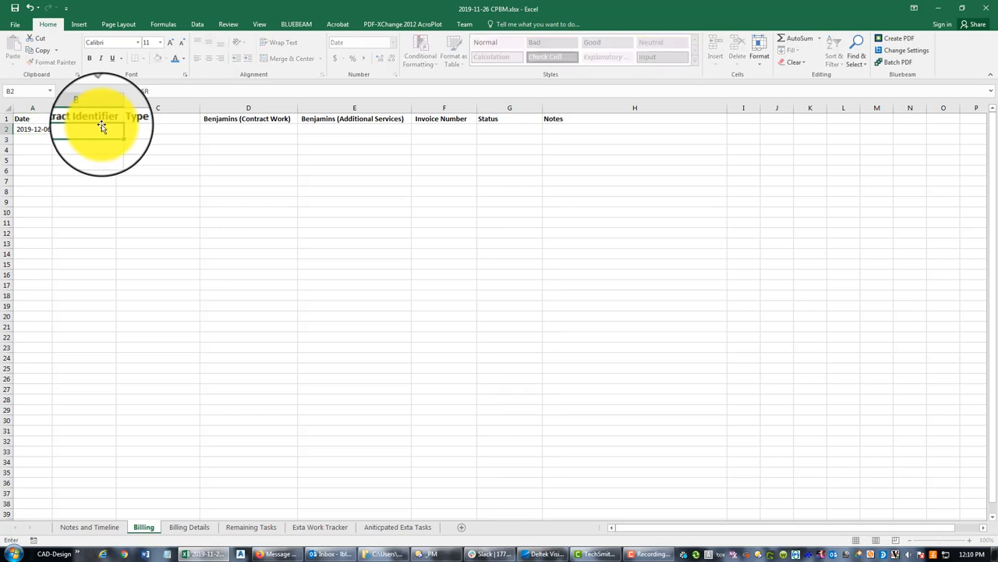
key(Return)
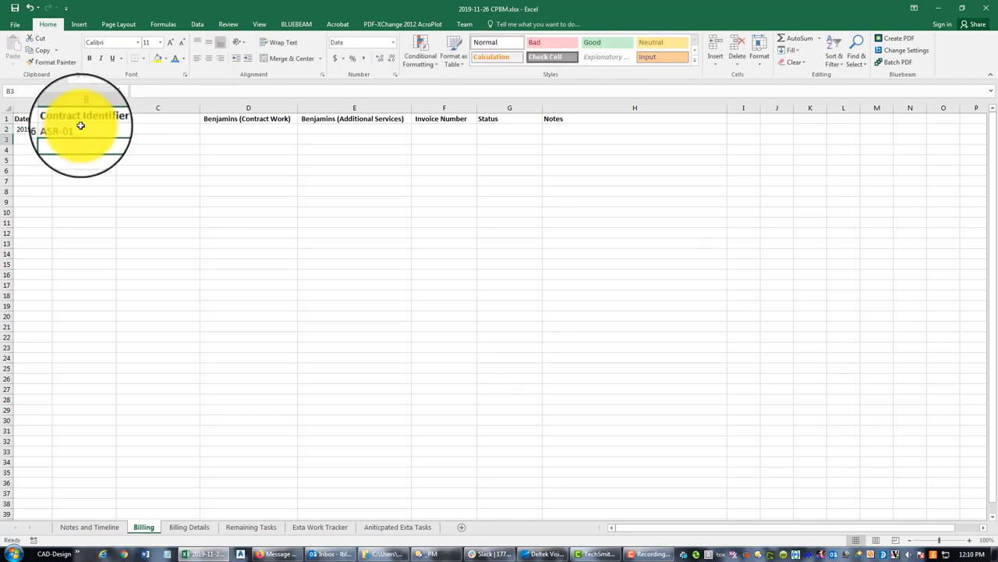
click(66, 129)
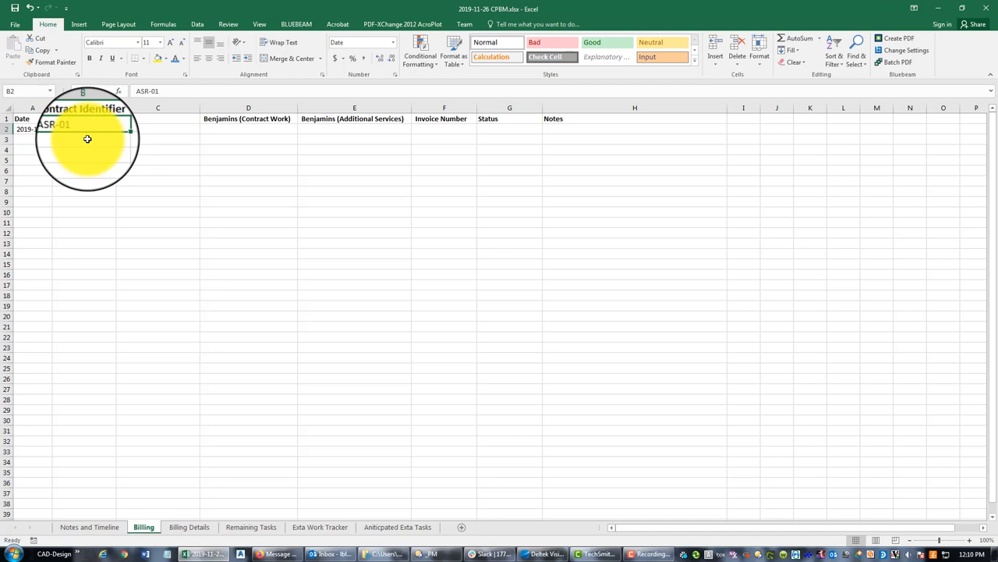
click(158, 128)
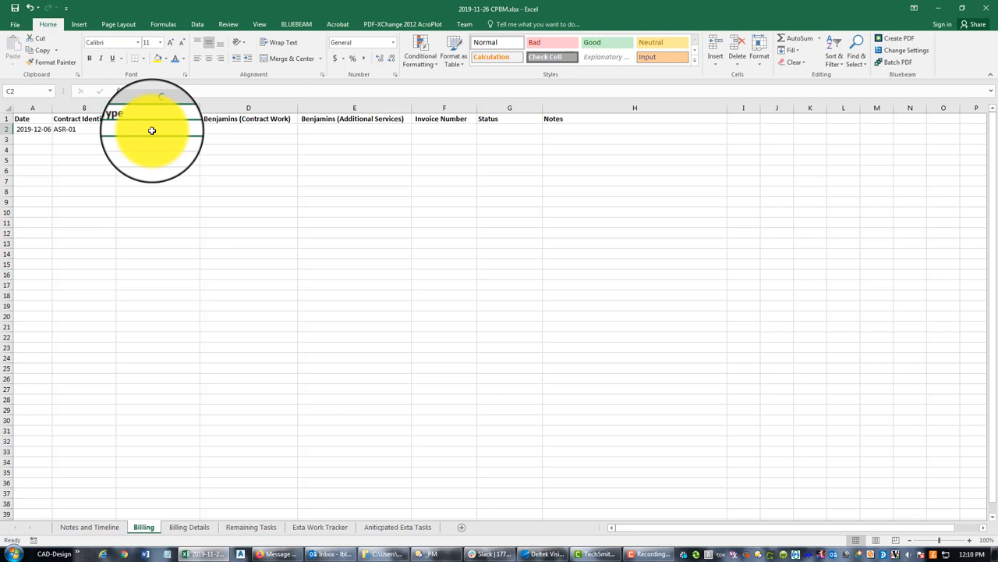
text(Survey Additional Ser)
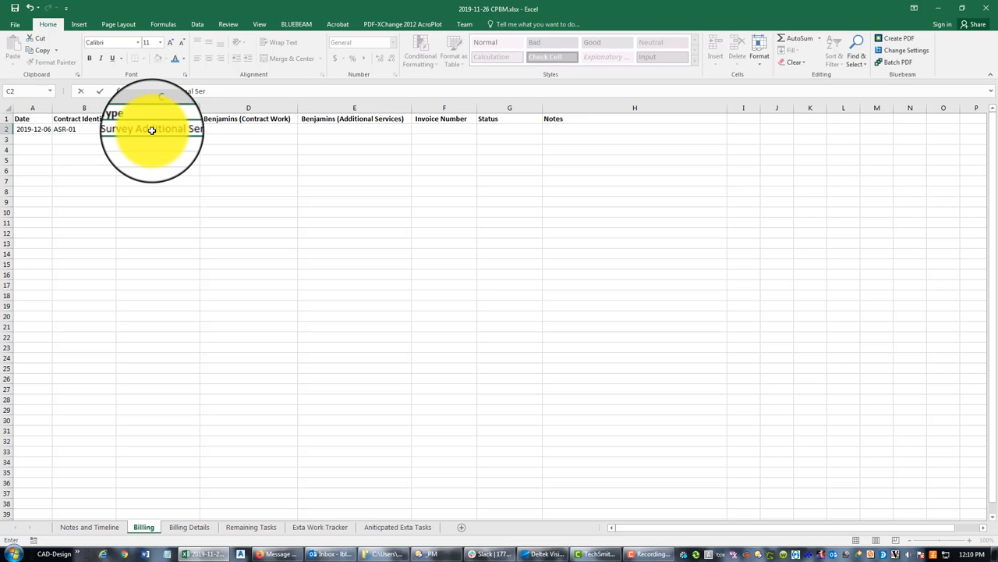
click(218, 160)
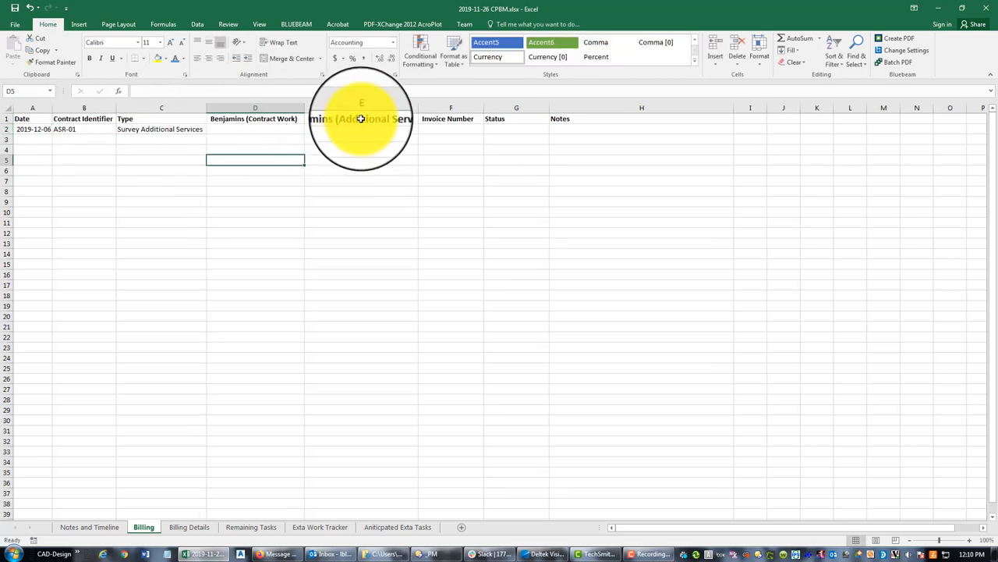
Enter $9,909.00, invoice number 19120882 and Not Paid status in the billing row.
double_click(253, 119)
text(Original )
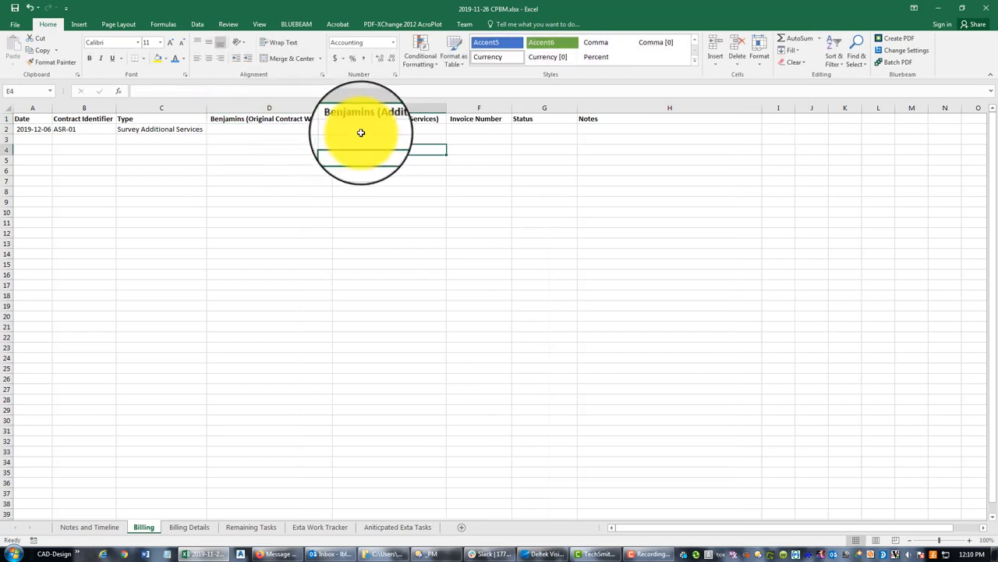
text(99)
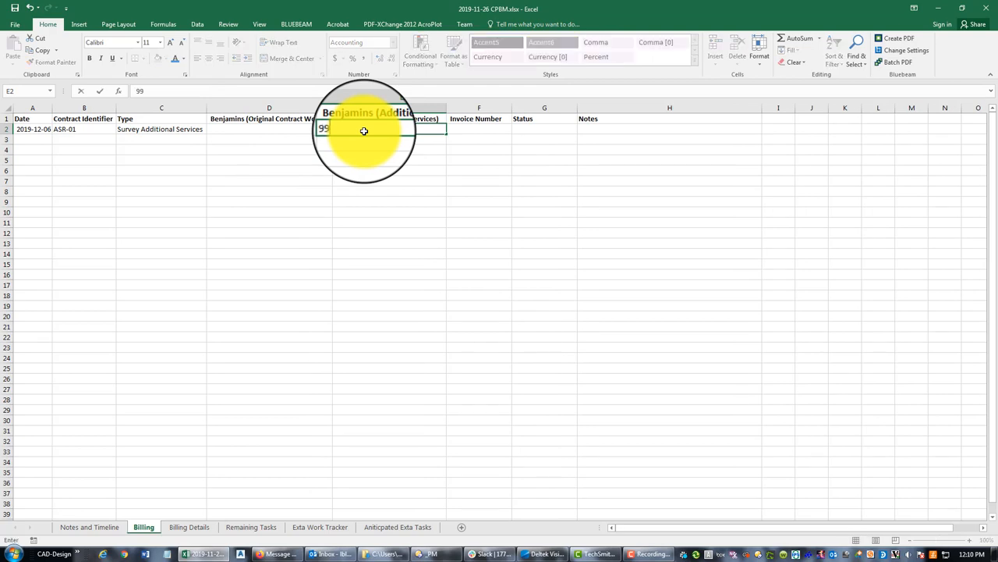
text(09.00)
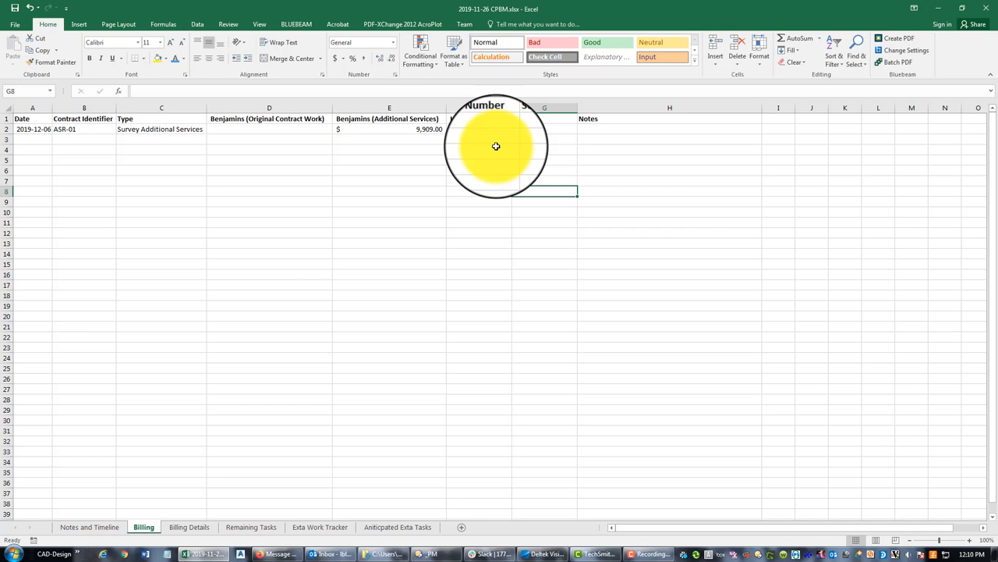
click(491, 130)
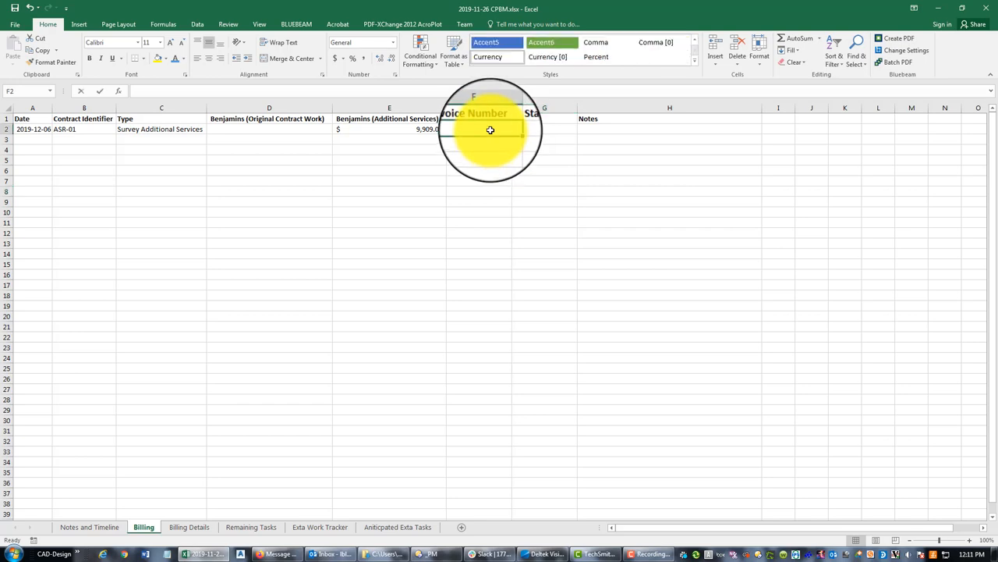
text(19120)
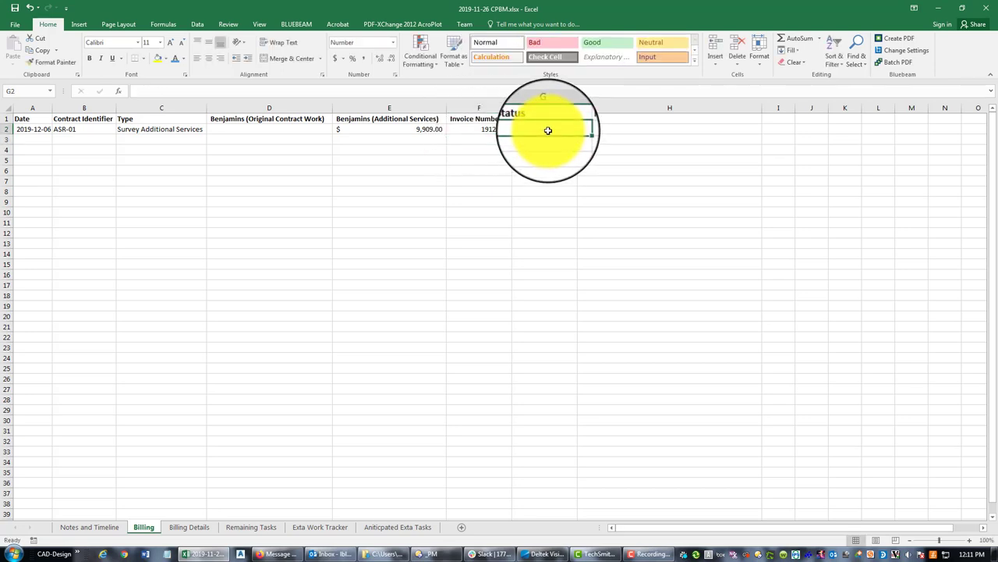
text(Not Paid)
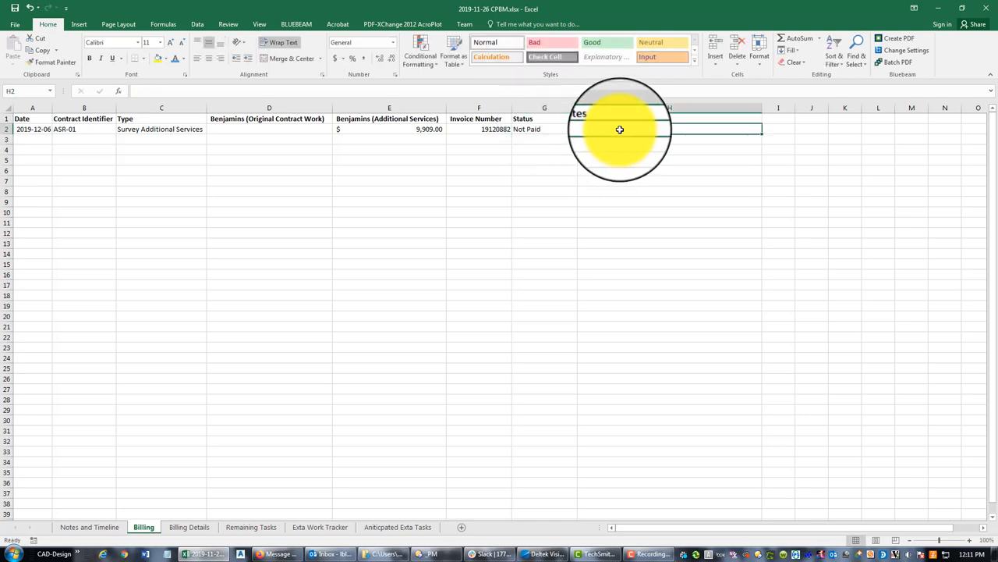
Add the note 'First invoice for Survey ASR 01.' under Notes.
text(First)
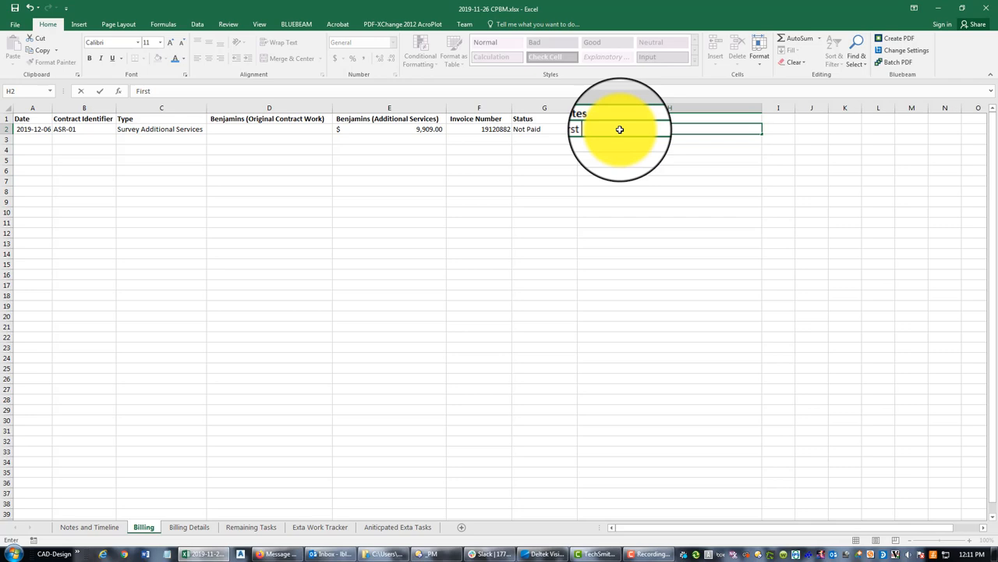
text(invoice for)
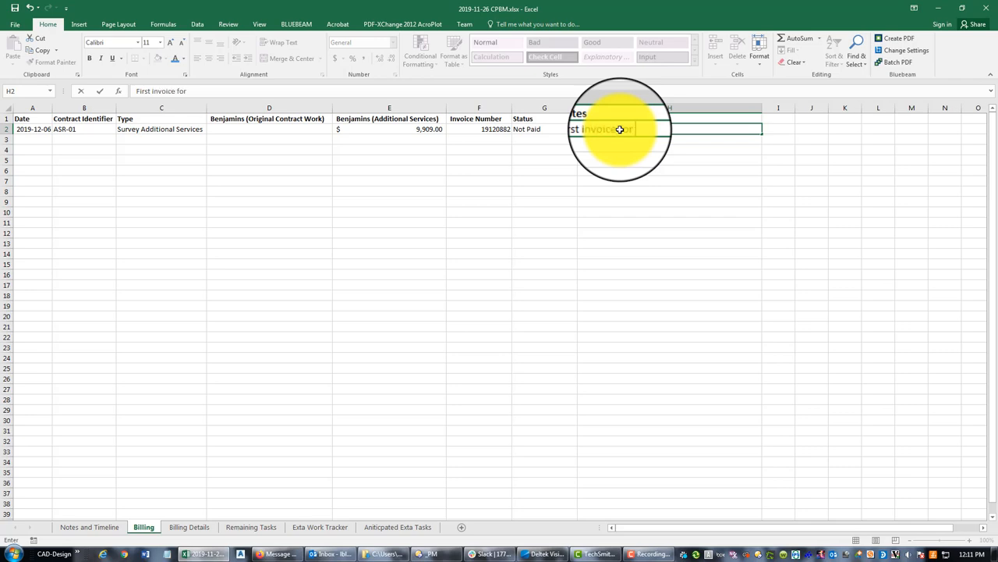
text(Survey)
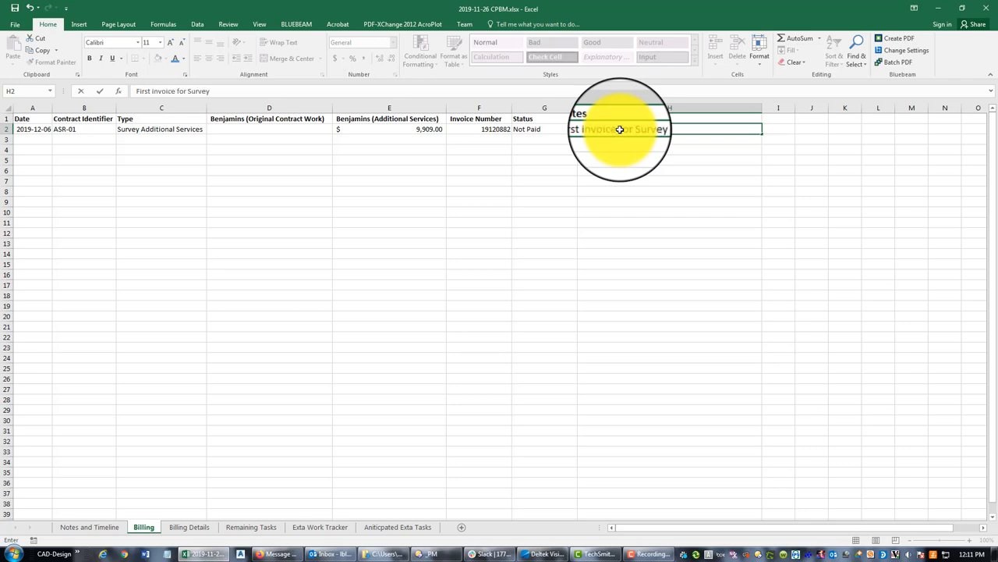
text(ASR 01.)
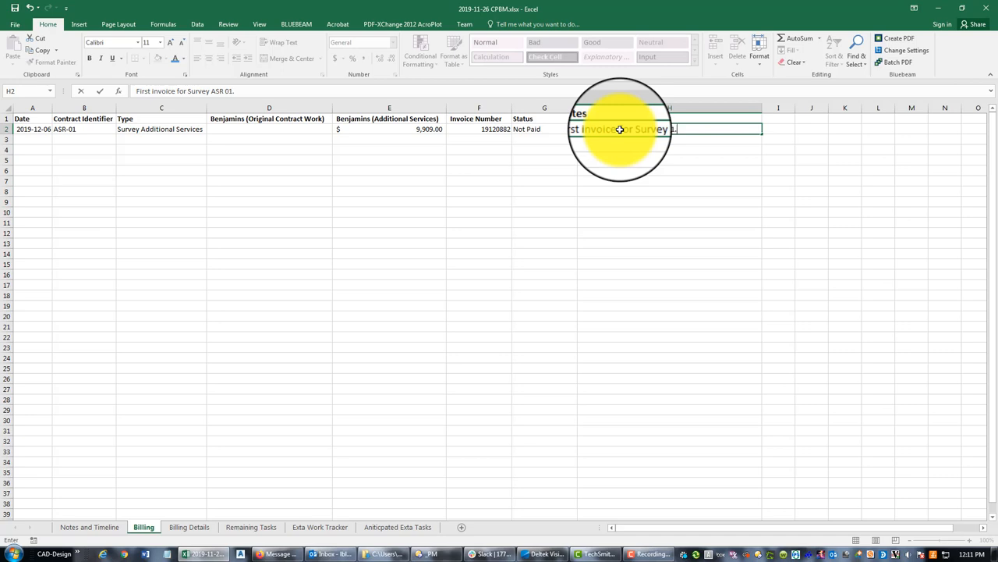
click(388, 284)
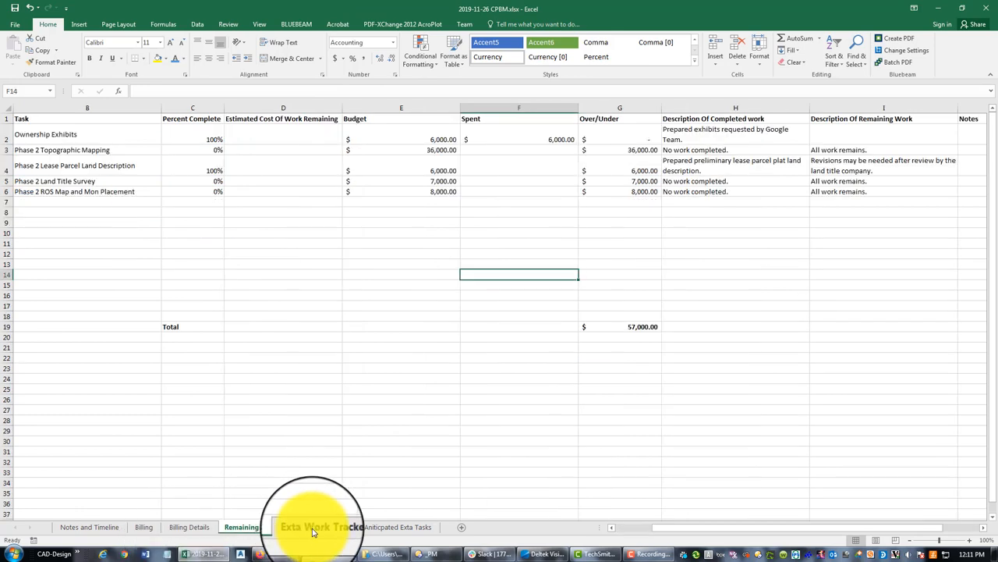
Switch from Remaining Tasks to the Exta Work Tracker sheet.
click(320, 526)
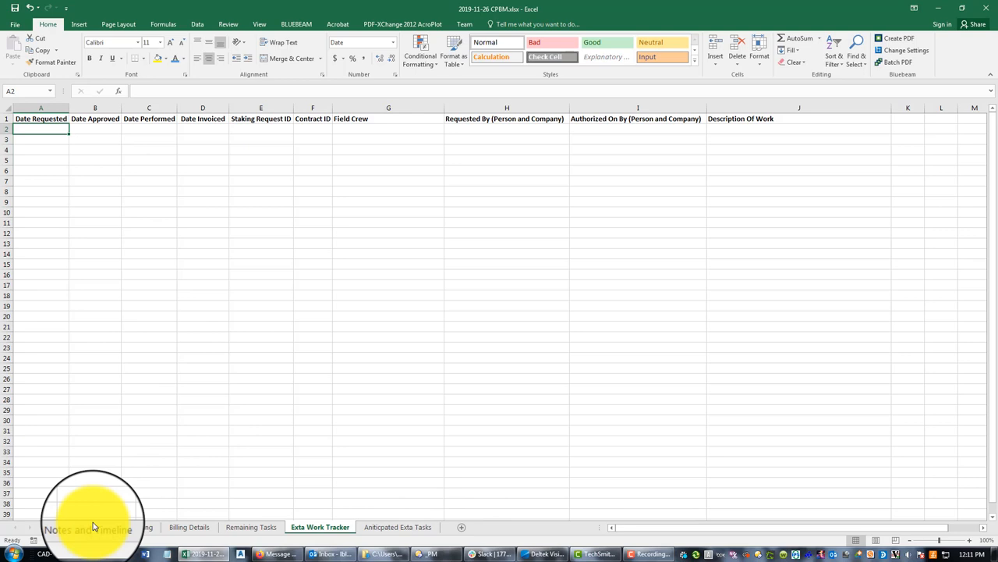
click(89, 527)
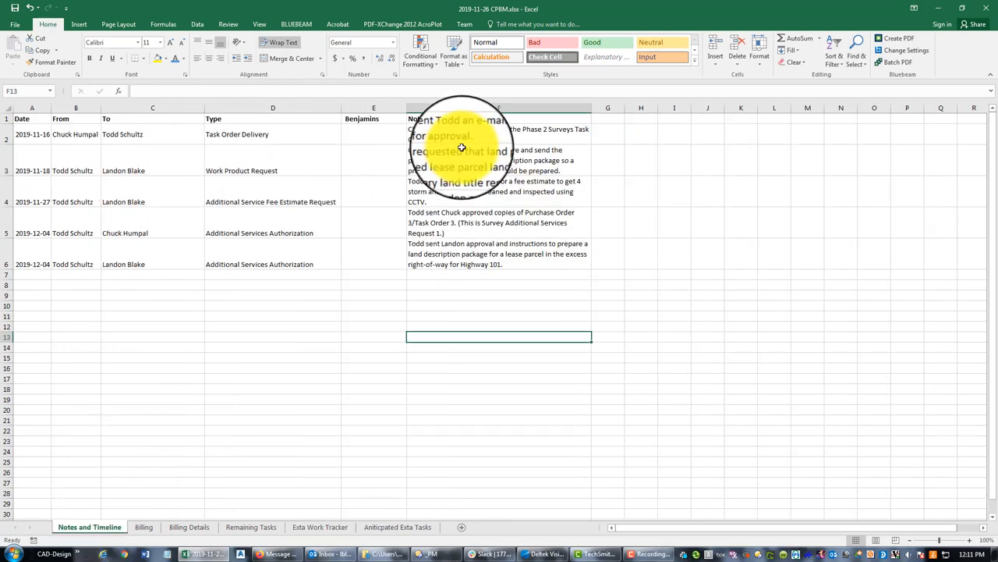
mouse_move(484, 168)
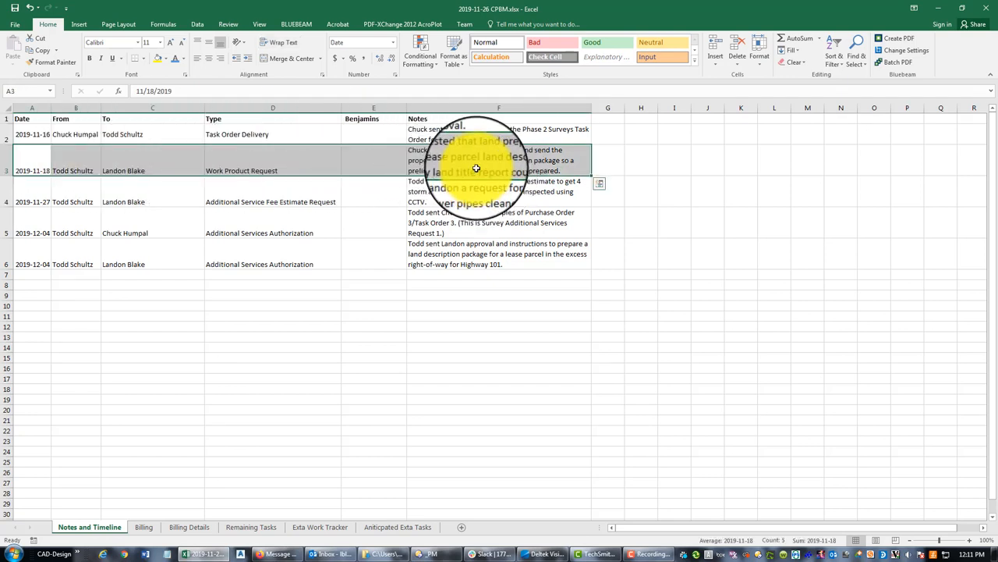
mouse_move(458, 207)
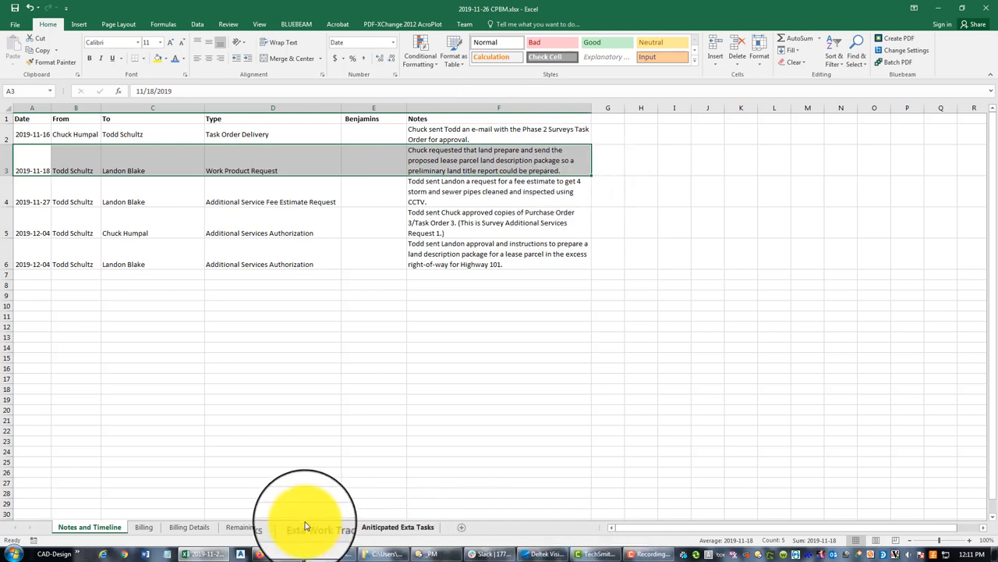
click(398, 526)
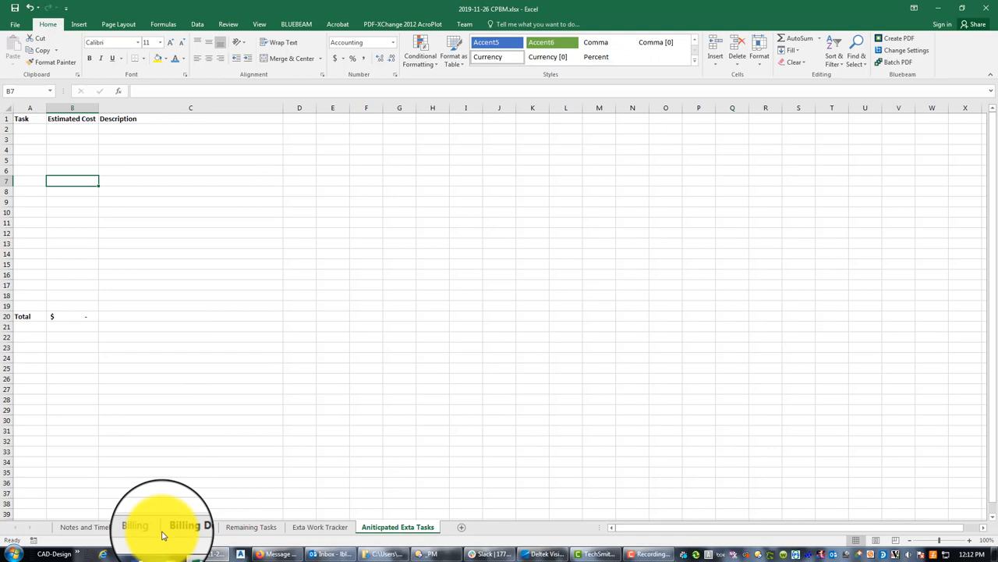
click(319, 526)
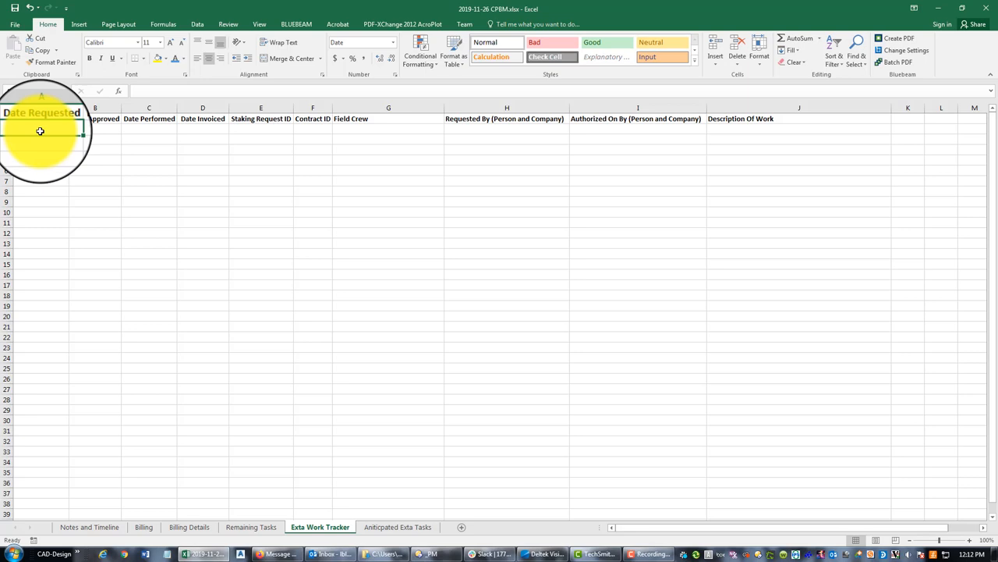
click(89, 527)
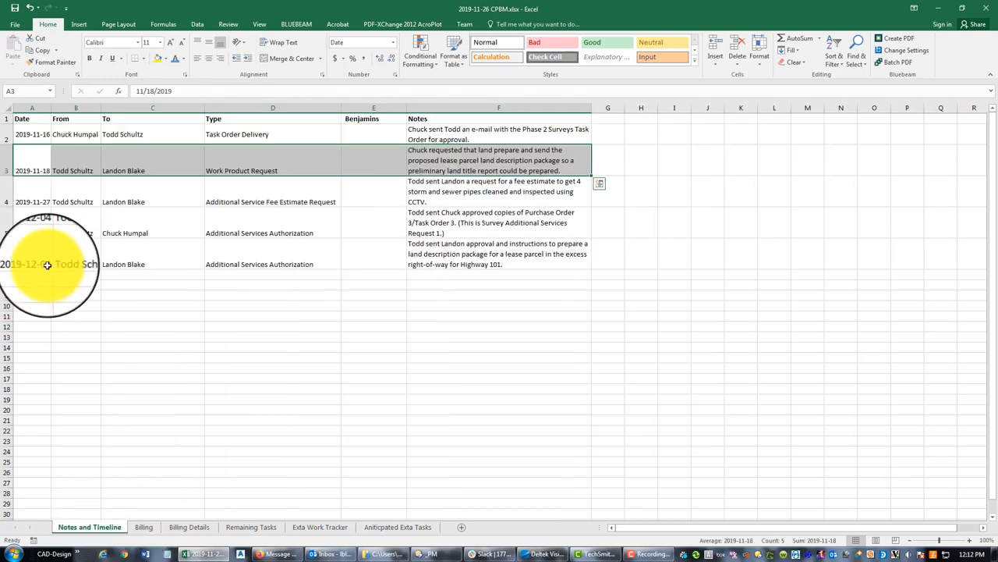
click(499, 253)
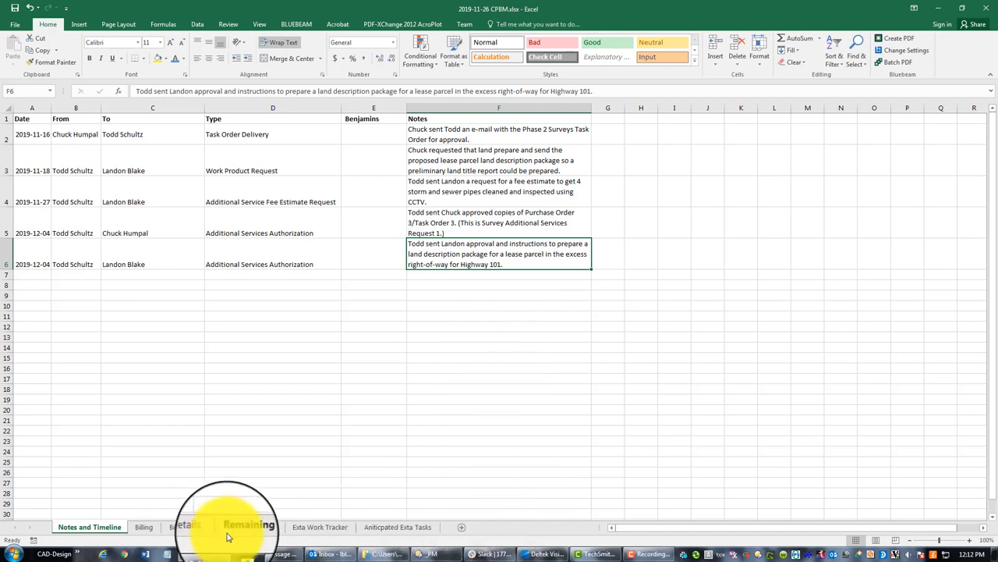
click(320, 527)
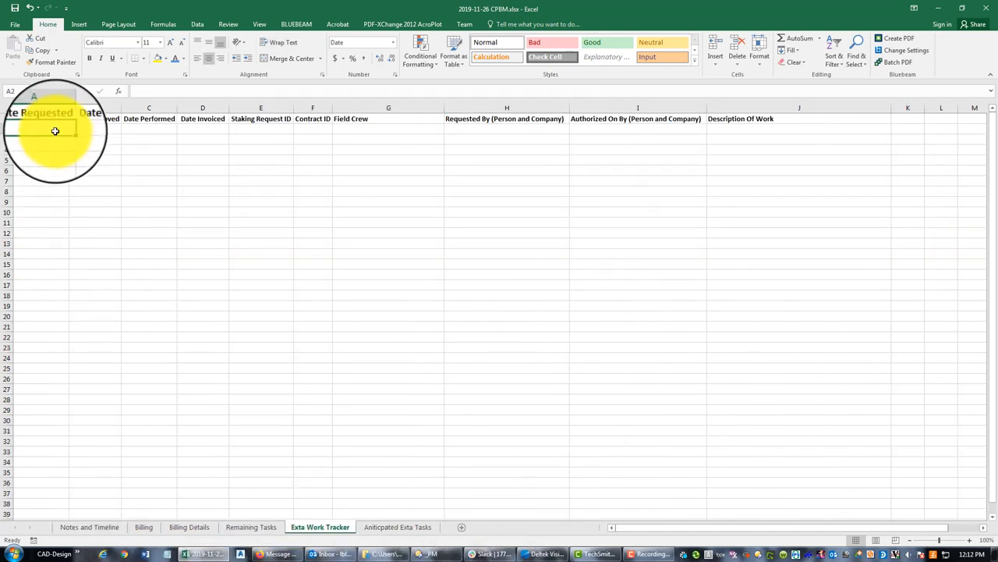
Enter requested and approved dates 2019-12-04 and performed date 2019-12-05 in row 2.
text(2019-12-)
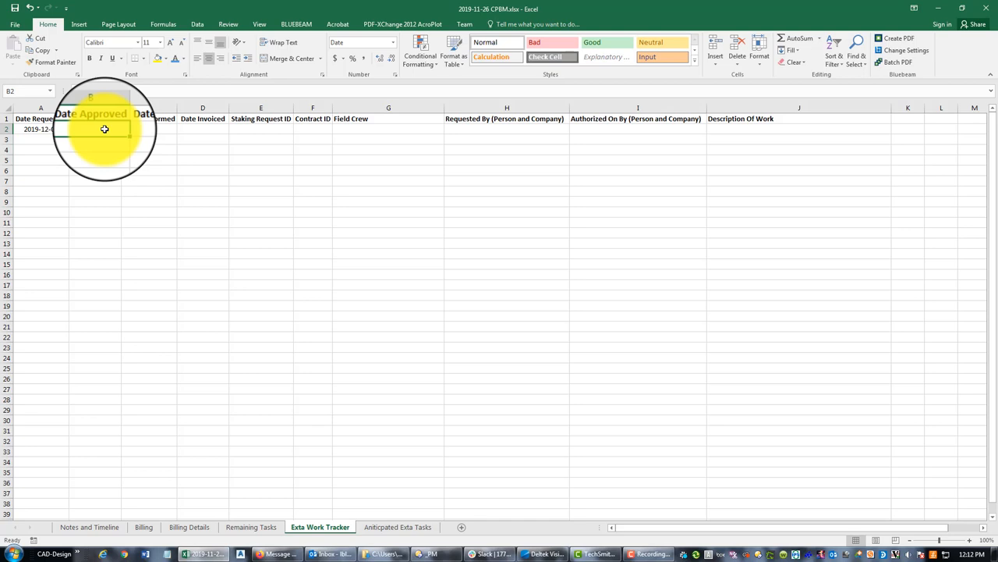
text(2019-12-04)
click(203, 129)
text(---)
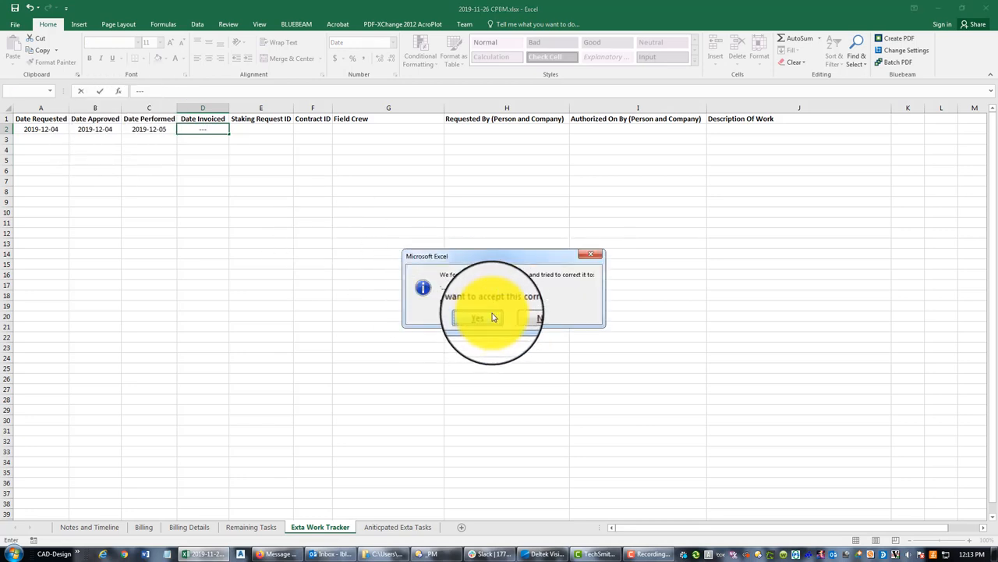
Accept the dash correction, delete the Staking Request ID column, and enter contract Survey ASR 01.
click(477, 318)
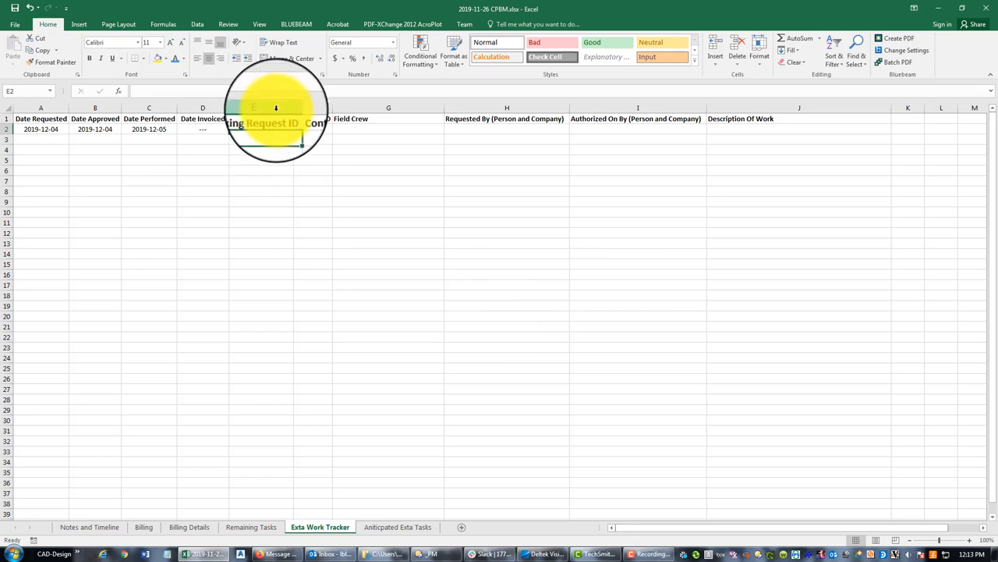
click(241, 108)
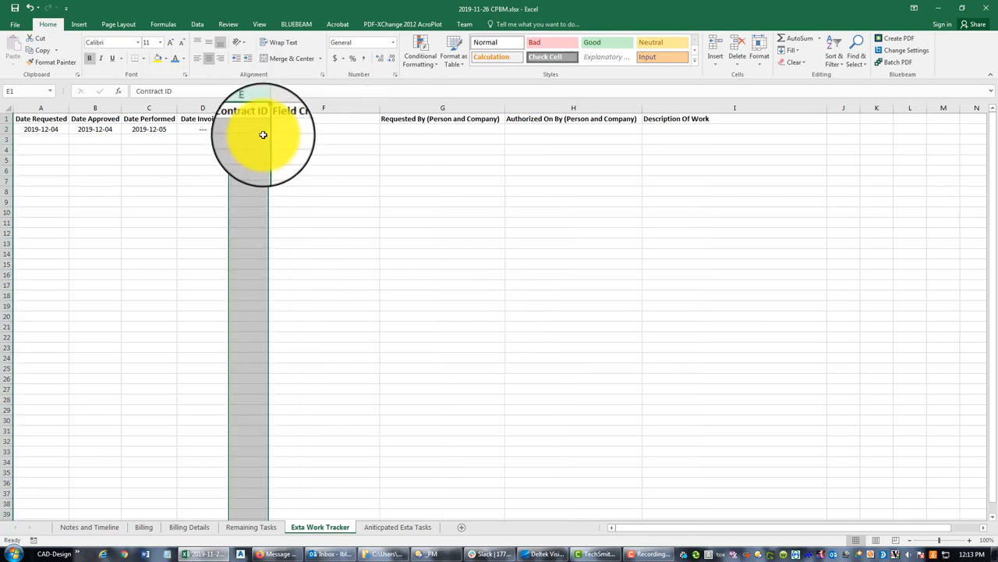
click(261, 128)
text(ASR 01)
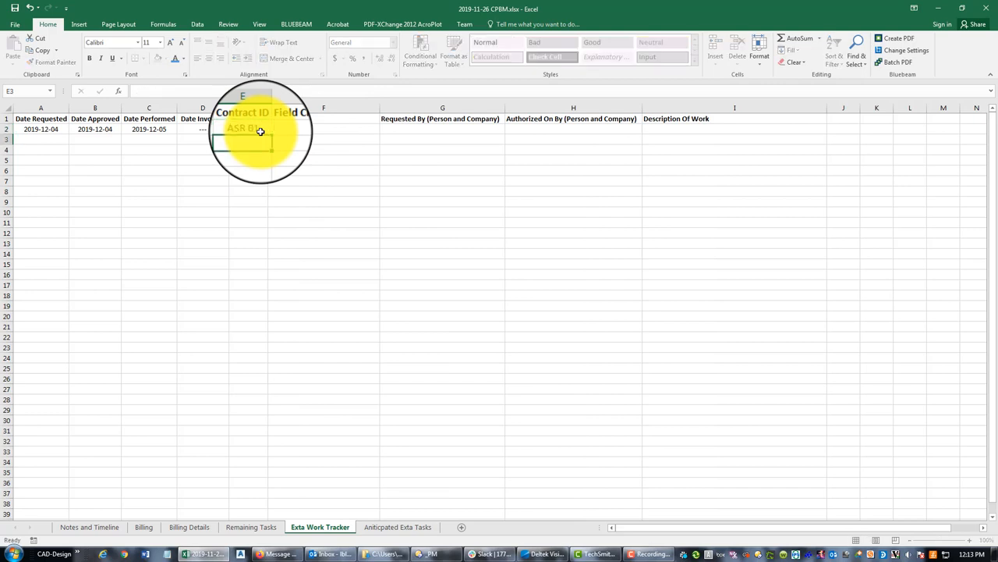
click(242, 128)
text(Survey )
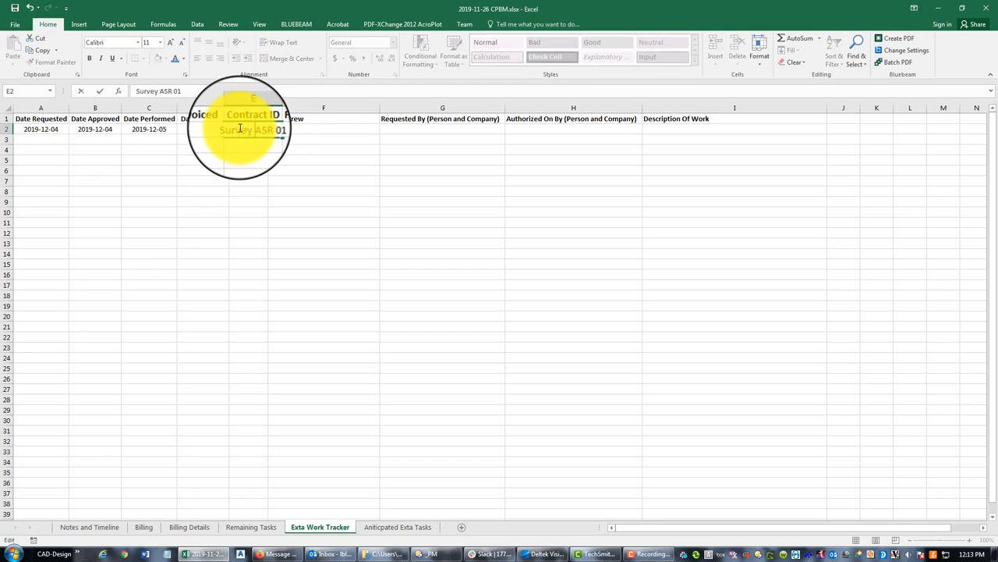
click(442, 243)
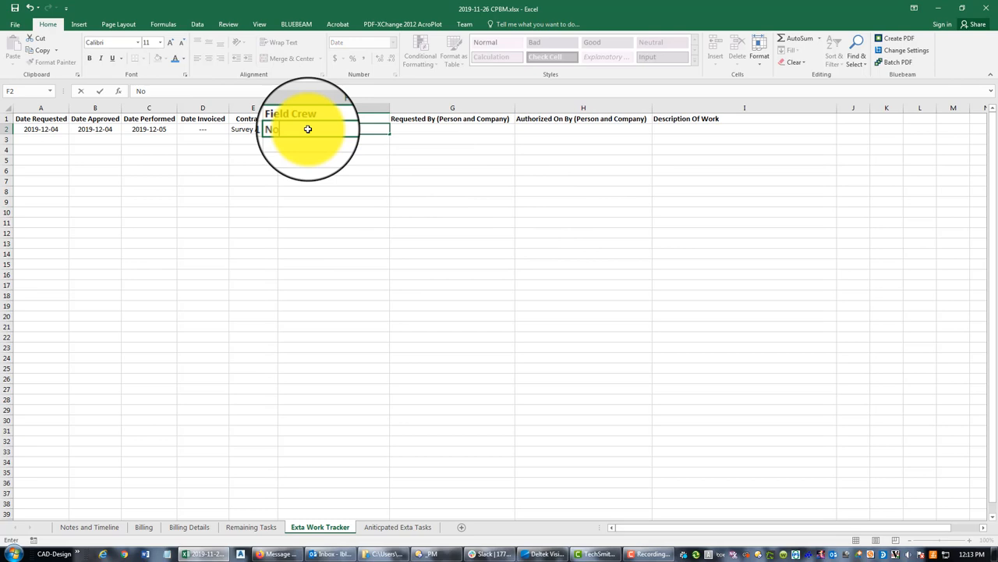
text(Not Applicable)
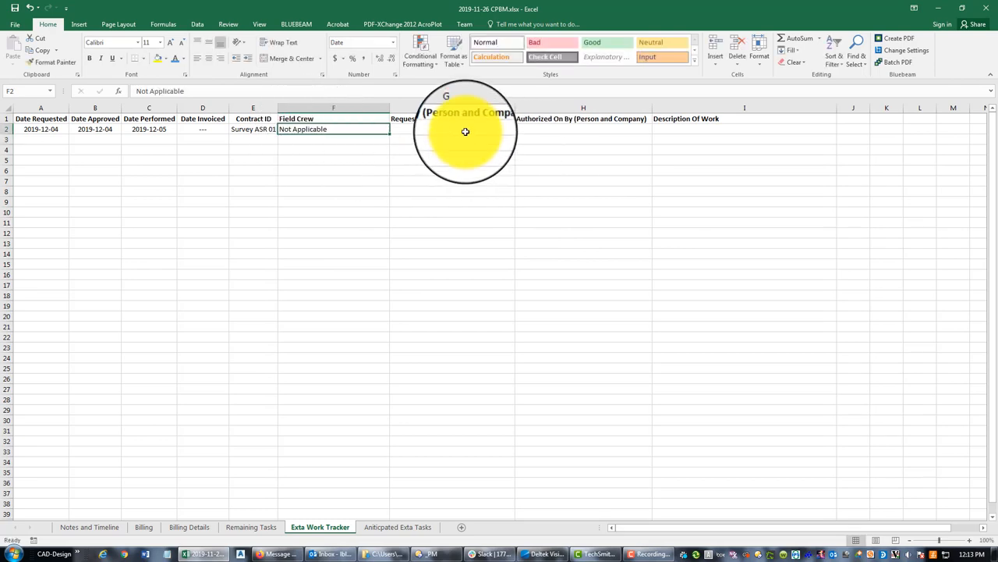
text(Tood S)
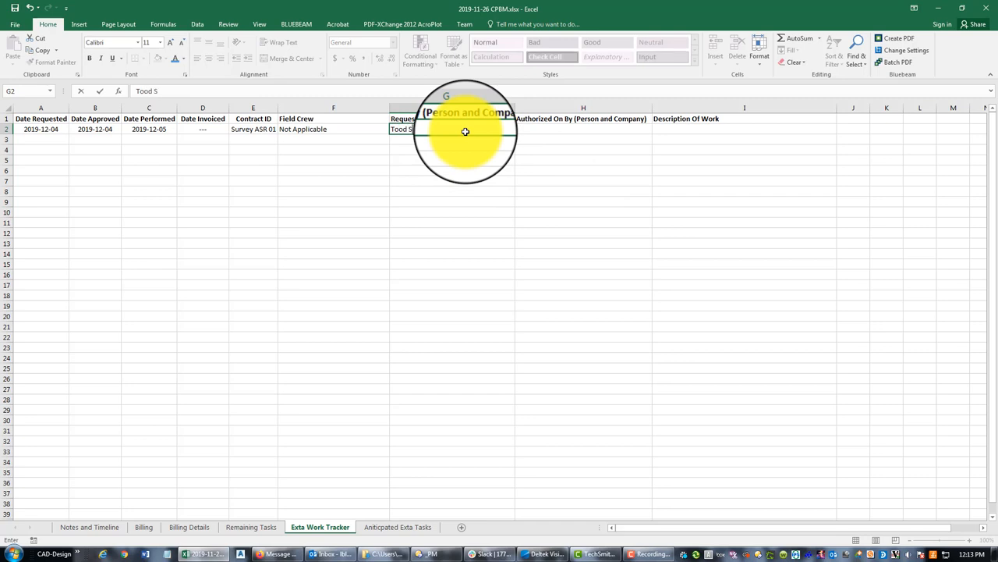
text(Todd Schultz (Google)
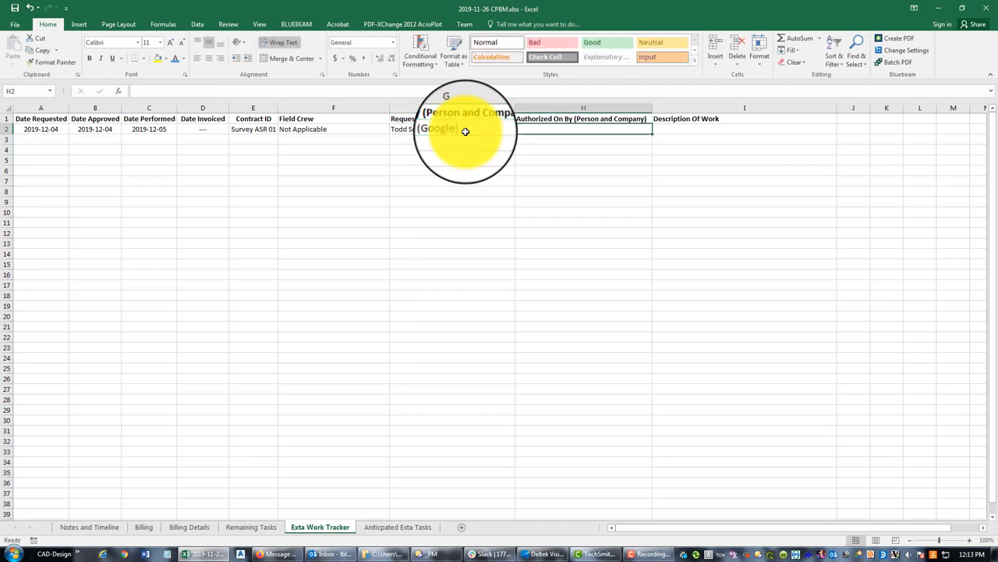
text(Todd Sc)
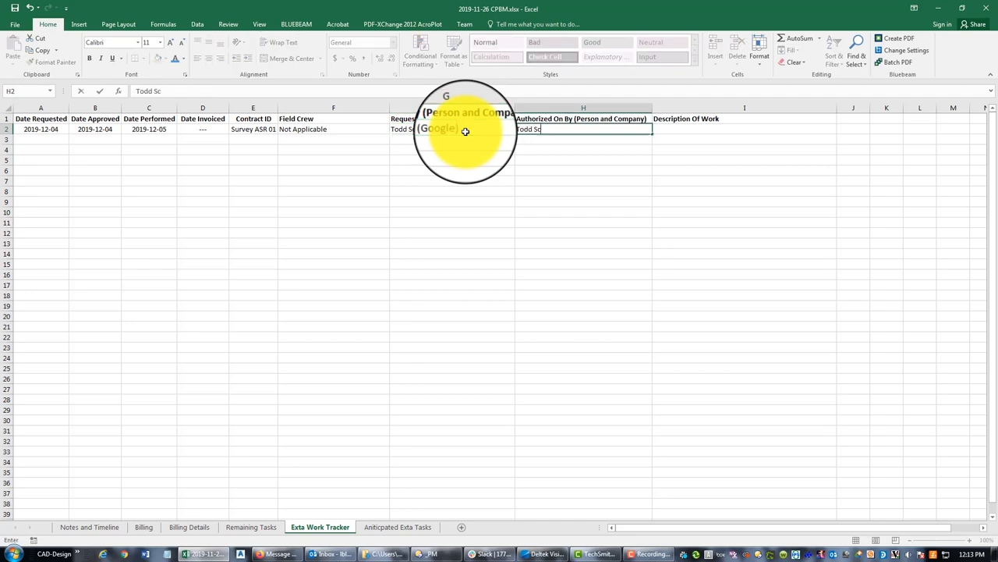
text(hults ()
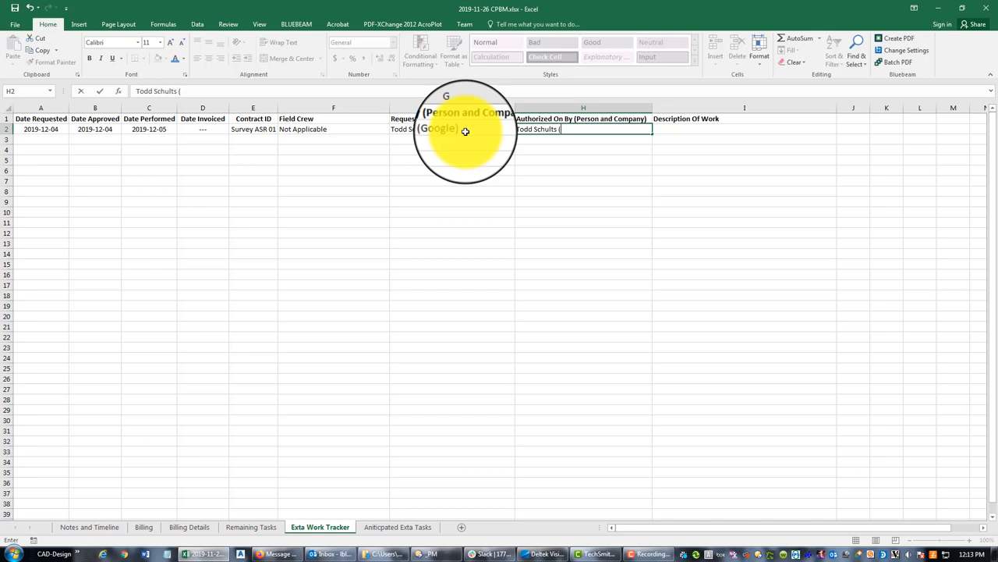
text(goo)
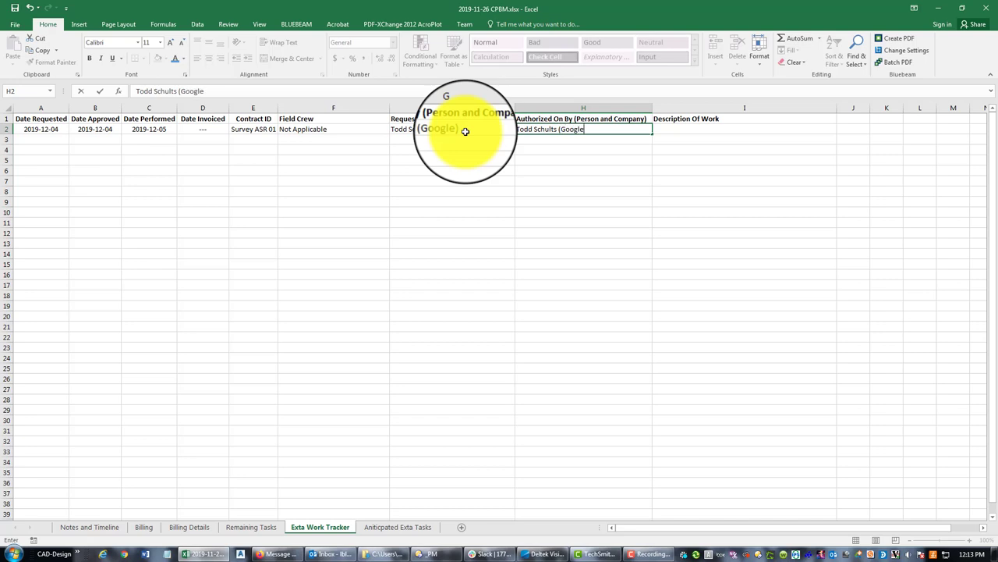
key(tab)
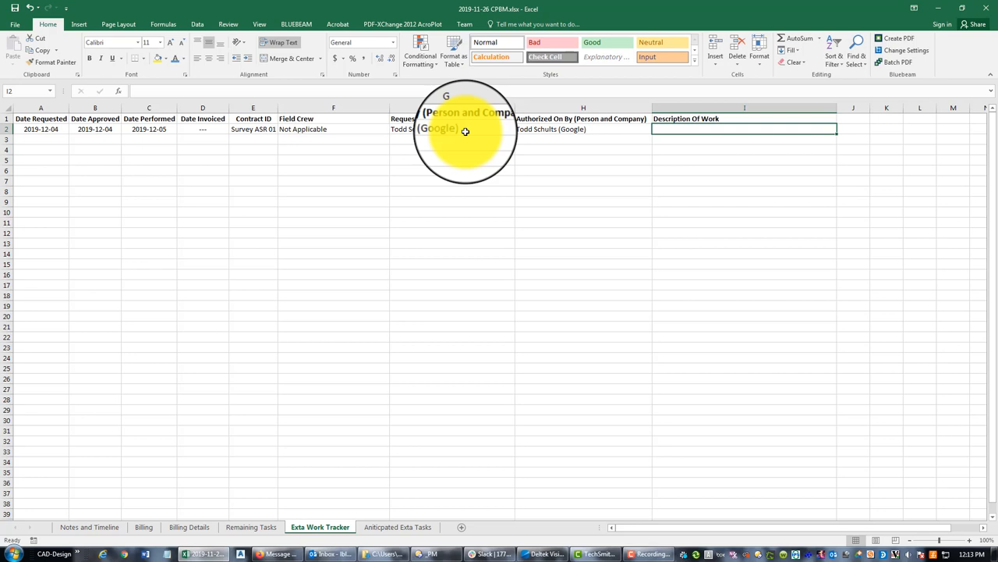
Type the description of Landon's team's land description package for an extra Highway 101 lease parcel.
text(Landon)
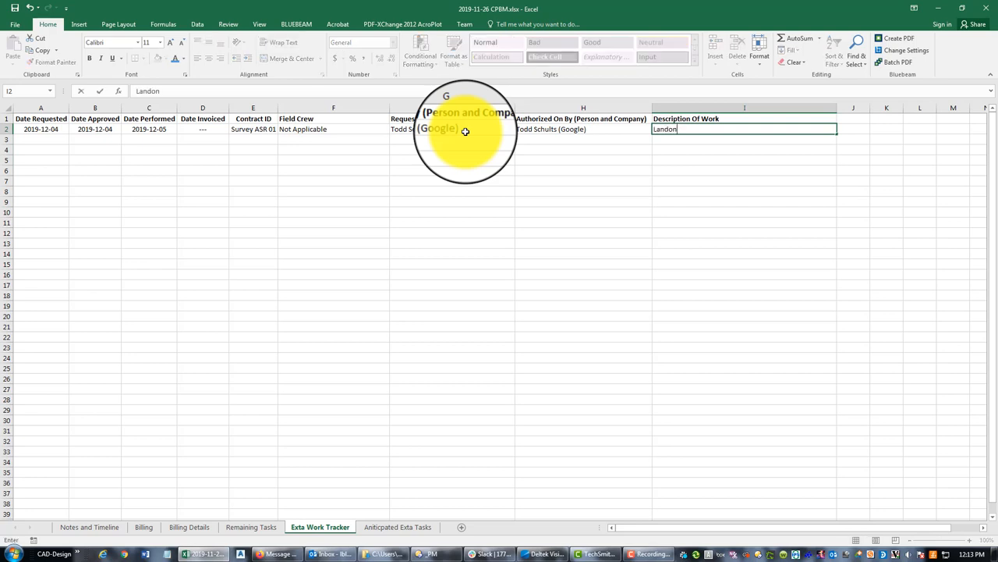
text('s team prepared a land description package)
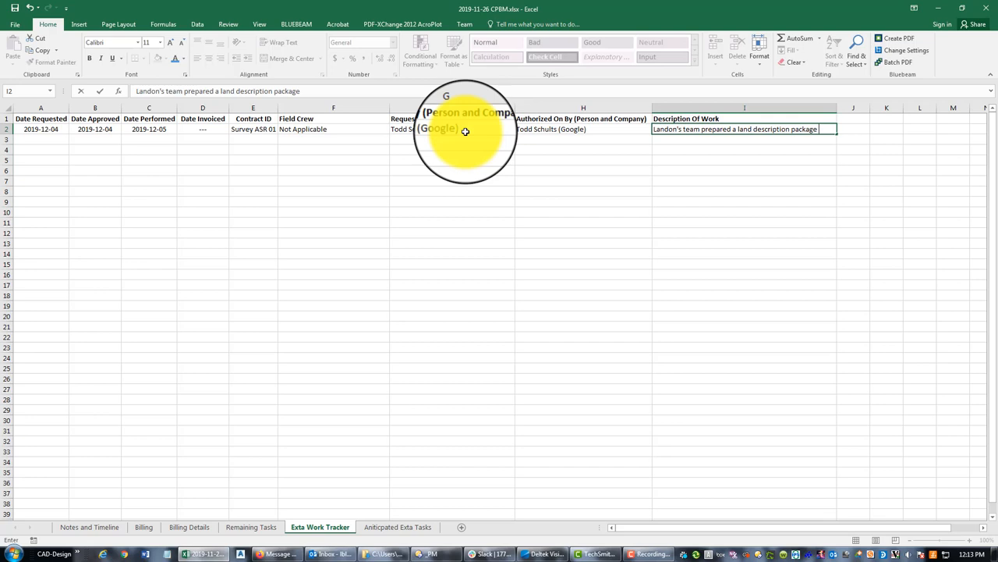
text((written description, plat and closure report) for additional)
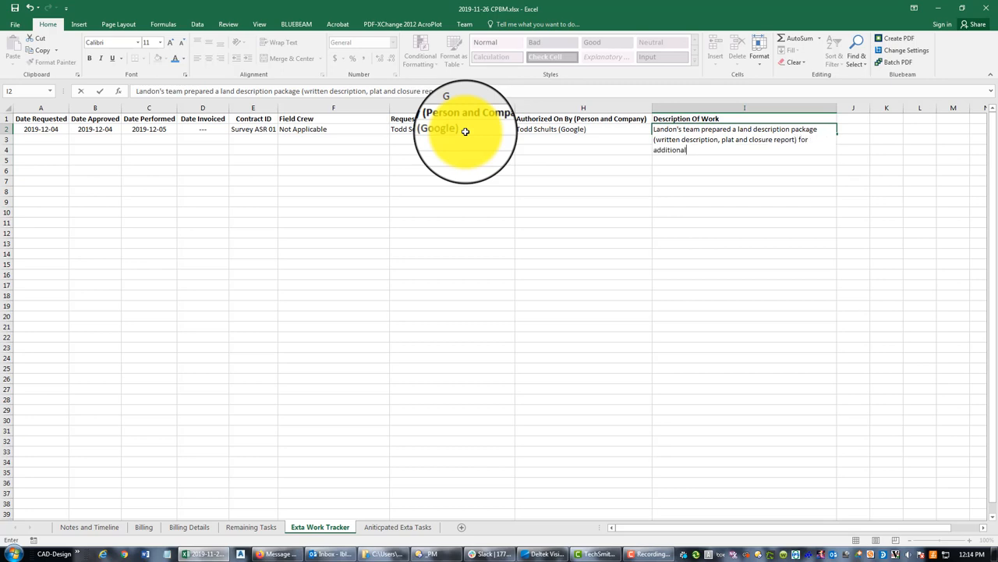
text(an)
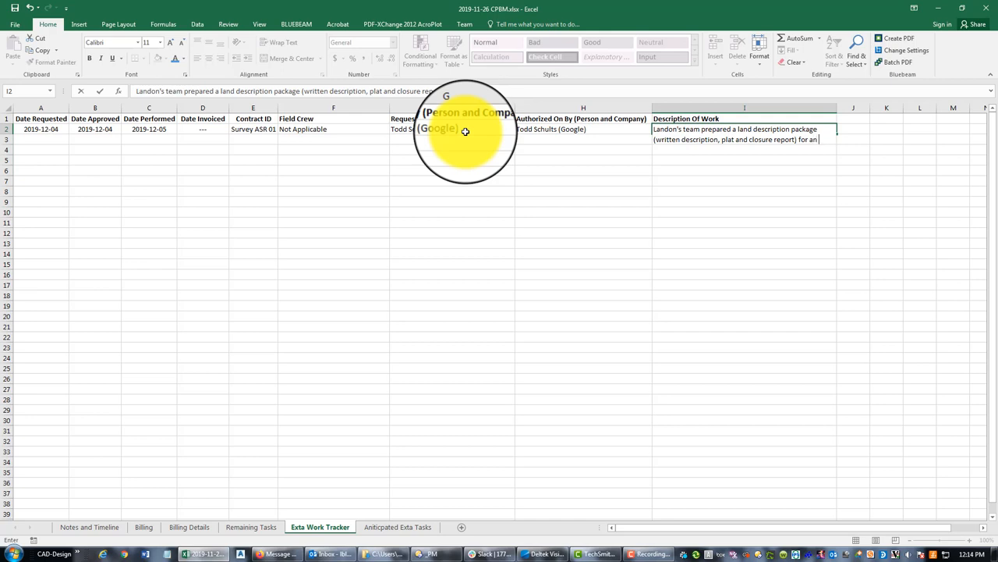
text(additional proposed lease parcel i)
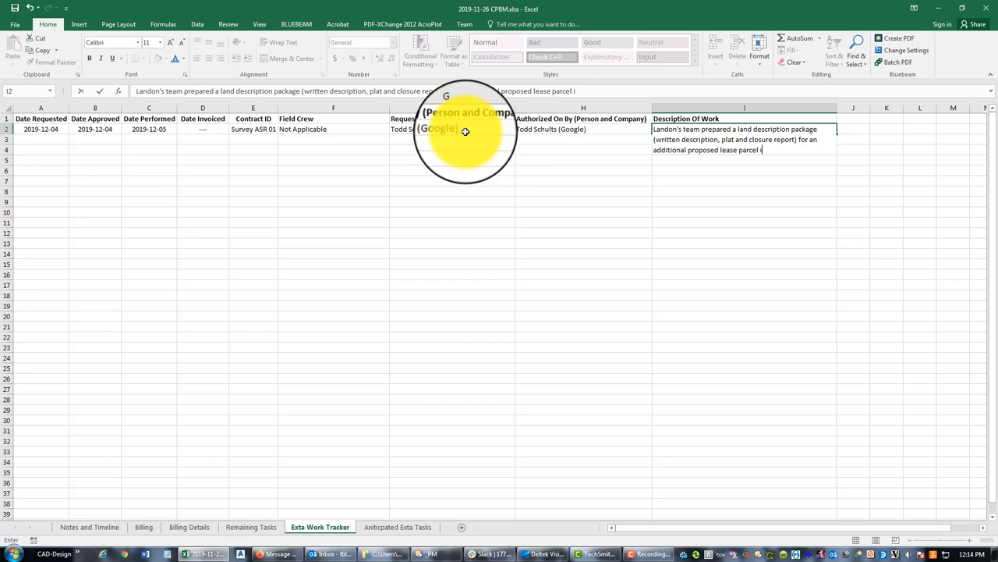
text(n the excess right-of-way of)
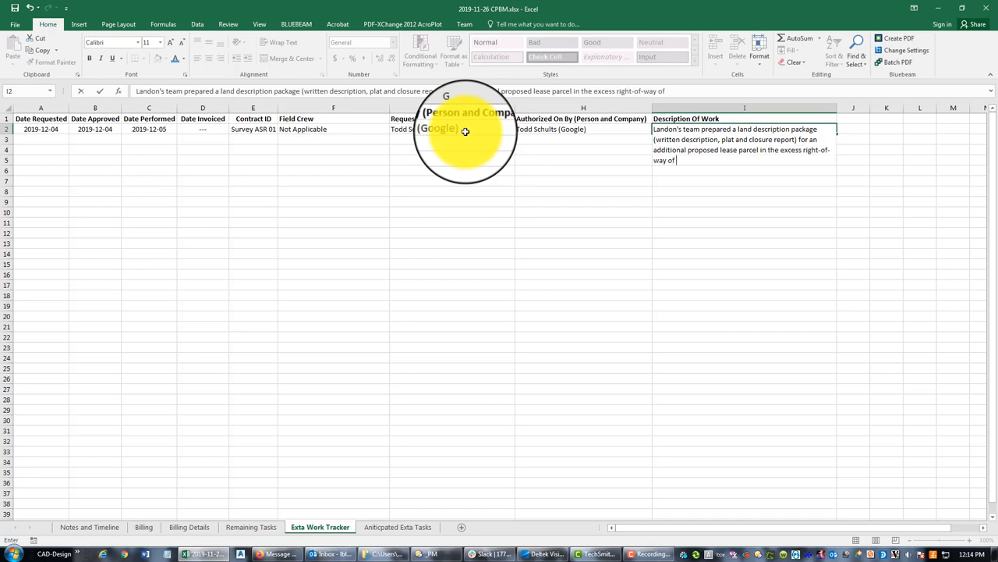
text(Highway 101)
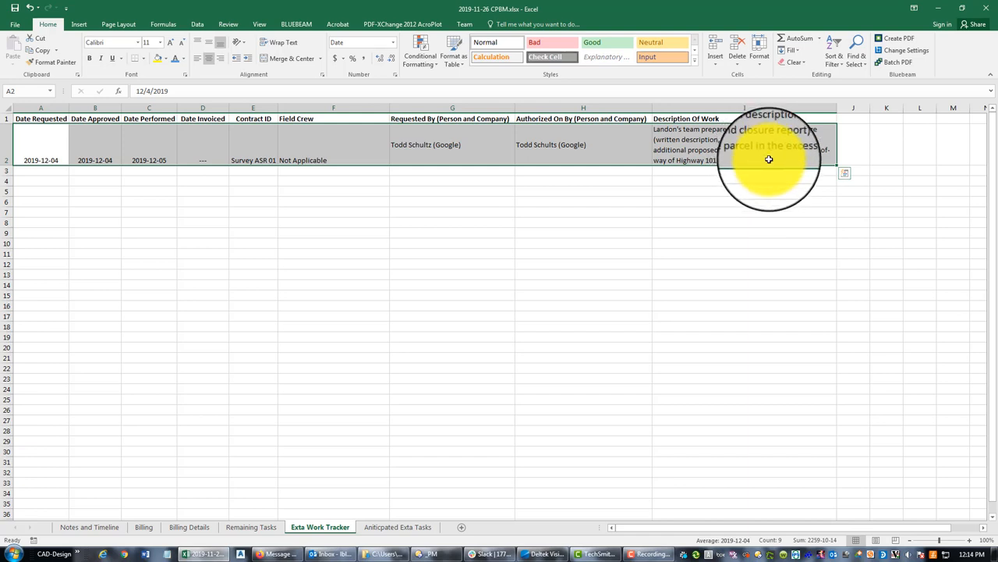
Review the wrapped description in I2, then move on to the Aniticpated Exta Tasks sheet.
click(741, 144)
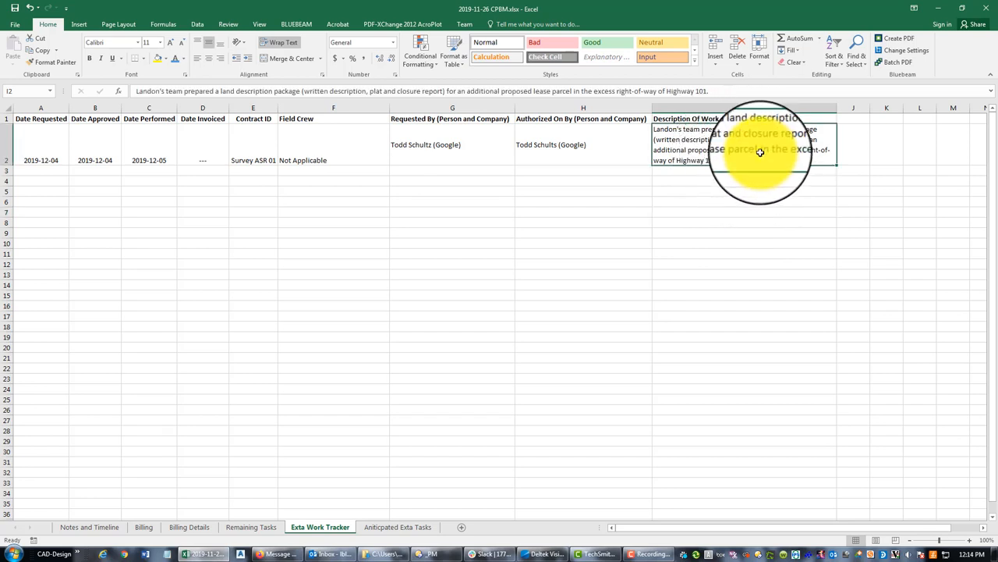
mouse_move(746, 185)
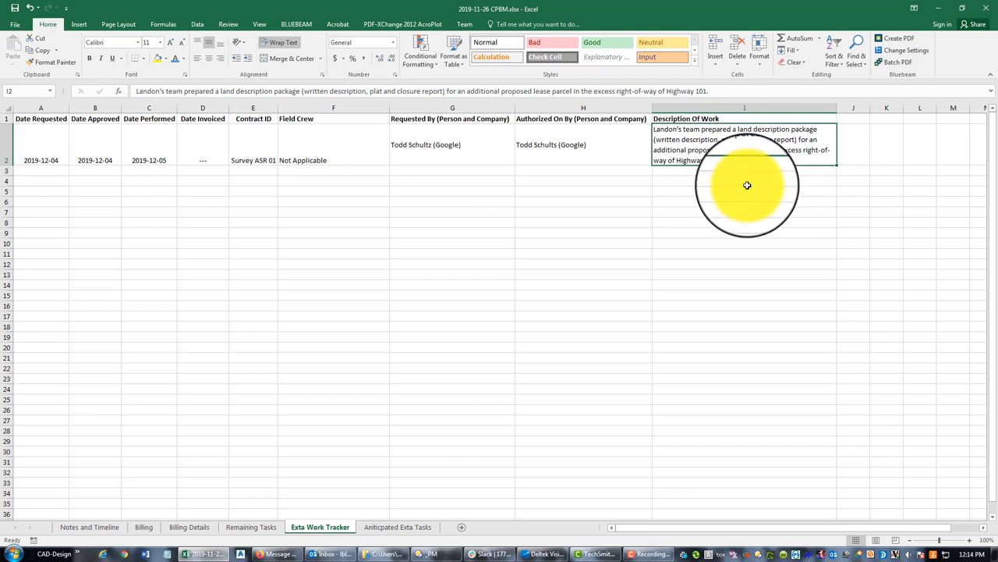
click(744, 222)
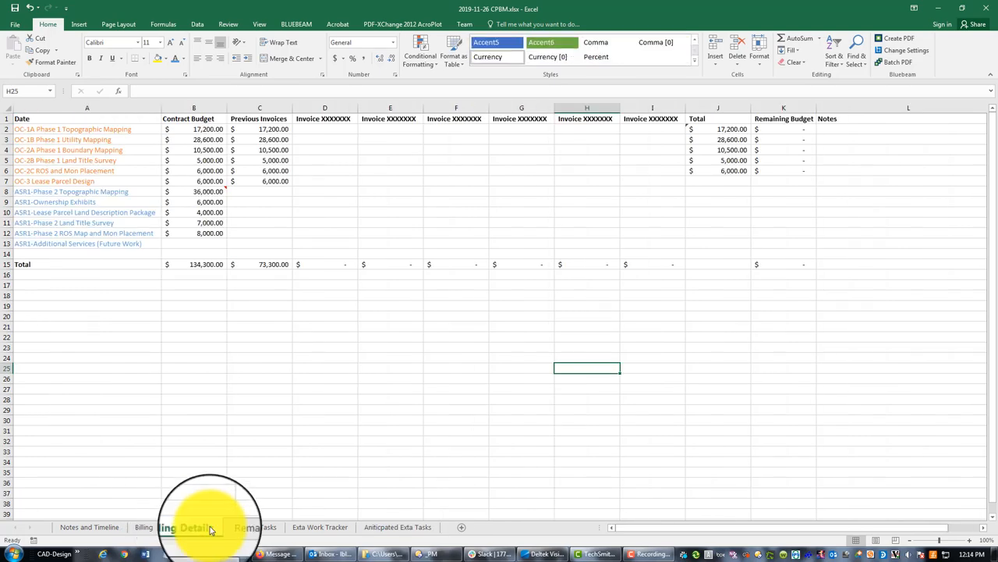
click(398, 526)
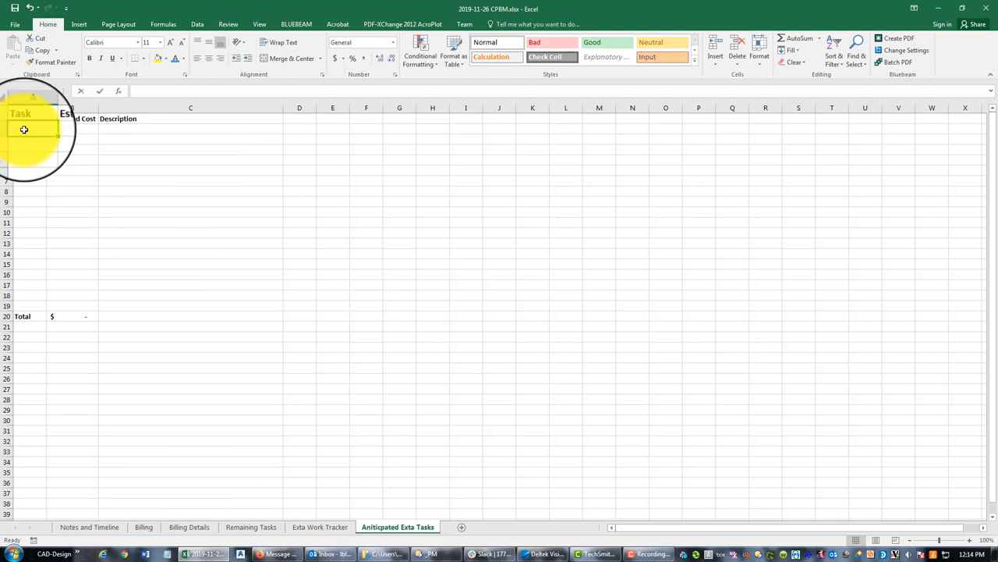
Enter the first task's estimated cost of $28,500.00.
text(2)
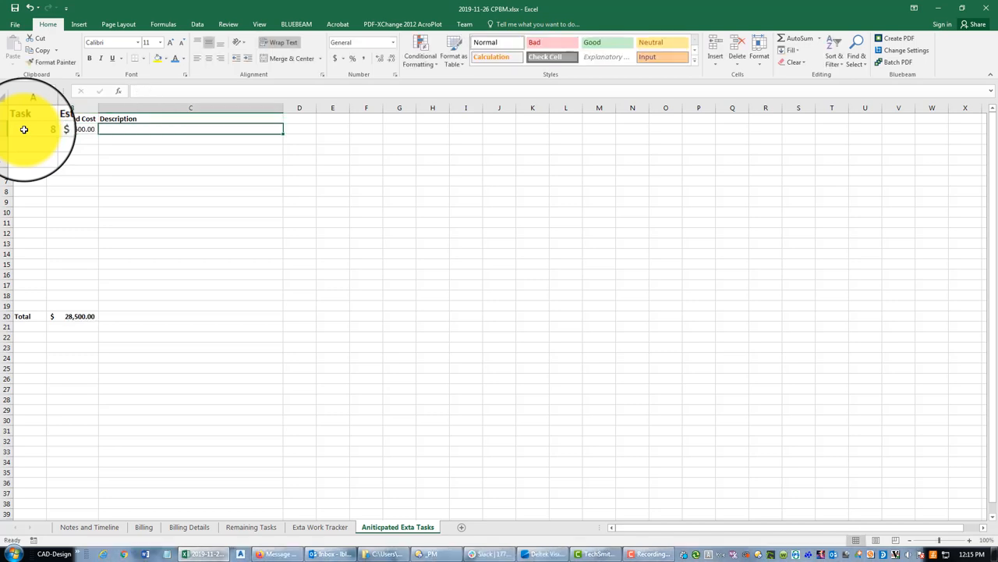
Describe task 8 as CCTV inspections for 4 storm and sewer pipes, and start task 9.
text(c)
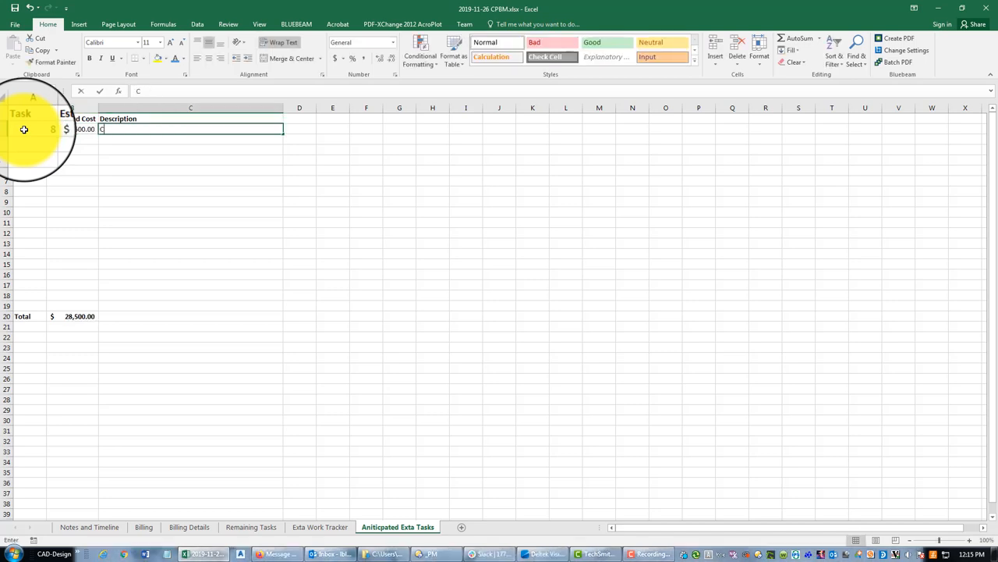
text(CTV inspections for 4 storm and s)
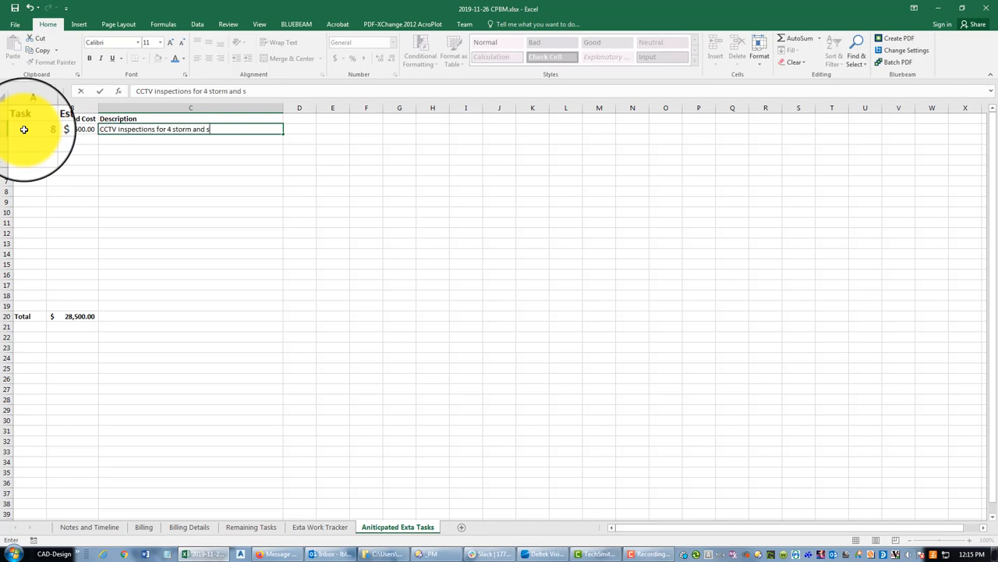
text(ewer pipes.)
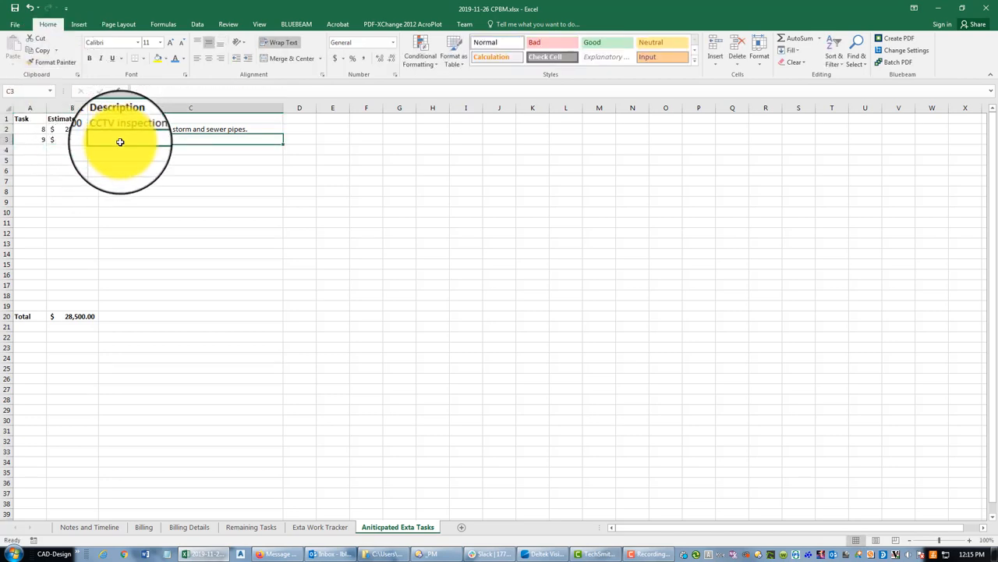
Enter 'Additional underground utility mapping' requested by Google in C3, then number row 4 as 10.
text(Additional)
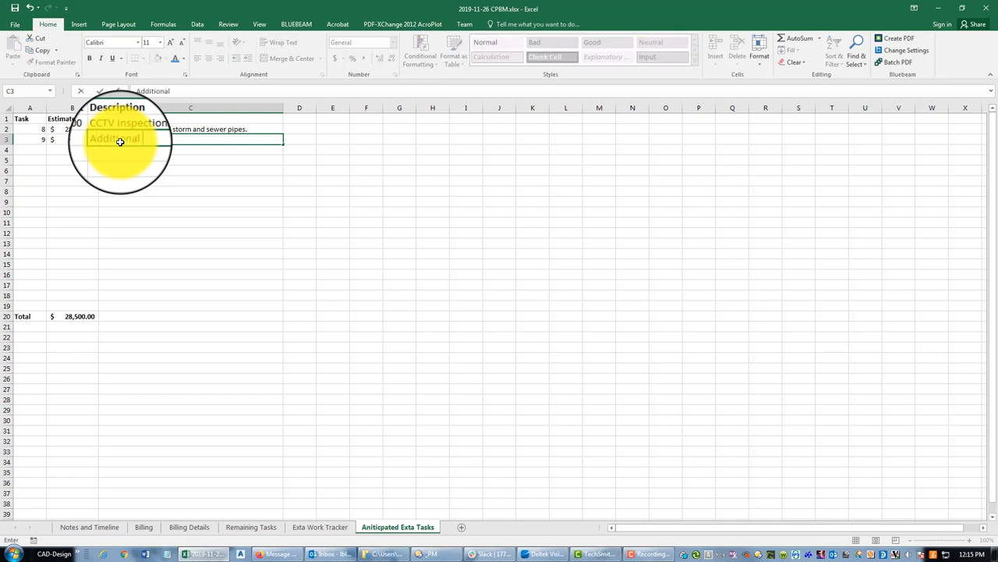
text(underground utility mapping reuq)
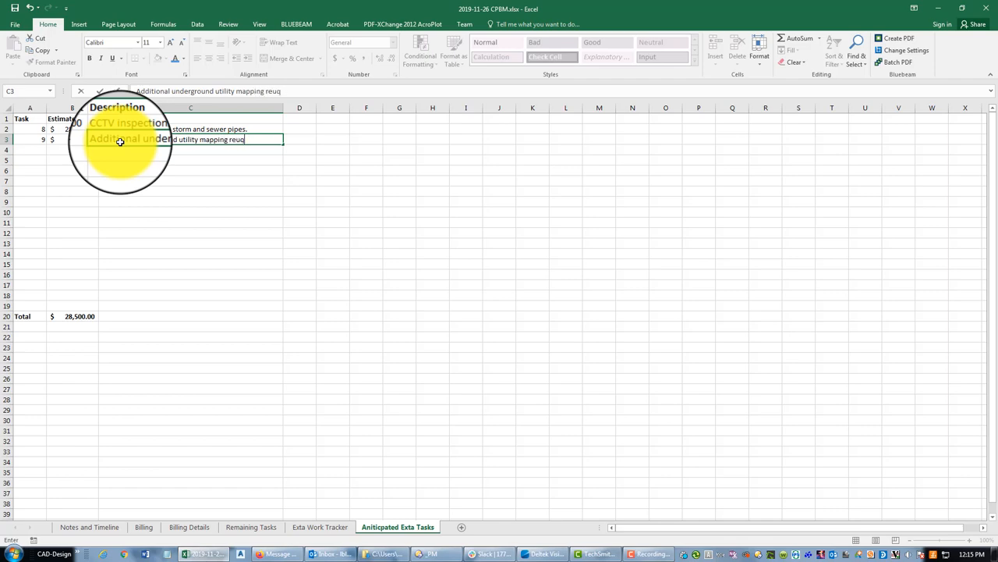
text(sted by Google.)
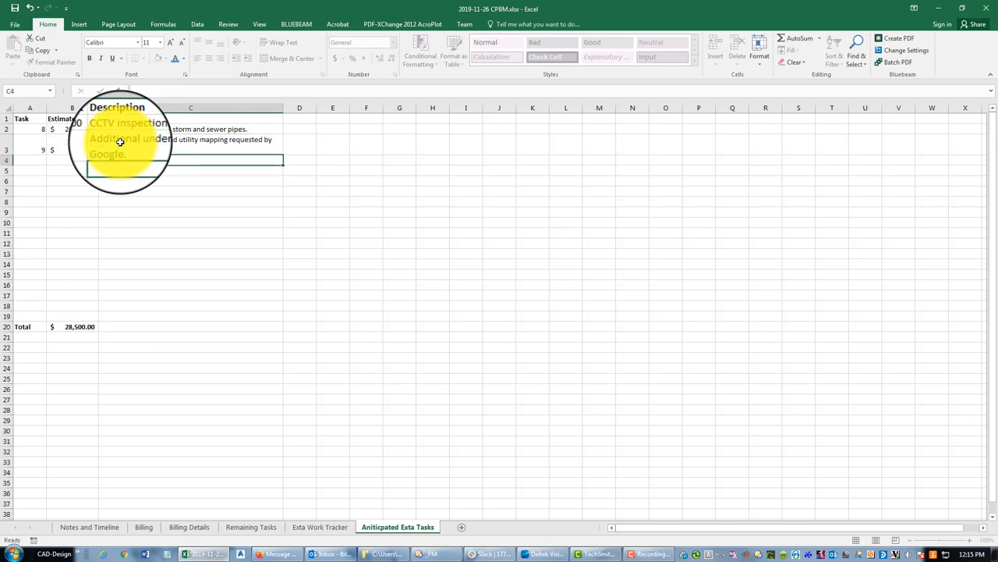
text(10)
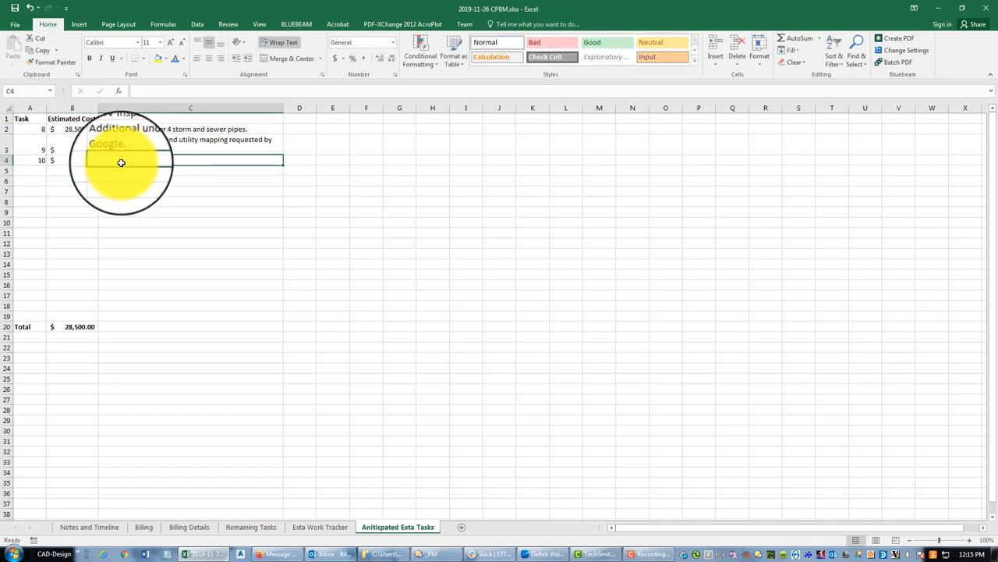
Enter task 10's description in C4: 10 utility pothole excavations at as-yet-undetermined locations.
text(Work)
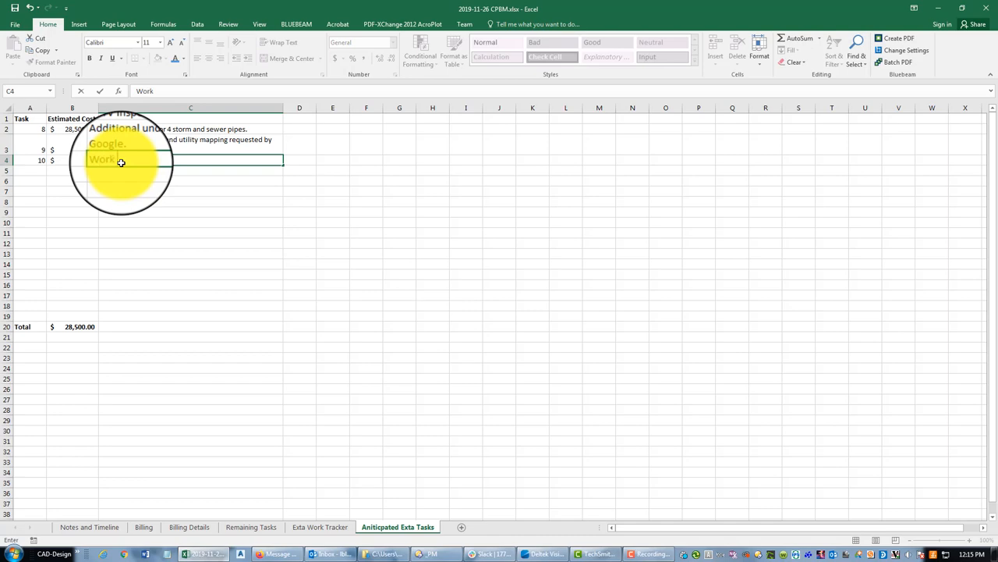
text(to complete 10 p)
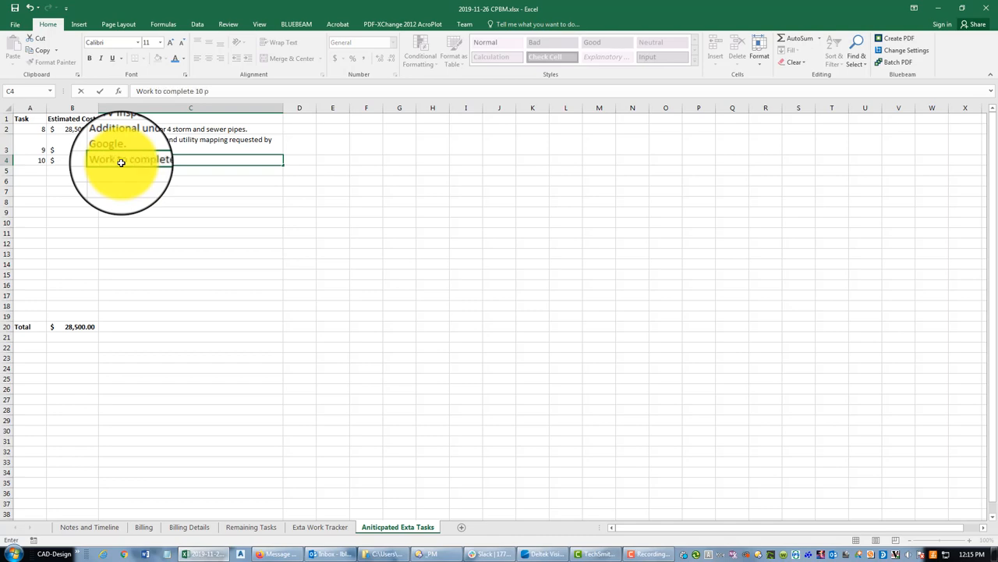
key(Backspace)
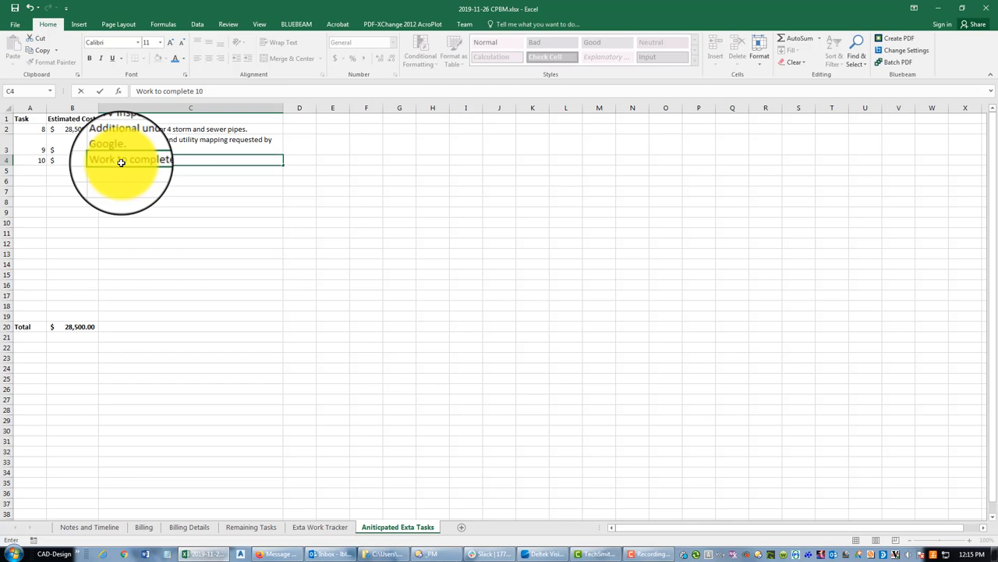
text(utility potho)
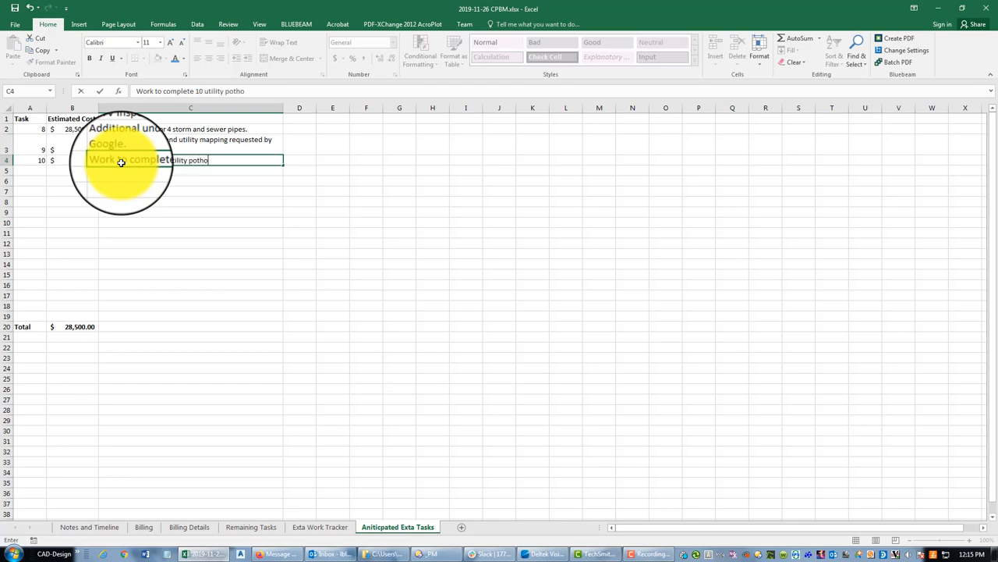
text(le excava)
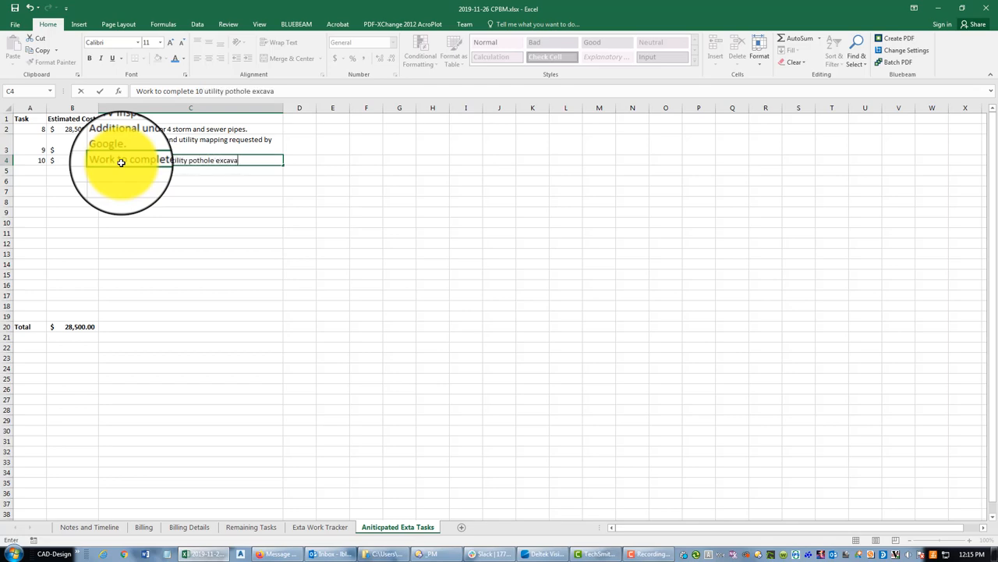
text(tions a)
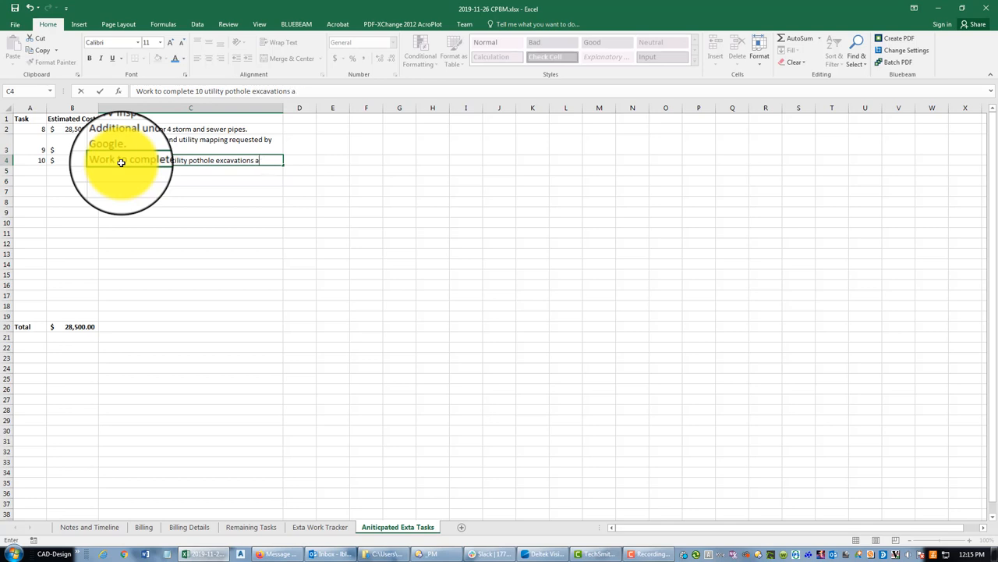
text(at as-yet-undertimined l)
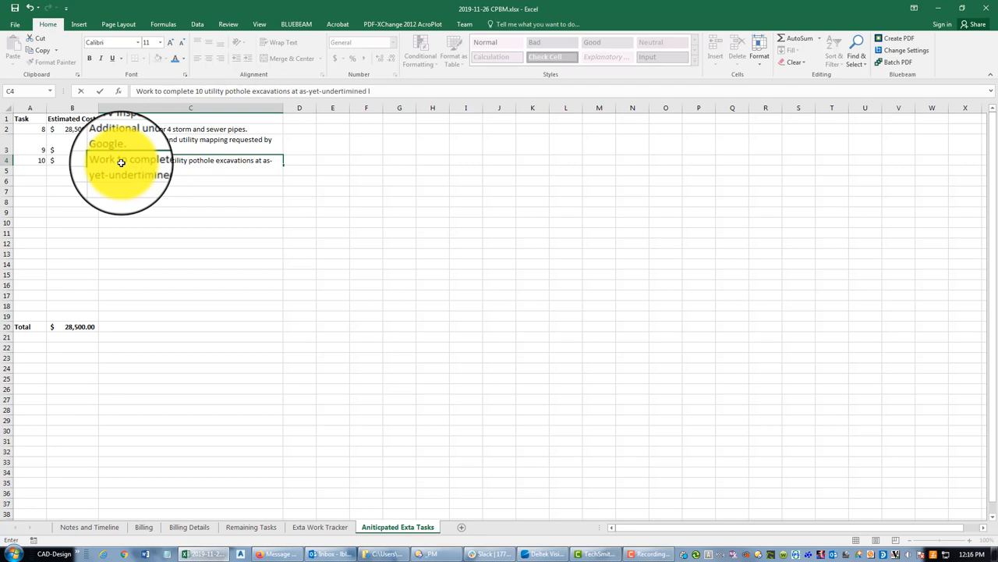
key(Return)
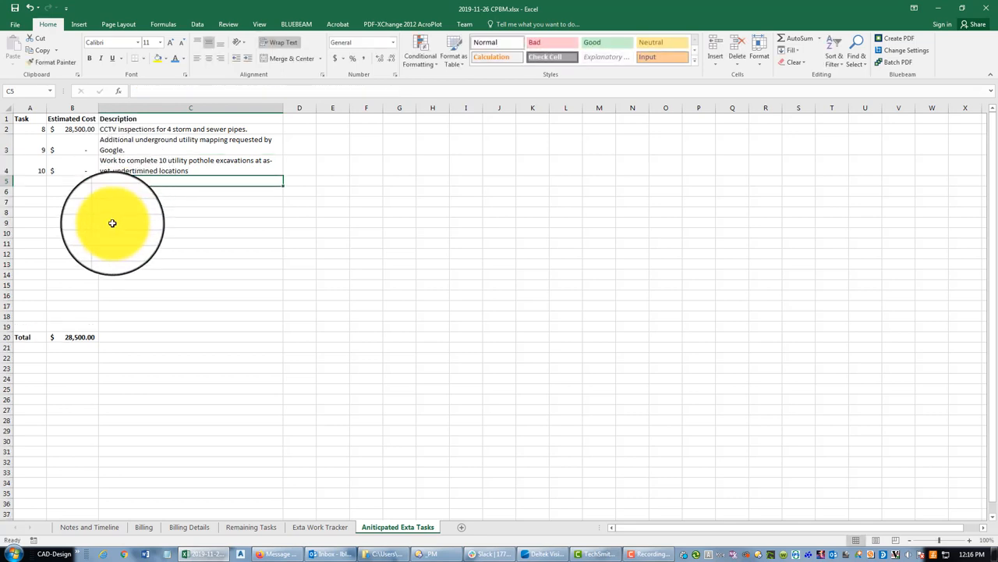
Switch through the Billing sheet to the Billing Details sheet showing the contract budgets.
click(190, 242)
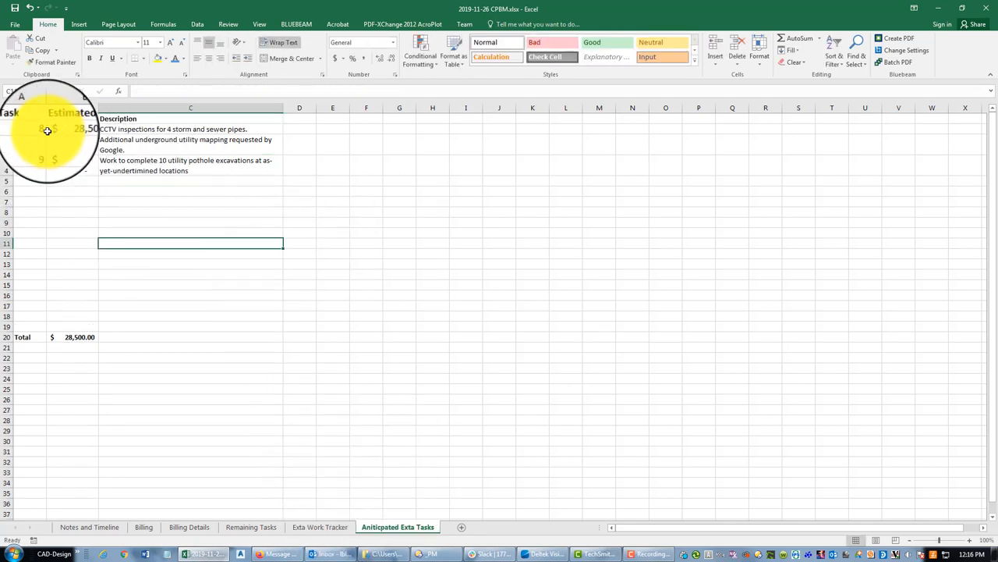
click(300, 232)
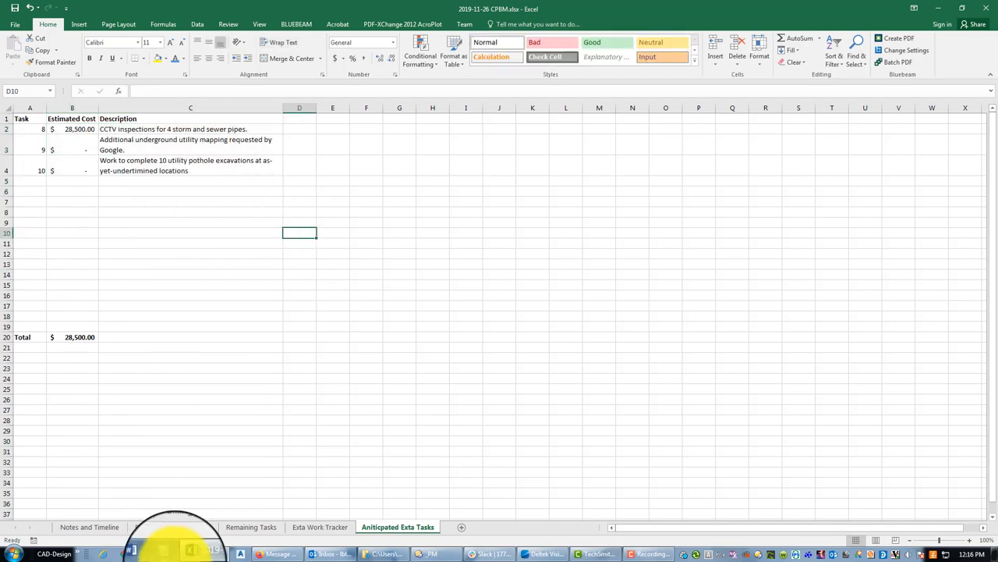
click(72, 345)
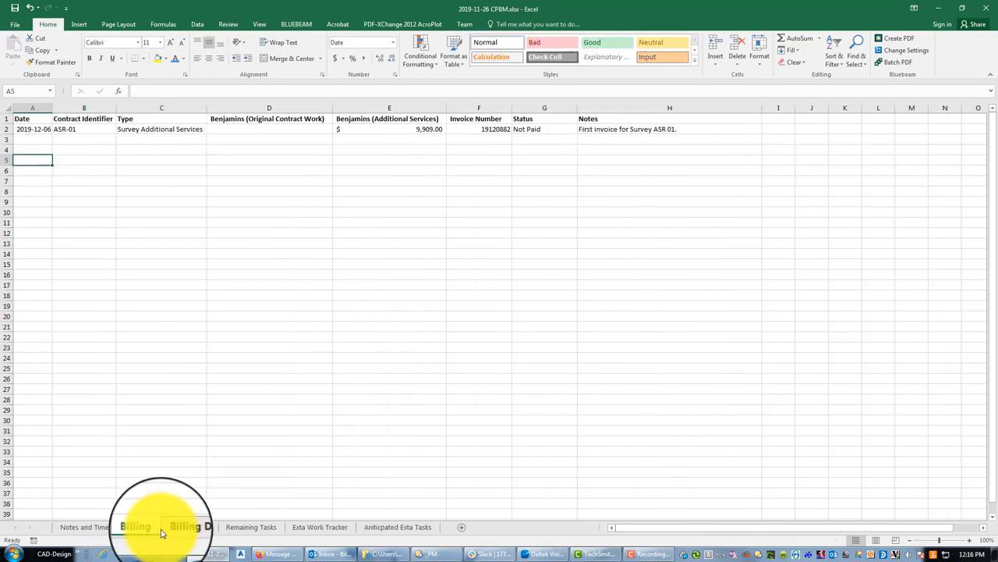
click(189, 527)
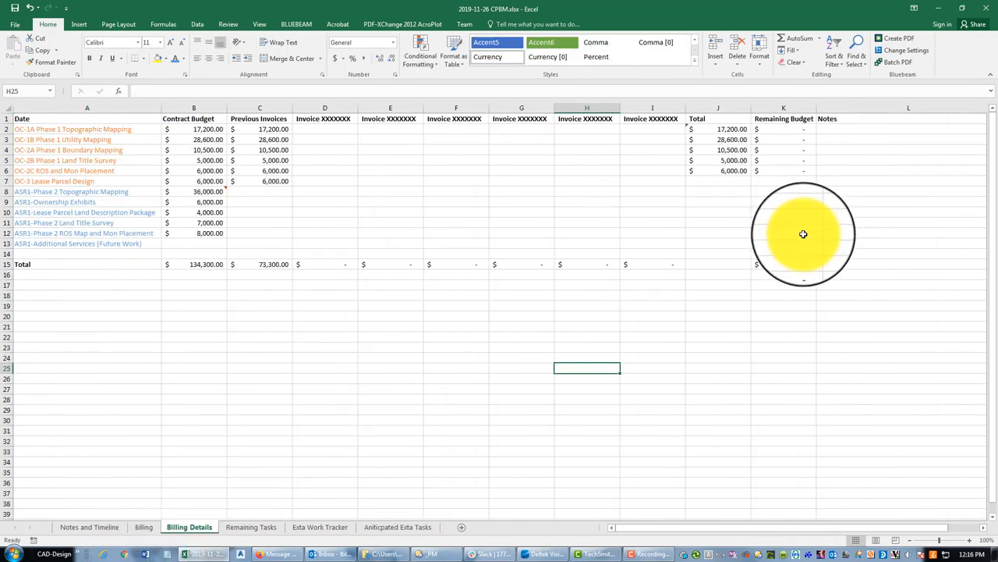